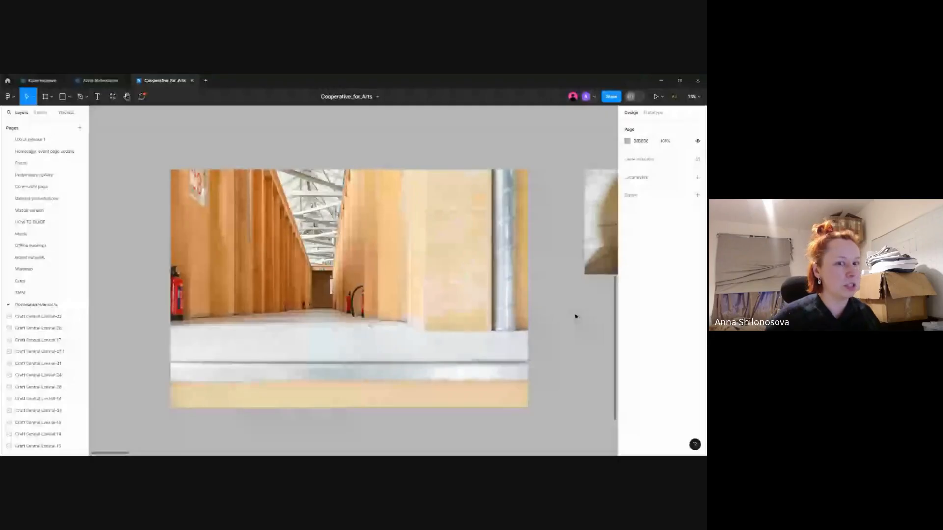
# Select and deselect the low-angle corridor photograph twice while reviewing it.
pyautogui.click(348, 289)
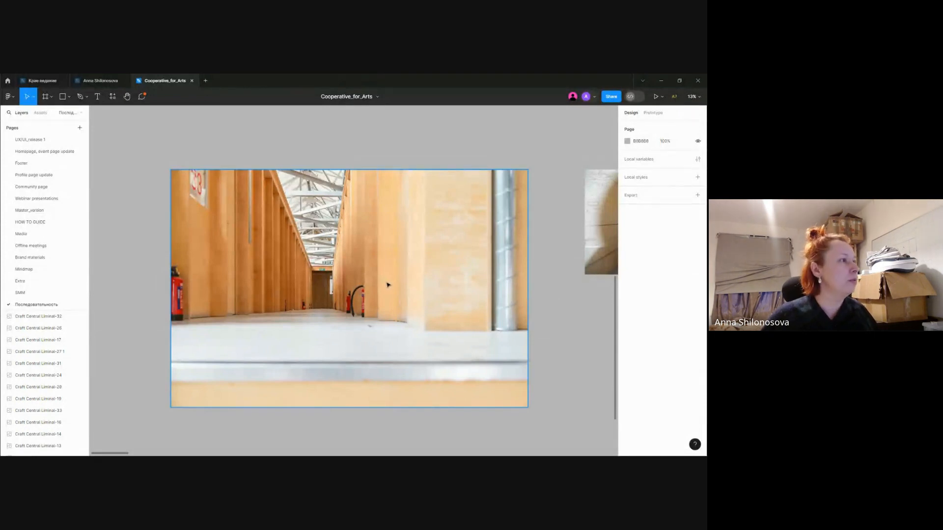
pyautogui.click(128, 251)
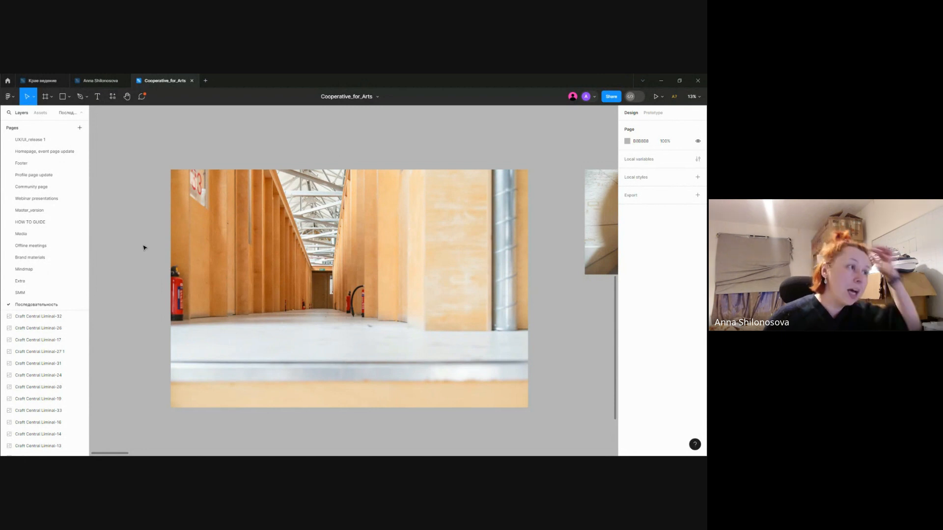
pyautogui.moveTo(150, 234)
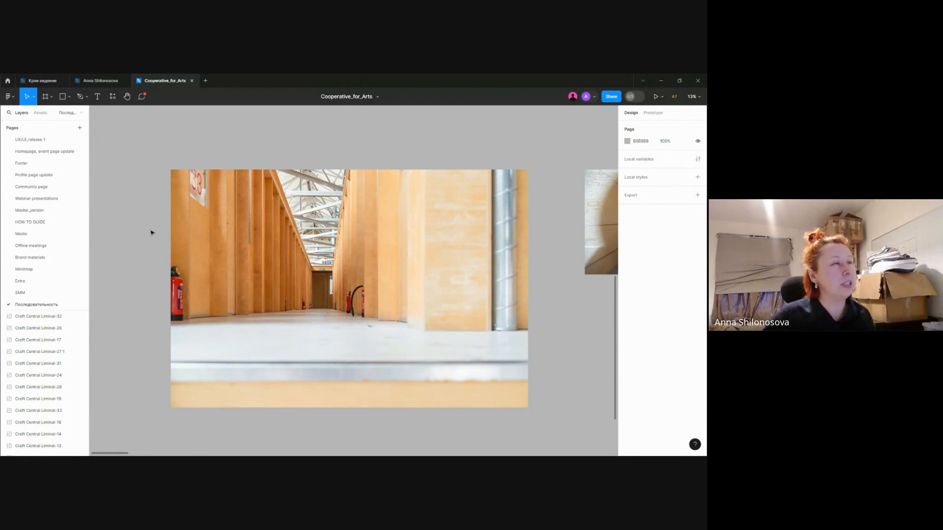
pyautogui.moveTo(158, 223)
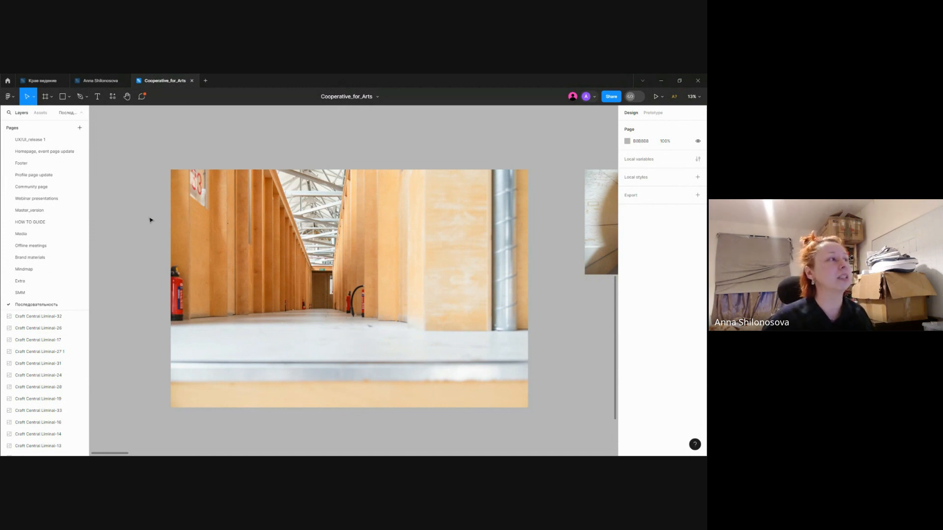
pyautogui.moveTo(141, 225)
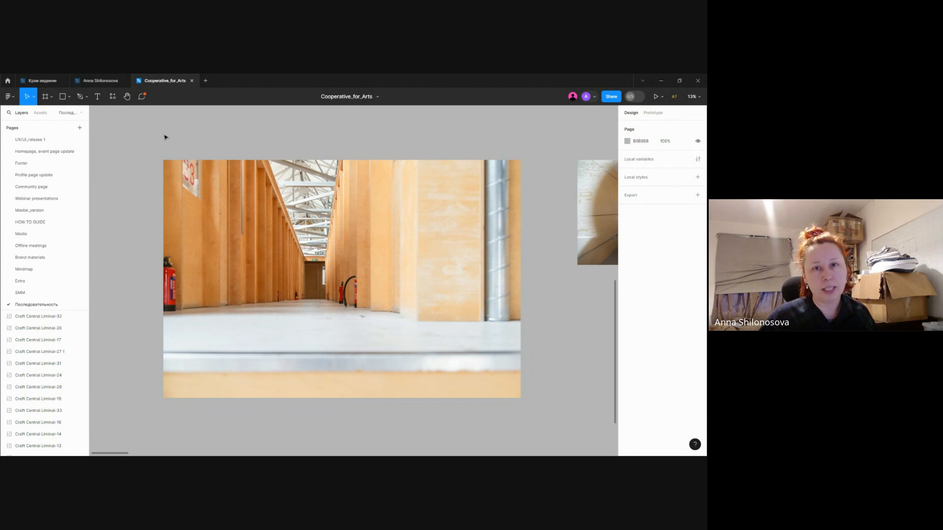
pyautogui.click(341, 280)
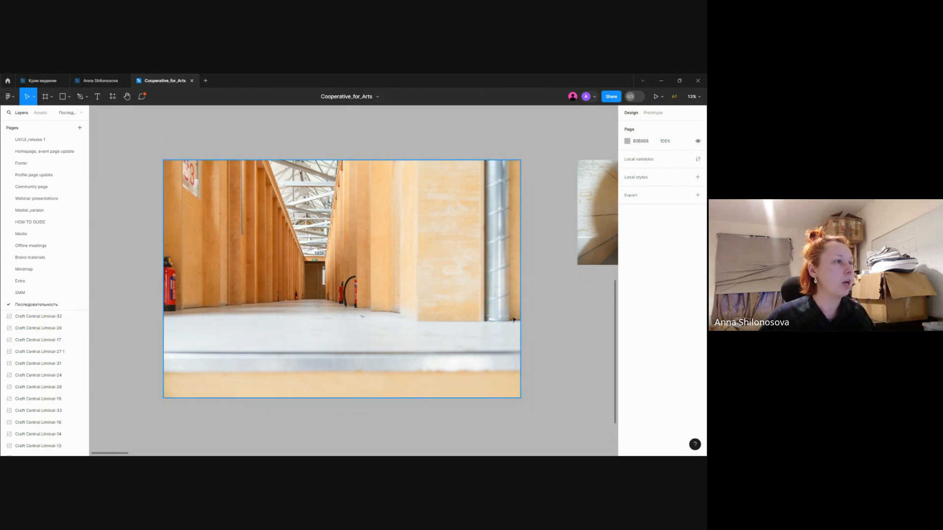
pyautogui.click(555, 320)
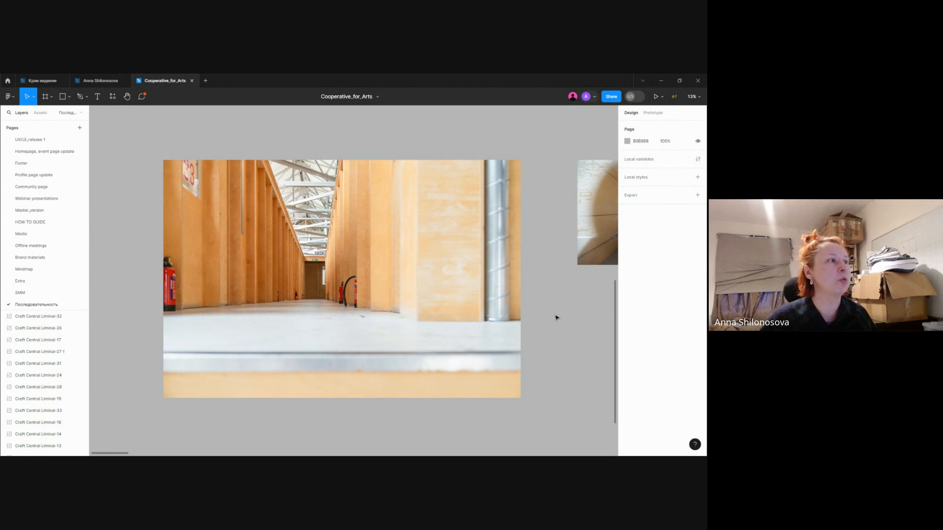
pyautogui.moveTo(565, 344)
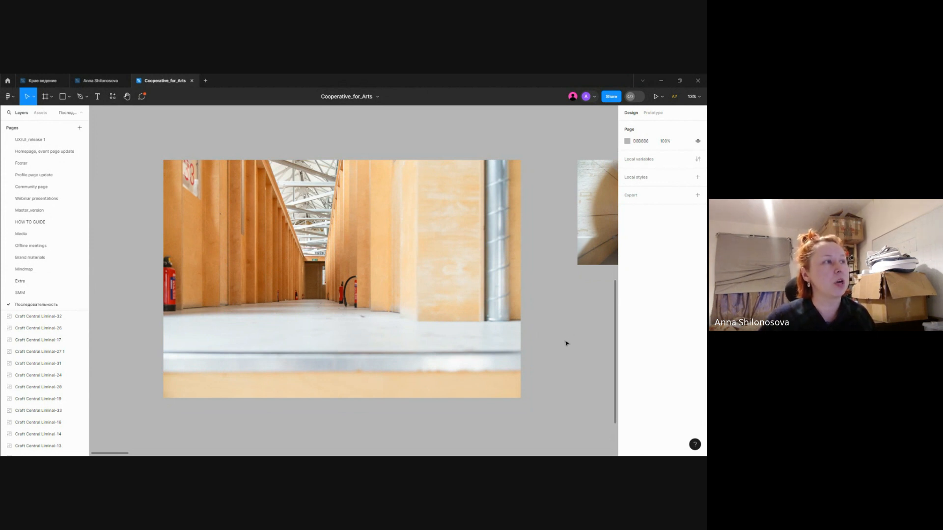
pyautogui.moveTo(562, 322)
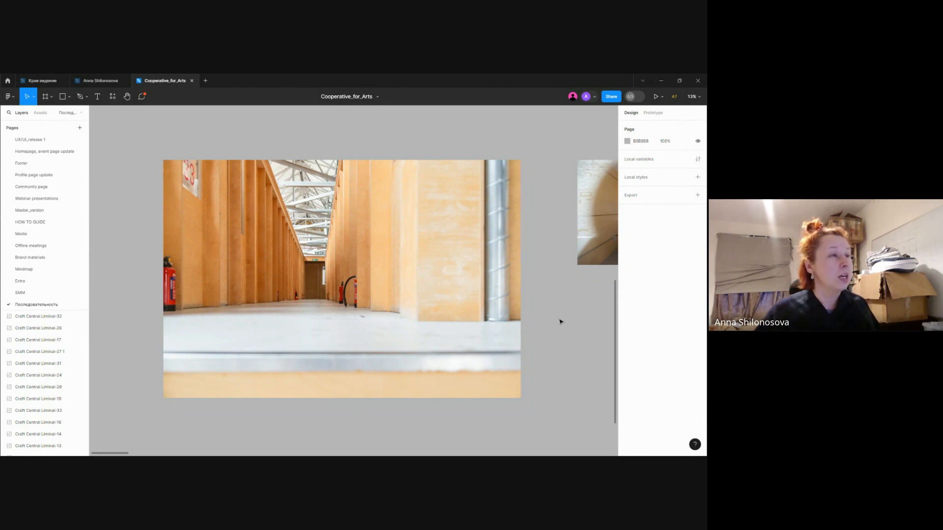
pyautogui.moveTo(552, 305)
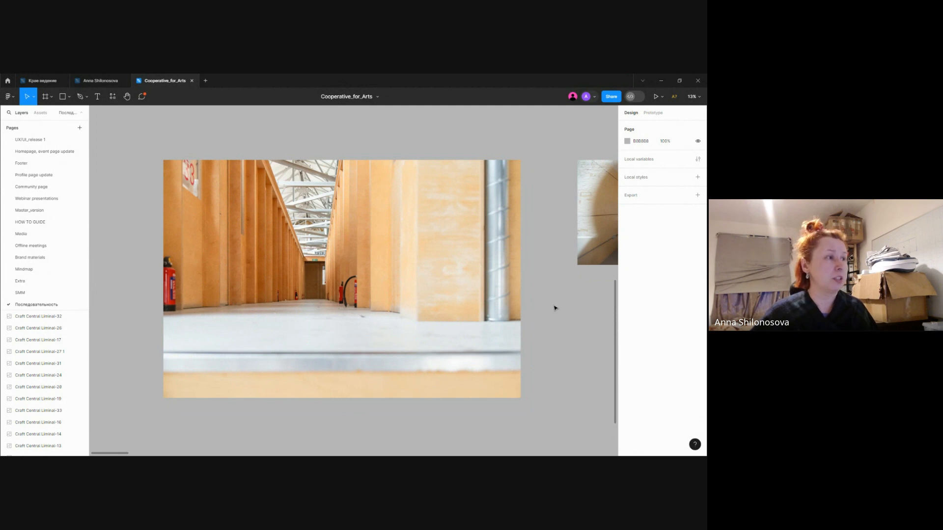
pyautogui.moveTo(562, 313)
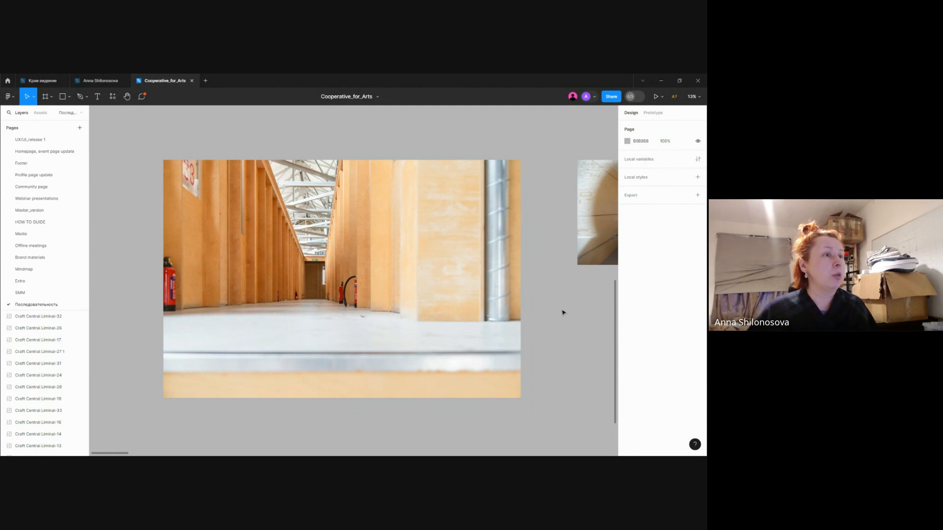
pyautogui.moveTo(572, 343)
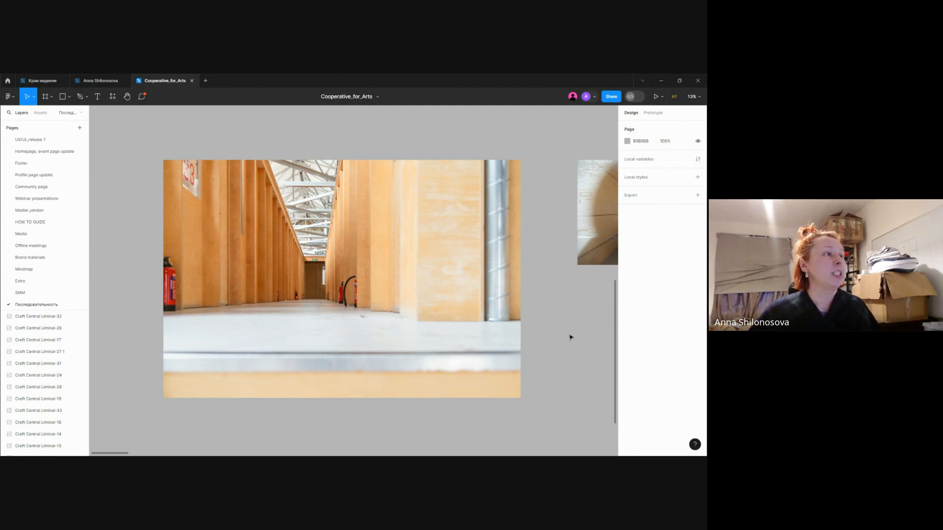
pyautogui.moveTo(559, 301)
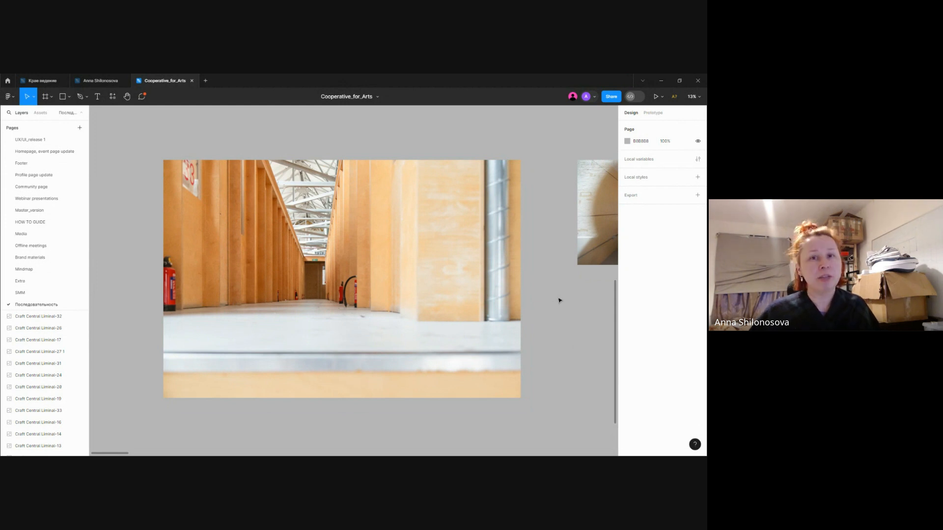
pyautogui.moveTo(559, 312)
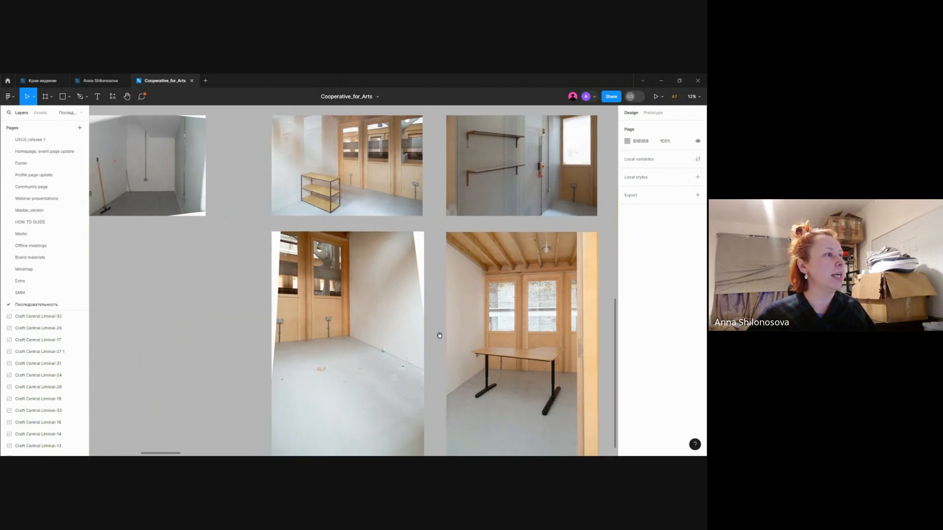
# Scroll the canvas to the heater room, striped-blind chair and white panel photos.
pyautogui.scroll(-3)
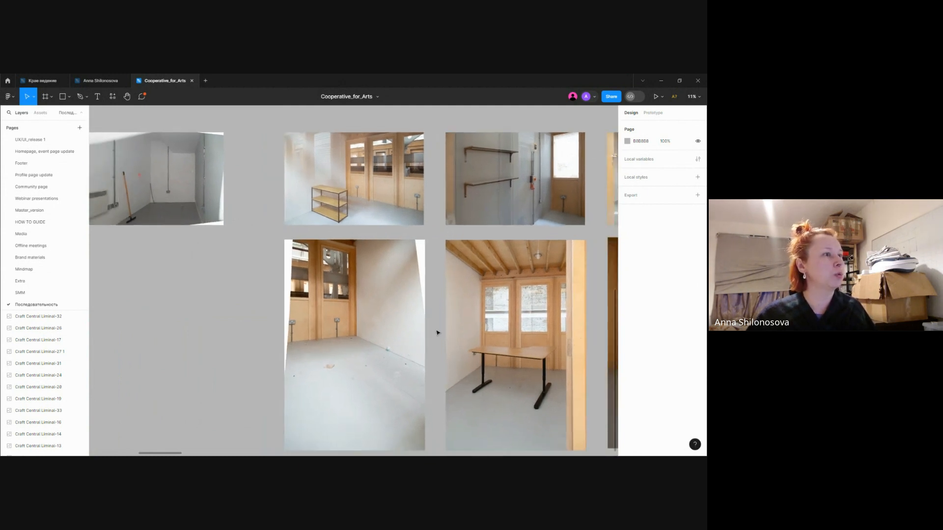
pyautogui.scroll(3)
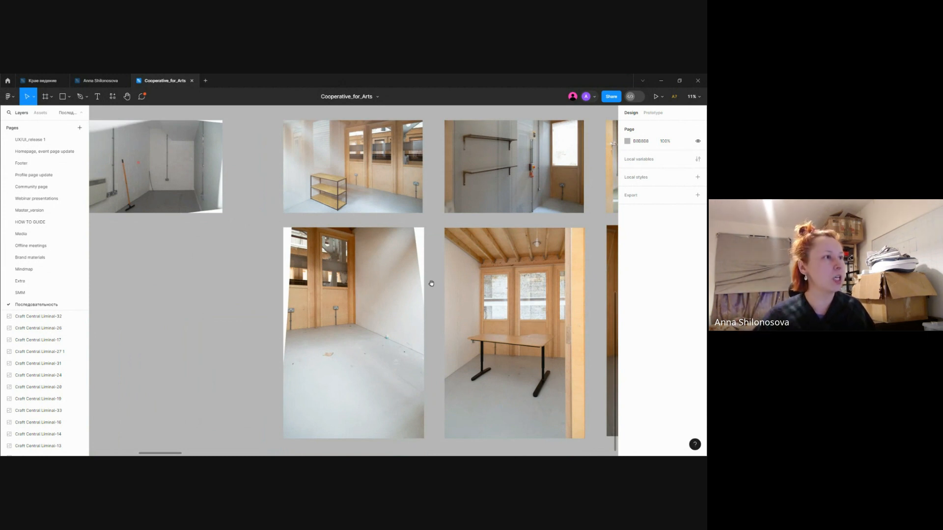
pyautogui.moveTo(595, 299)
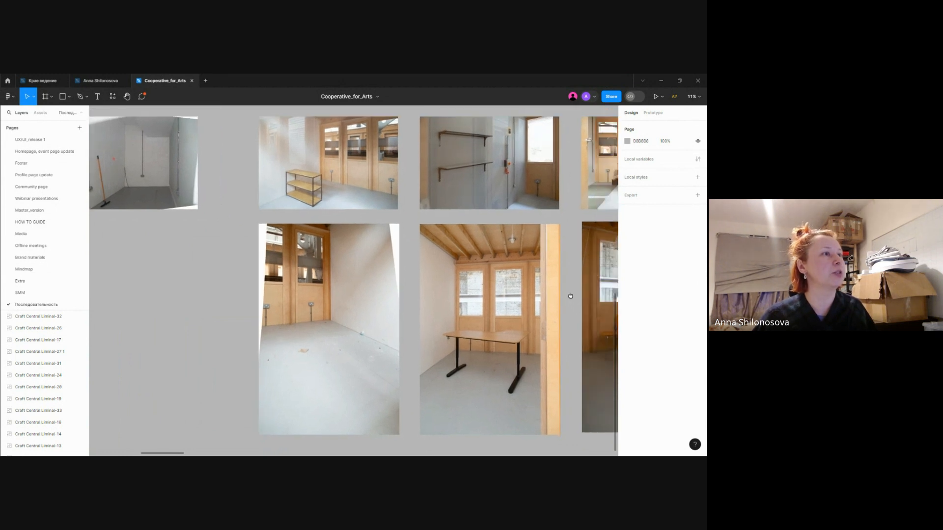
pyautogui.moveTo(419, 235)
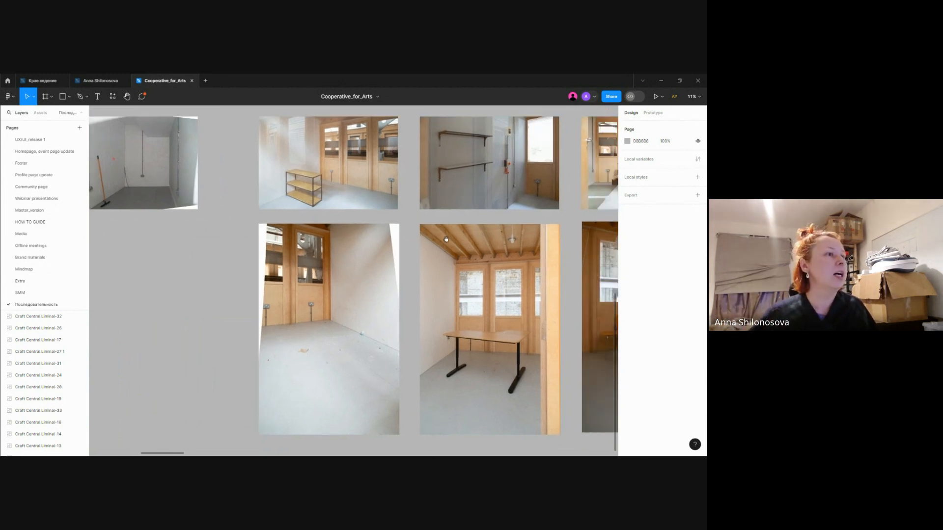
pyautogui.hscroll(3)
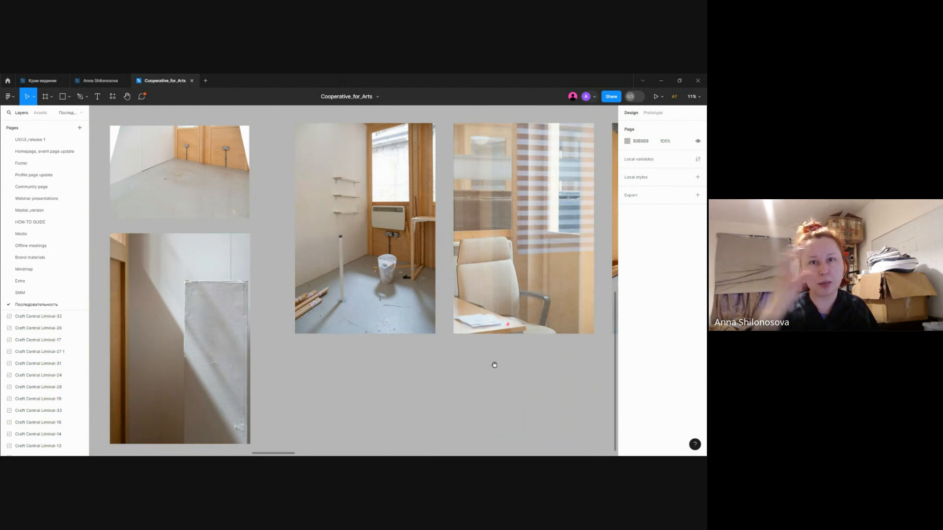
pyautogui.moveTo(527, 371)
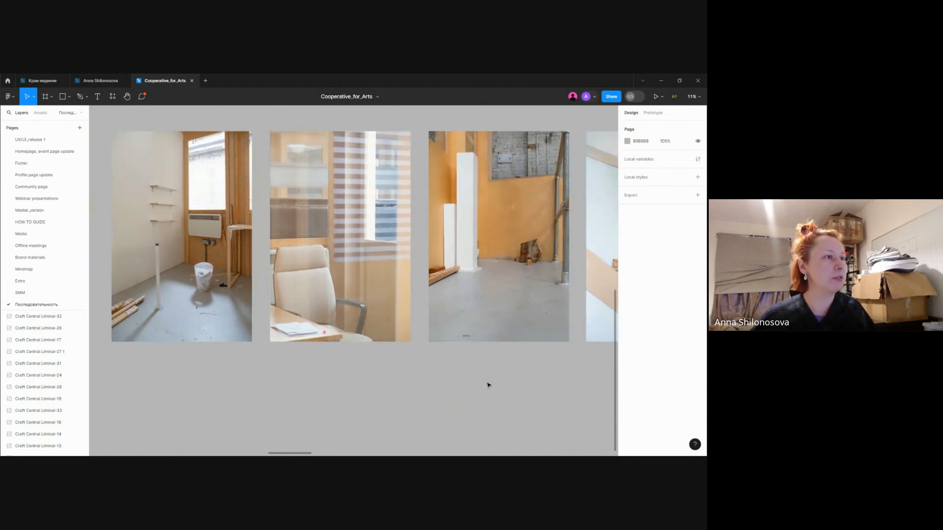
pyautogui.scroll(-3)
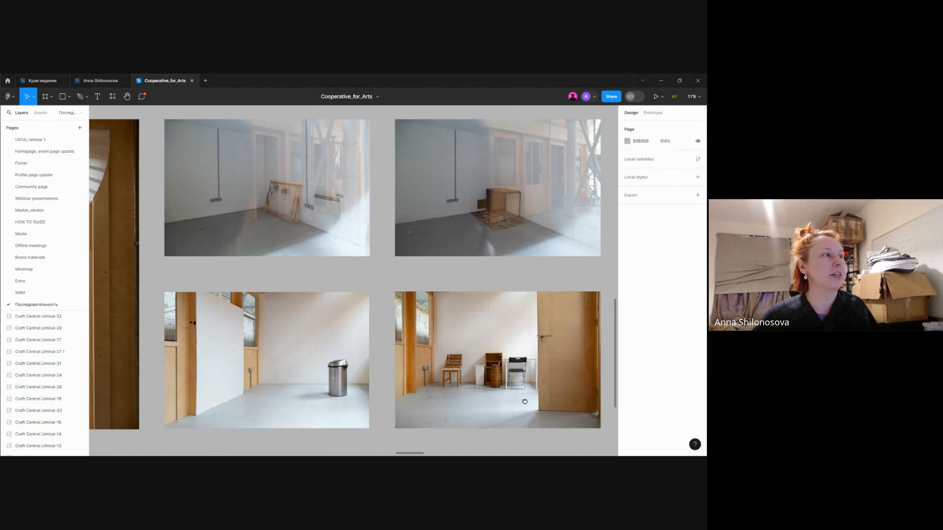
pyautogui.scroll(-3)
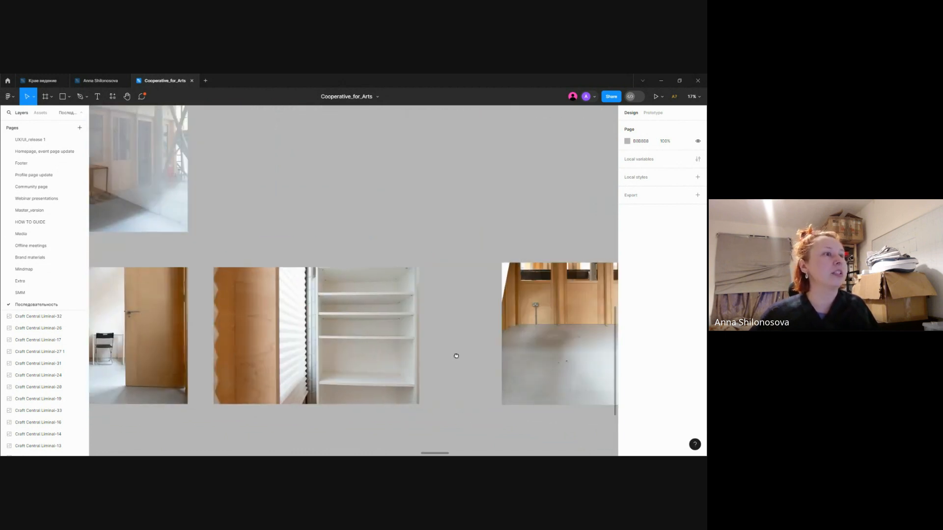
pyautogui.hscroll(3)
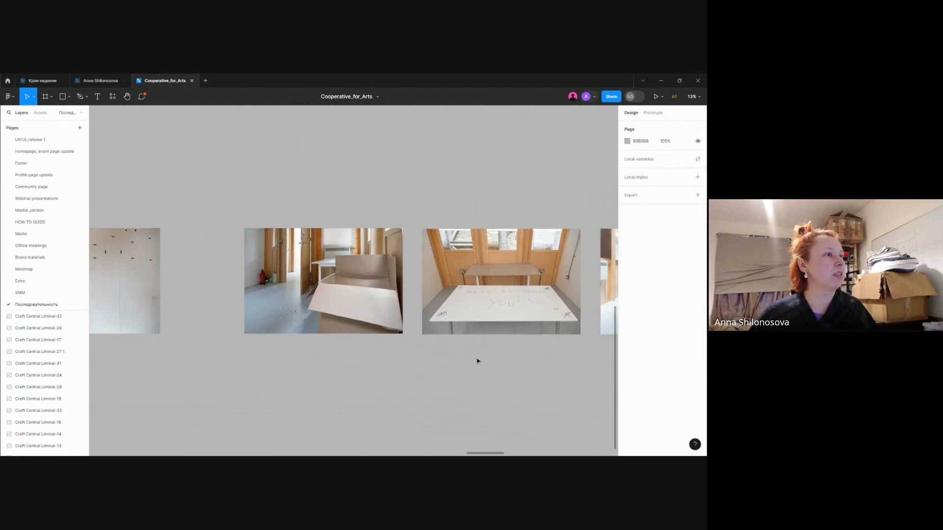
pyautogui.scroll(3)
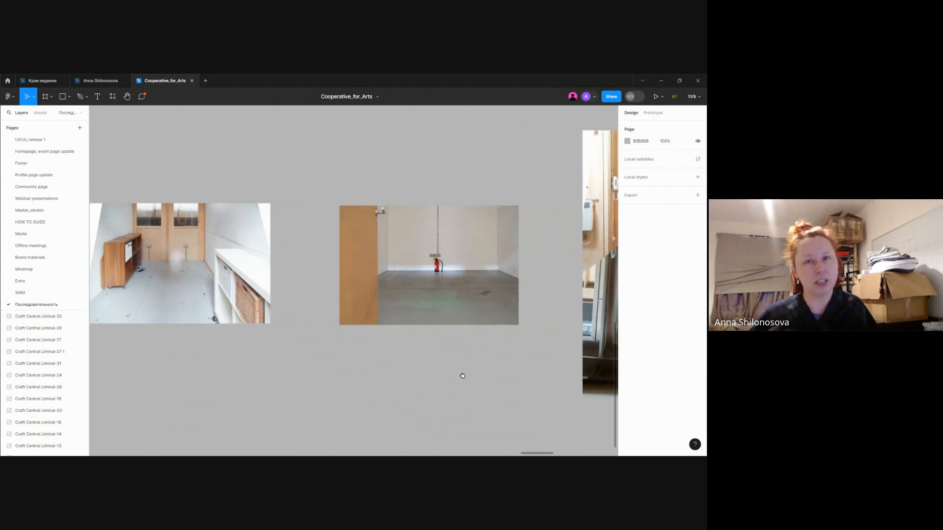
pyautogui.moveTo(504, 382)
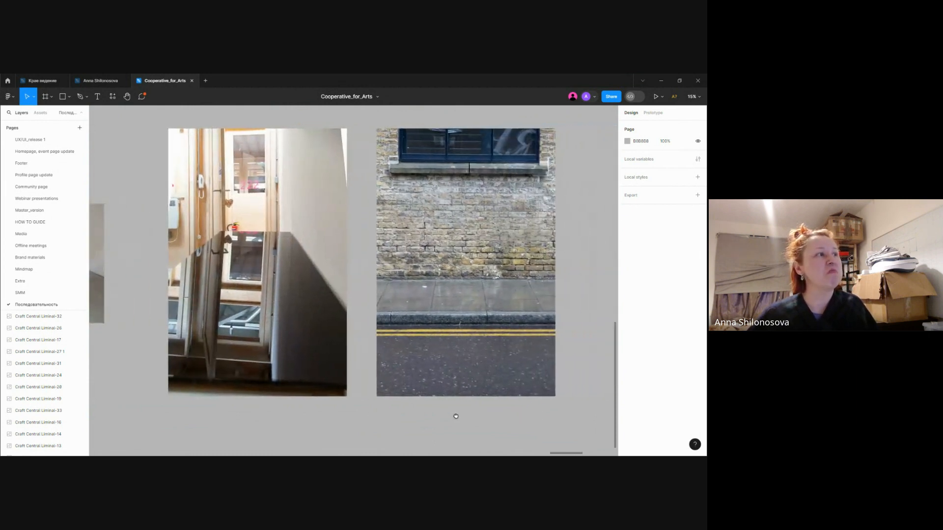
pyautogui.moveTo(479, 416)
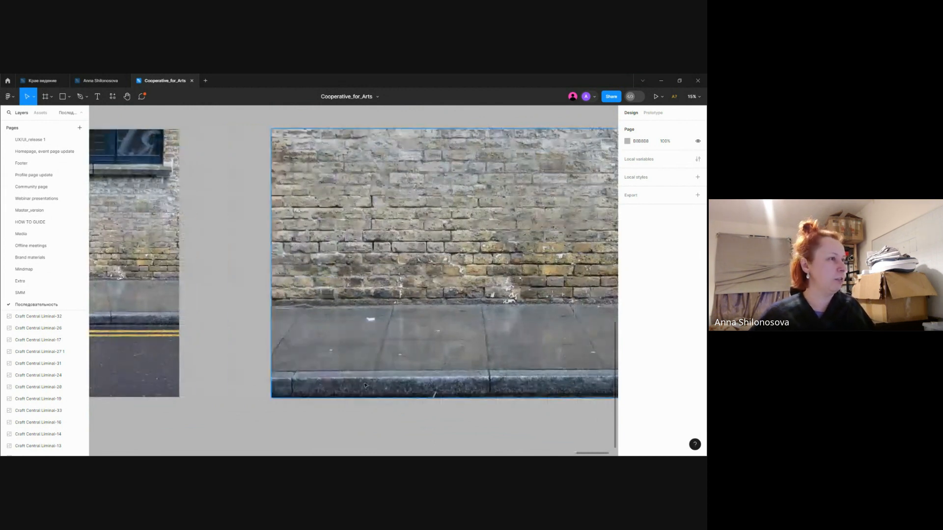
pyautogui.scroll(-3)
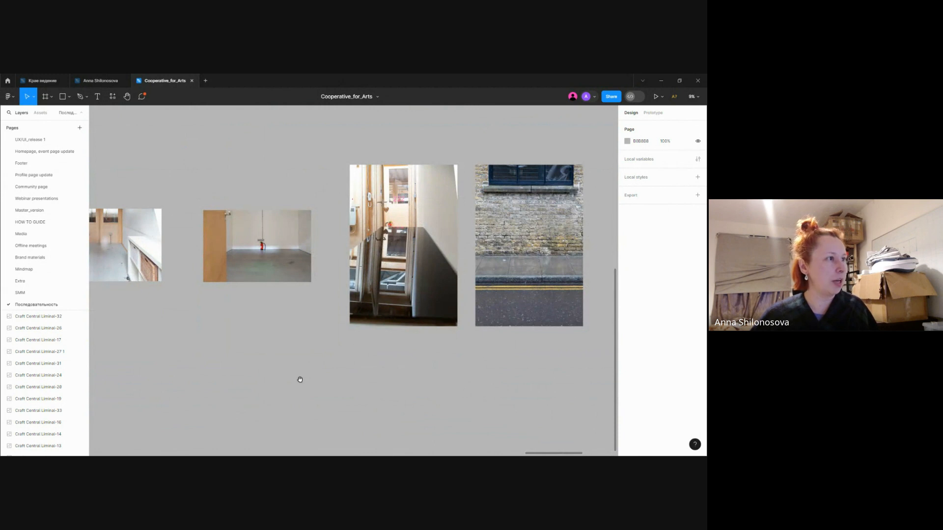
pyautogui.moveTo(301, 382)
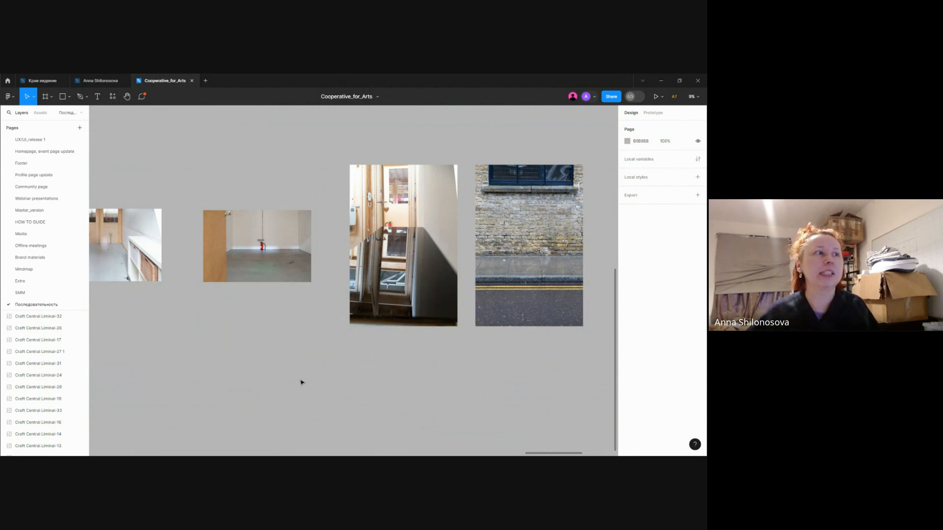
pyautogui.moveTo(399, 376)
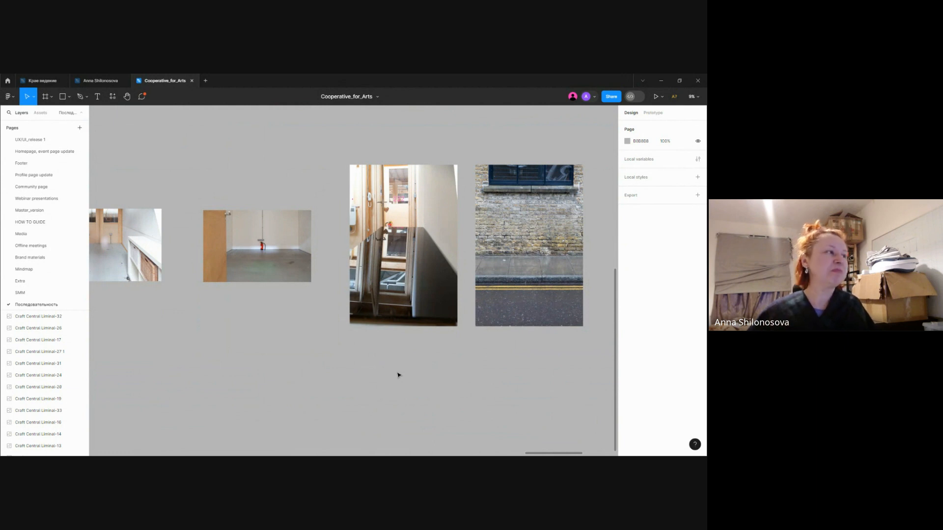
pyautogui.moveTo(367, 354)
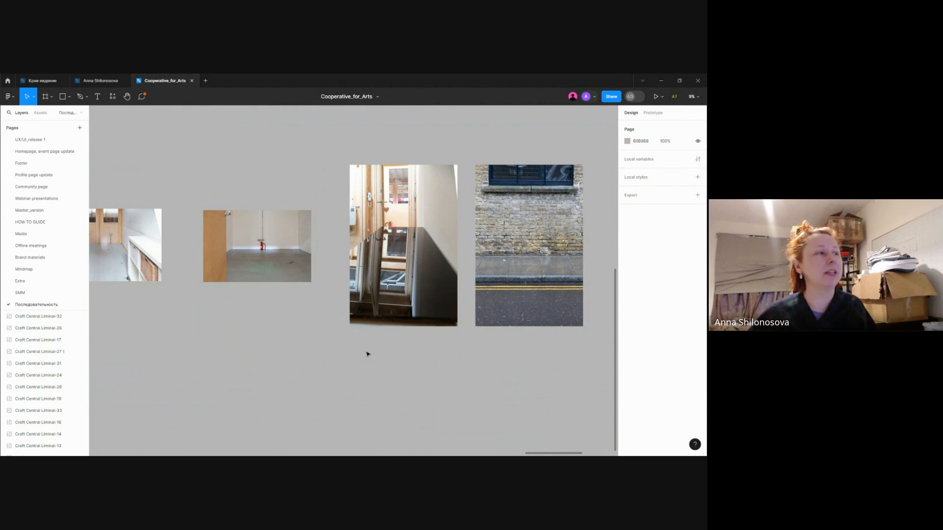
pyautogui.moveTo(323, 271)
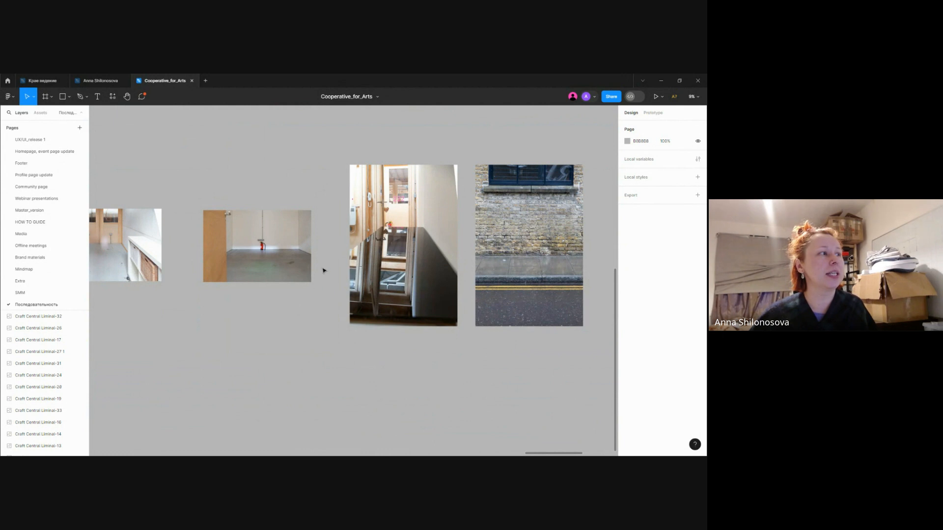
pyautogui.moveTo(291, 312)
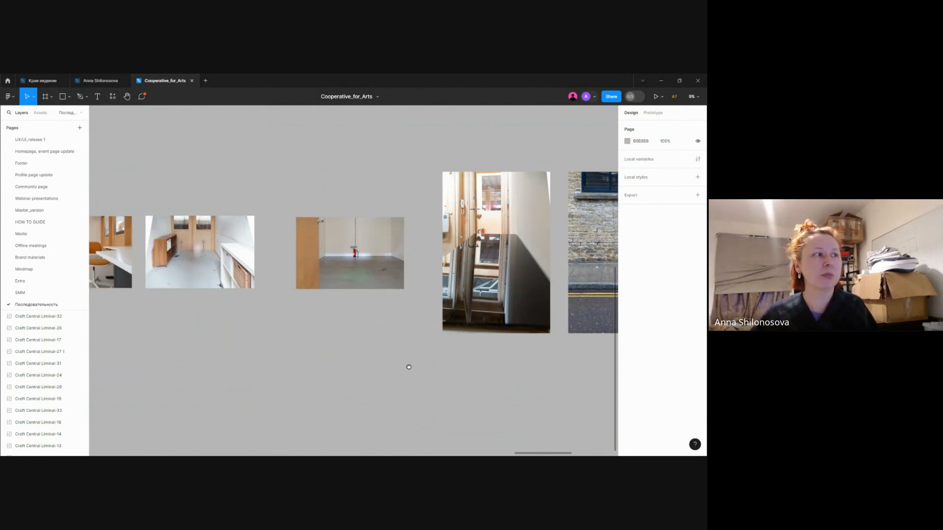
pyautogui.moveTo(385, 359)
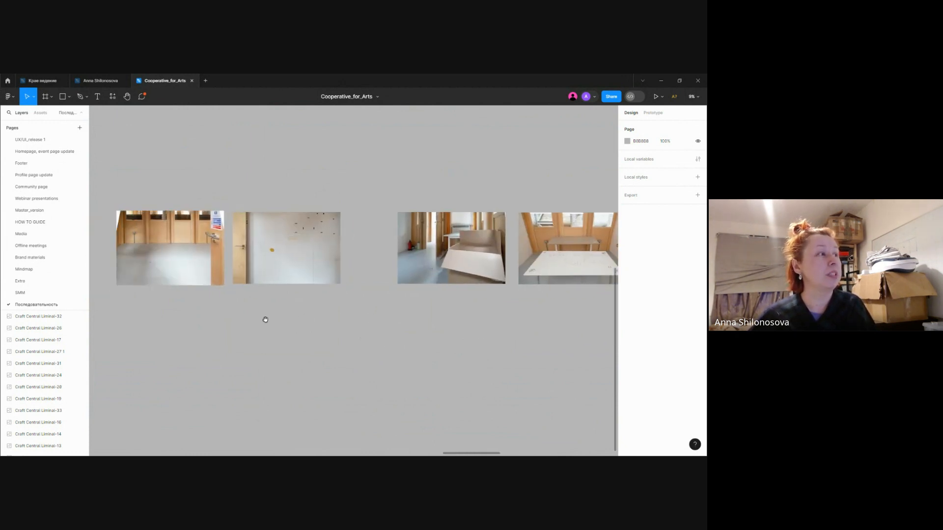
pyautogui.hscroll(-3)
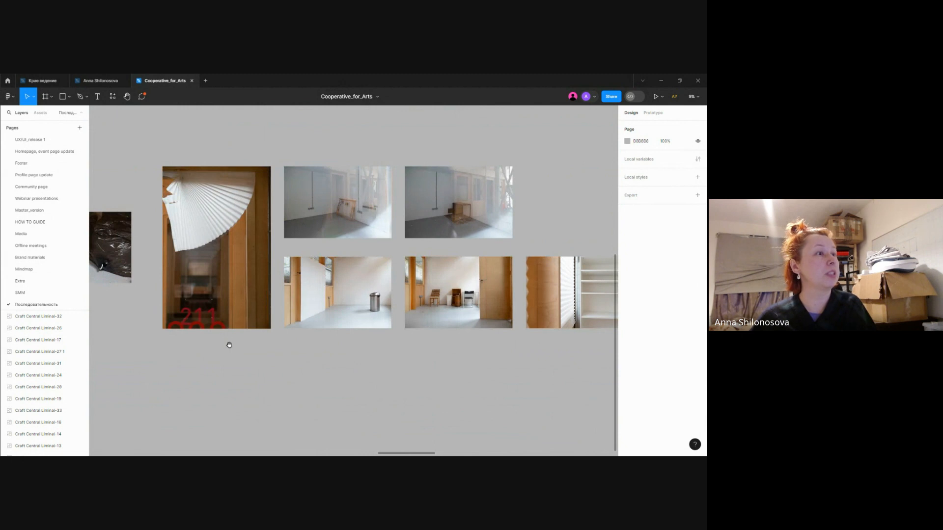
pyautogui.hscroll(-3)
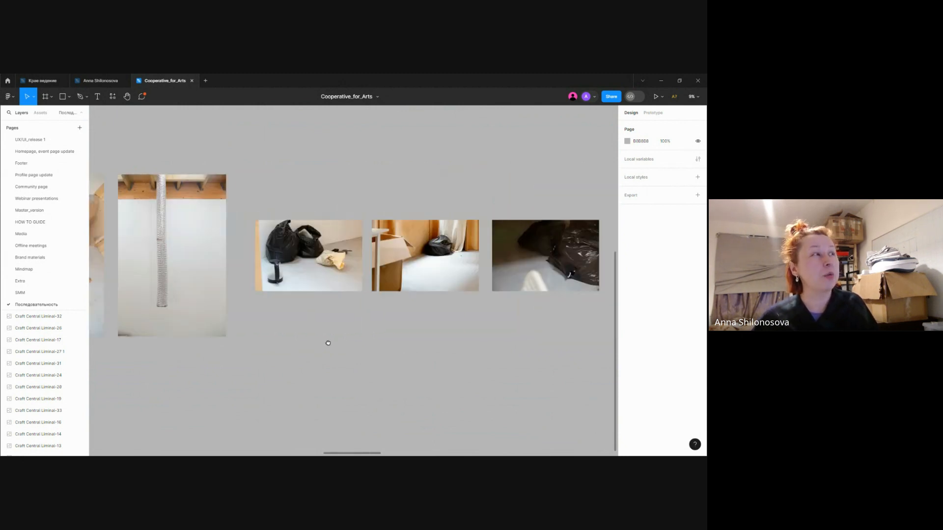
pyautogui.hscroll(-3)
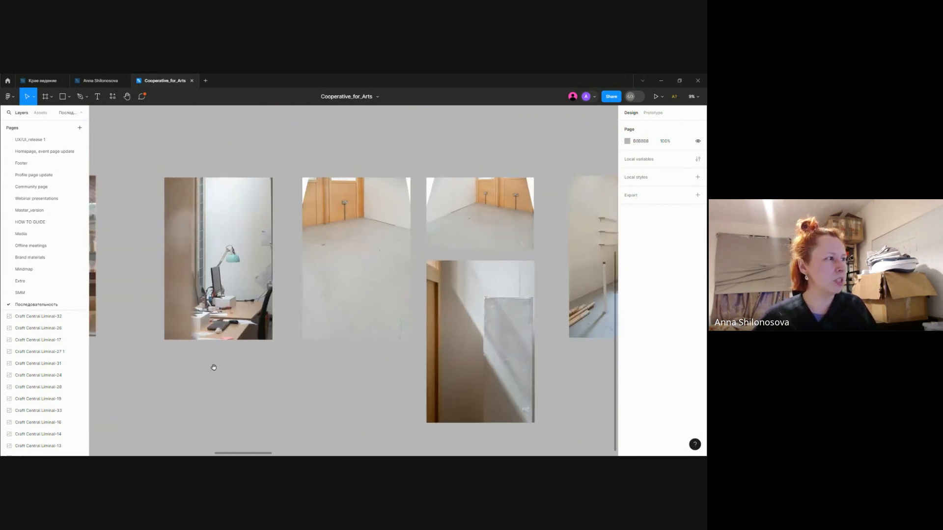
pyautogui.hscroll(-3)
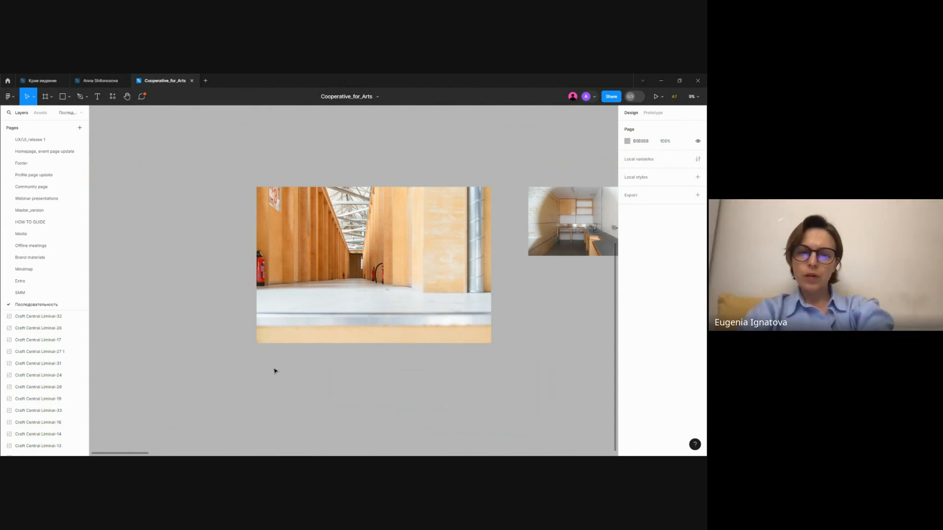
pyautogui.moveTo(311, 359)
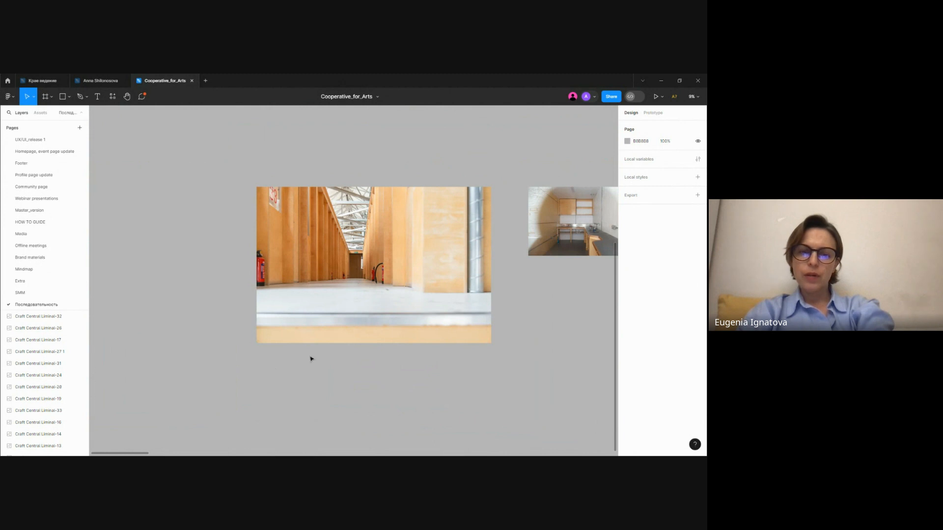
pyautogui.moveTo(487, 360)
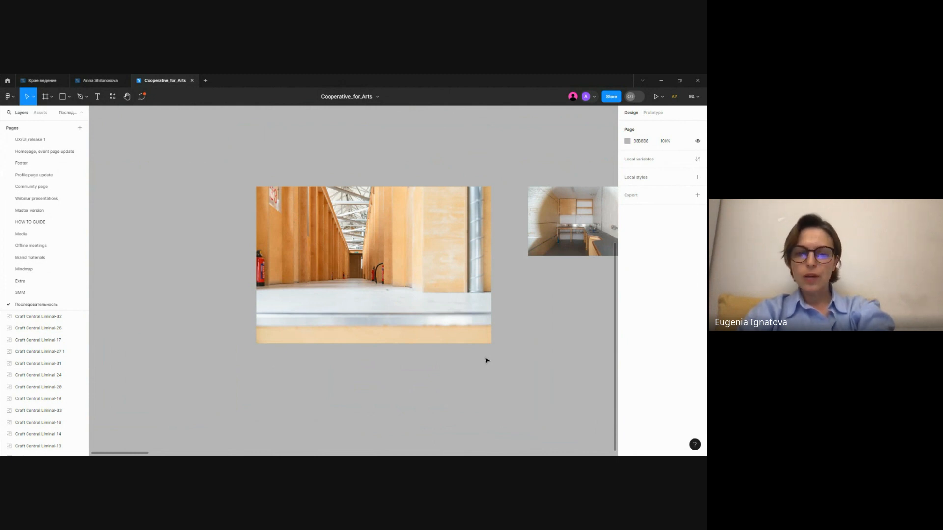
pyautogui.moveTo(555, 353)
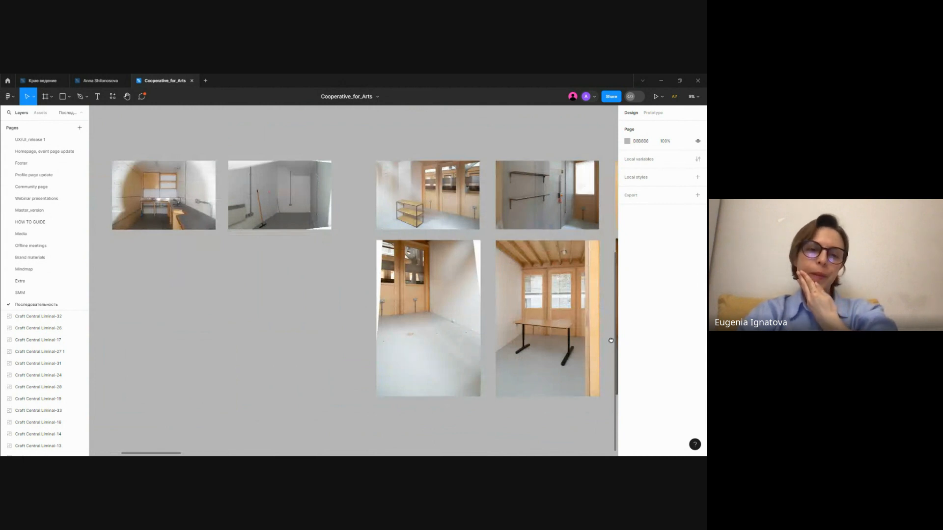
pyautogui.hscroll(3)
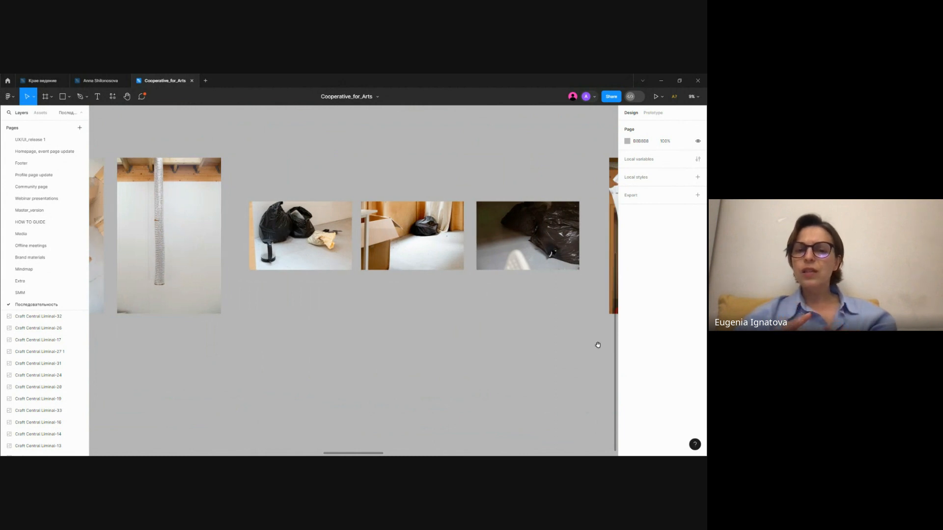
pyautogui.hscroll(3)
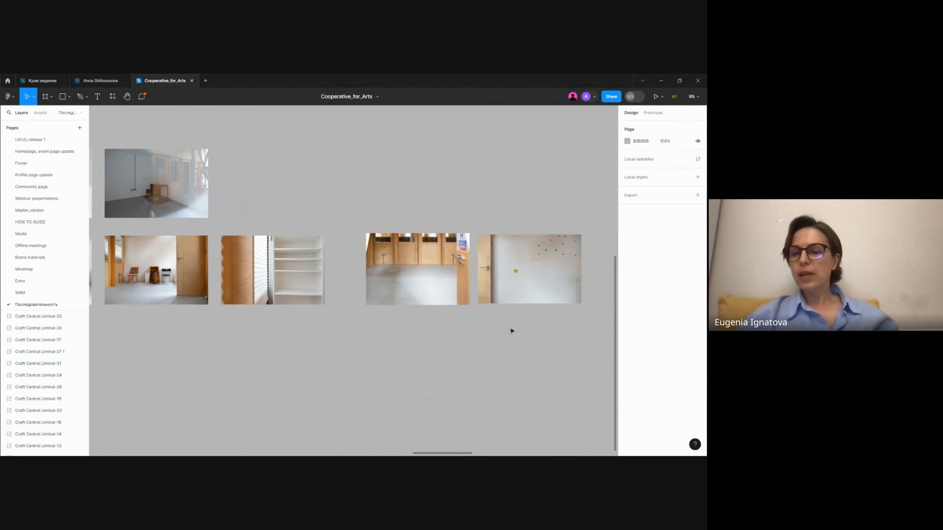
pyautogui.scroll(3)
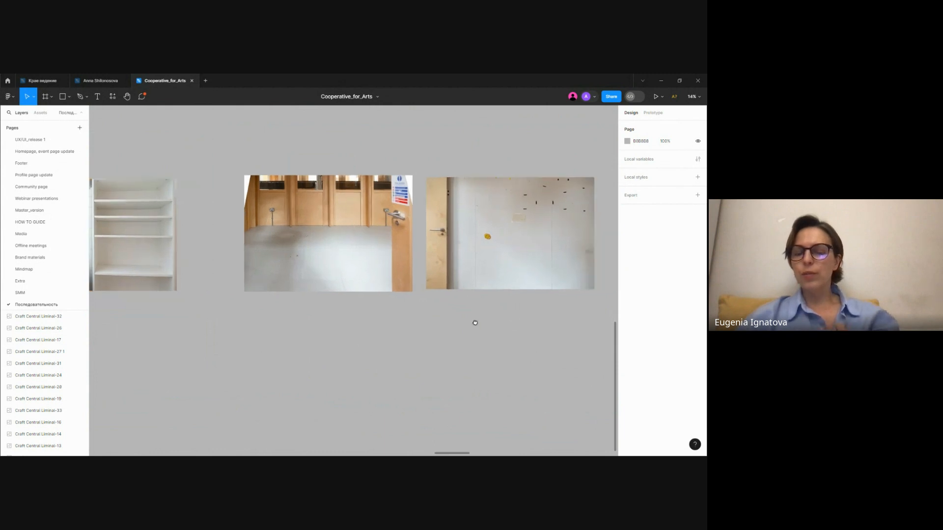
pyautogui.scroll(3)
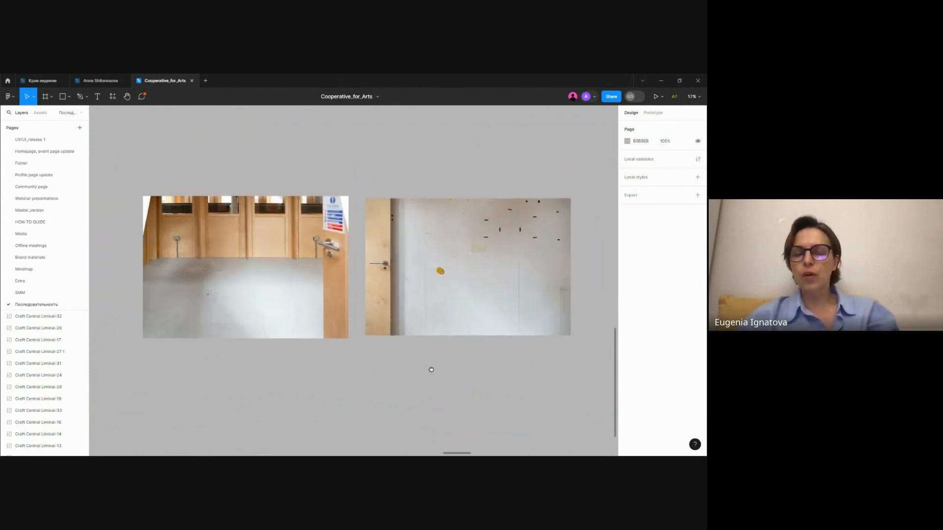
pyautogui.scroll(3)
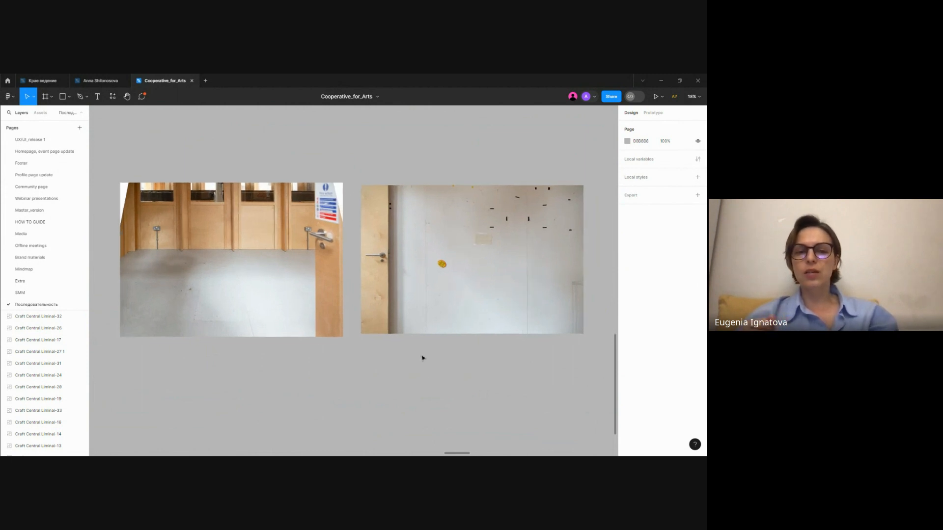
pyautogui.moveTo(420, 348)
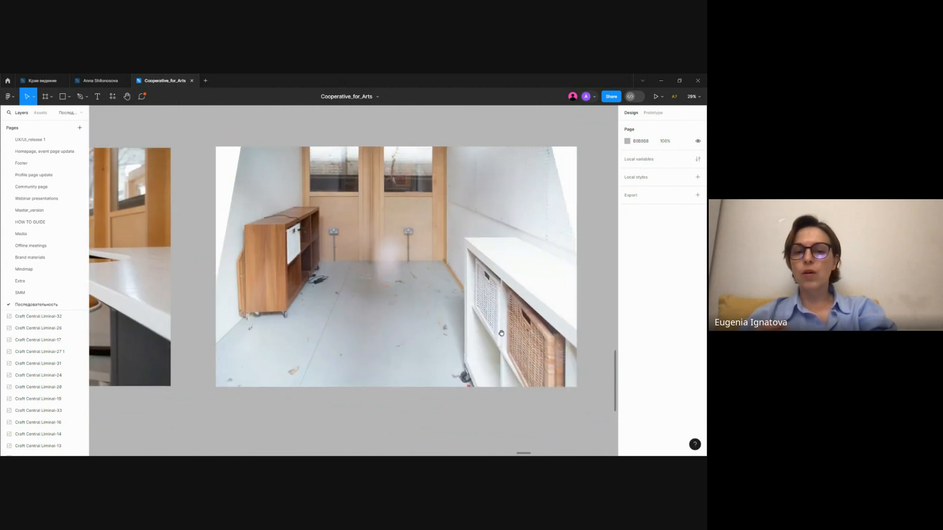
pyautogui.moveTo(581, 324)
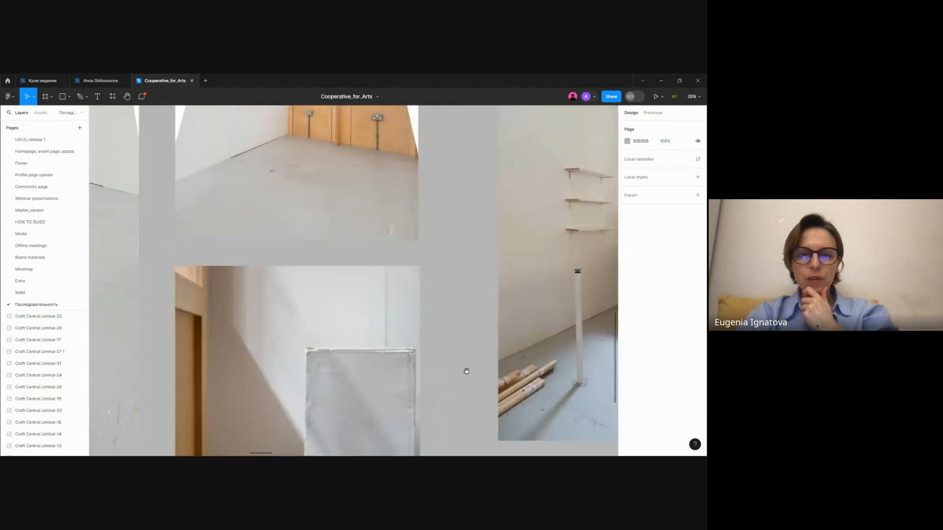
# Scroll past the wide empty-room photos to the wooden rooms with shelf unit and wall brackets.
pyautogui.scroll(-3)
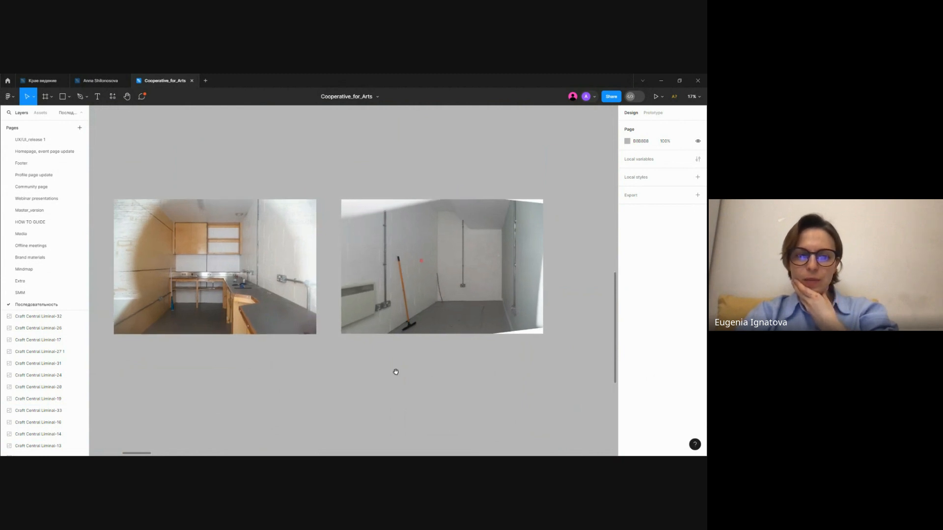
pyautogui.scroll(3)
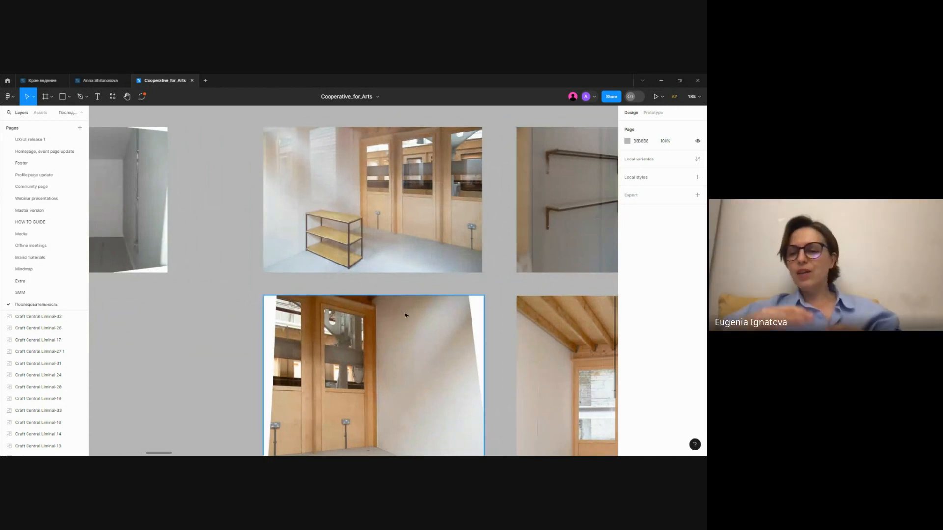
# Scroll down to the bare corner room and desk room photos and click on them while discussing.
pyautogui.scroll(-3)
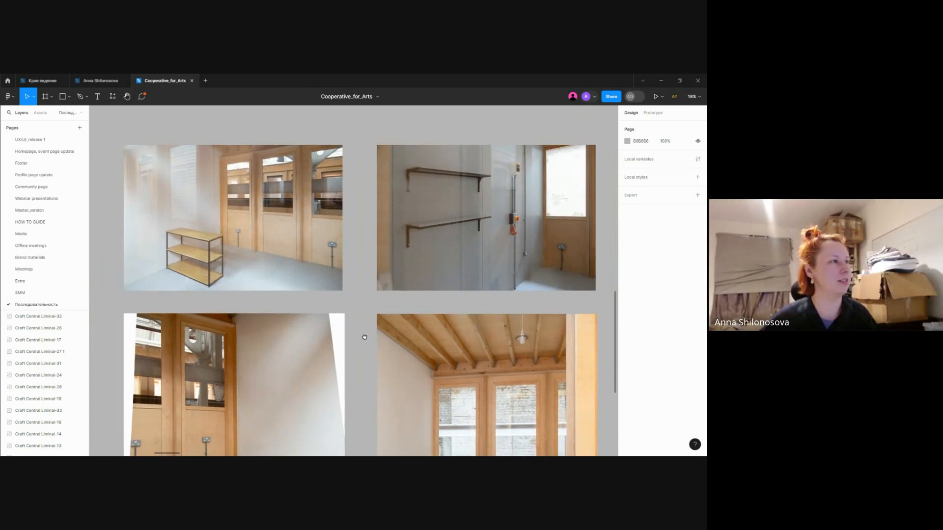
pyautogui.scroll(-3)
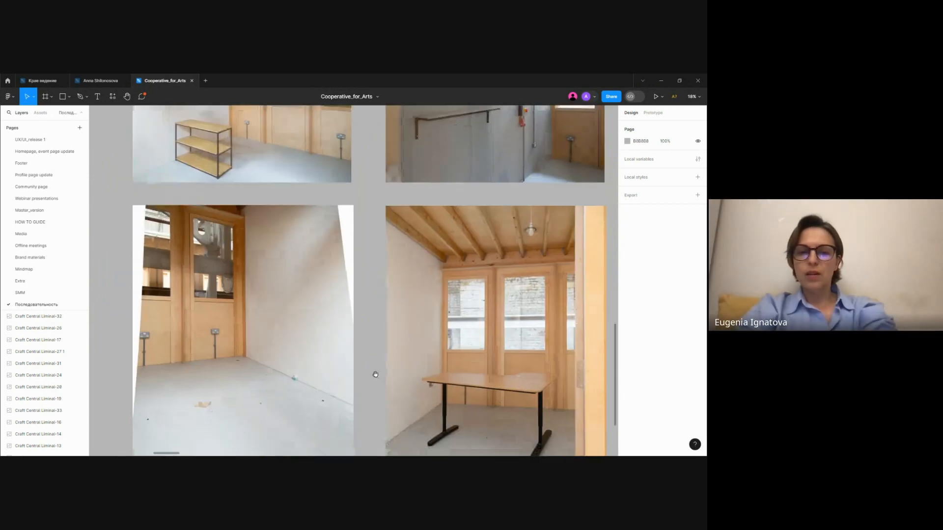
pyautogui.scroll(-3)
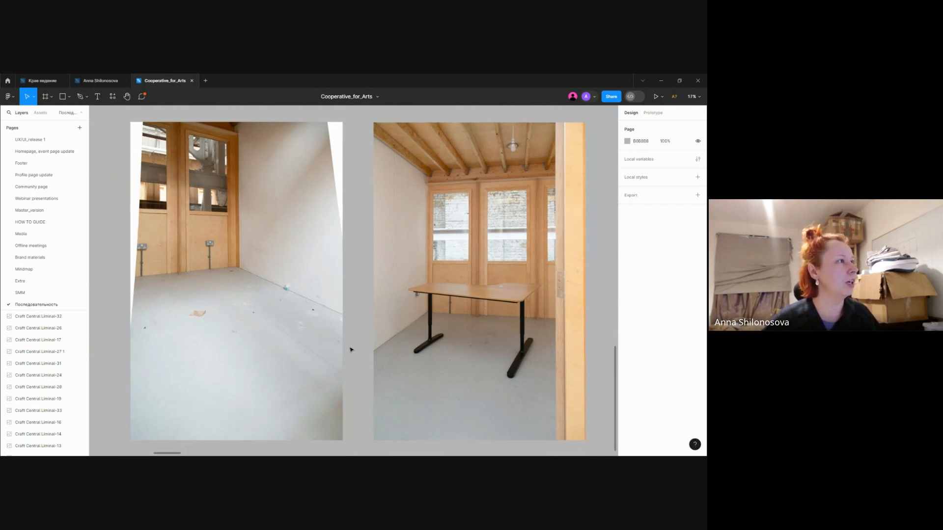
pyautogui.moveTo(355, 343)
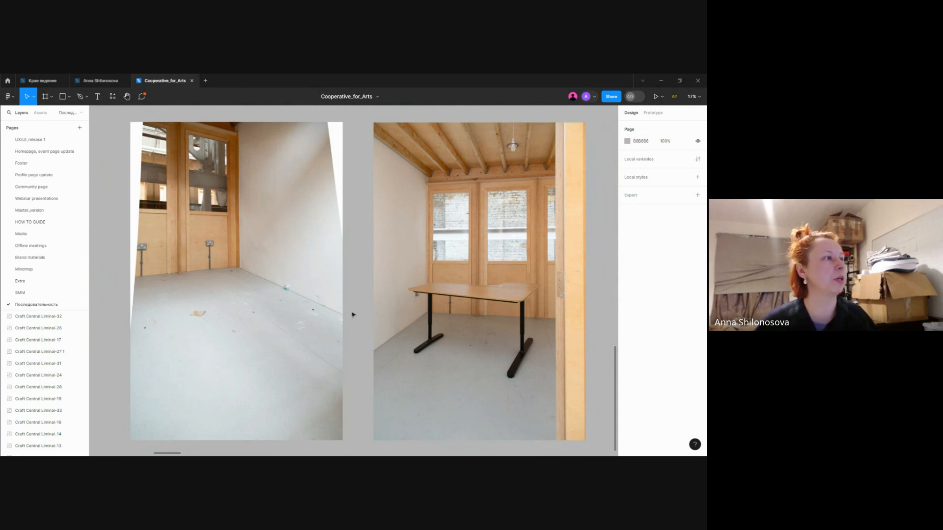
pyautogui.moveTo(359, 305)
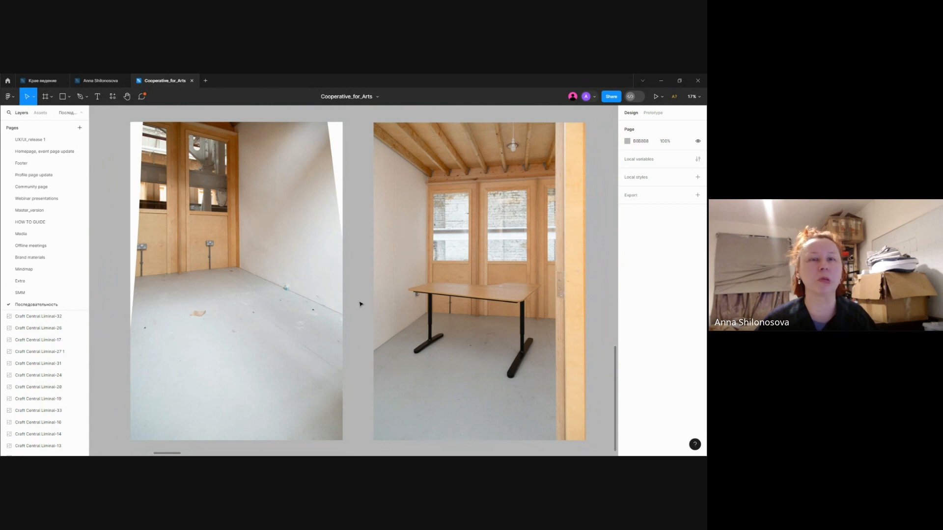
pyautogui.moveTo(357, 303)
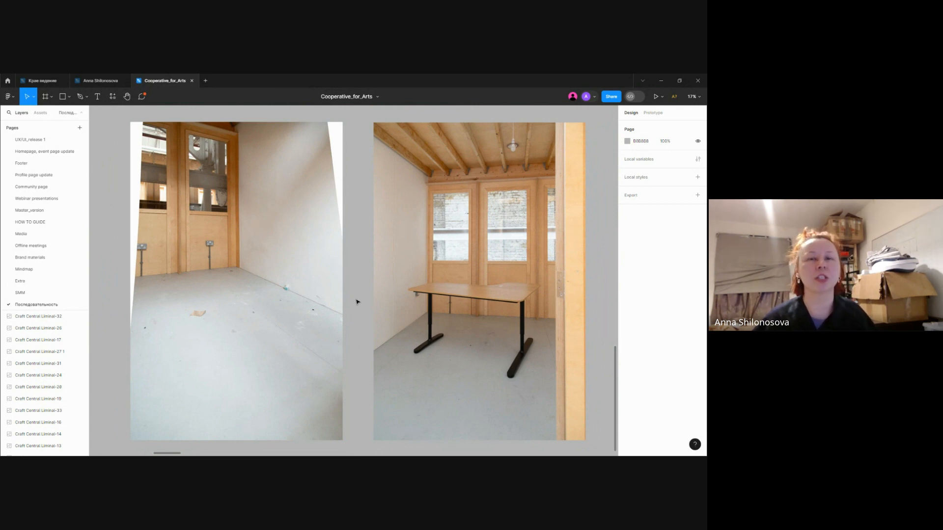
pyautogui.click(479, 280)
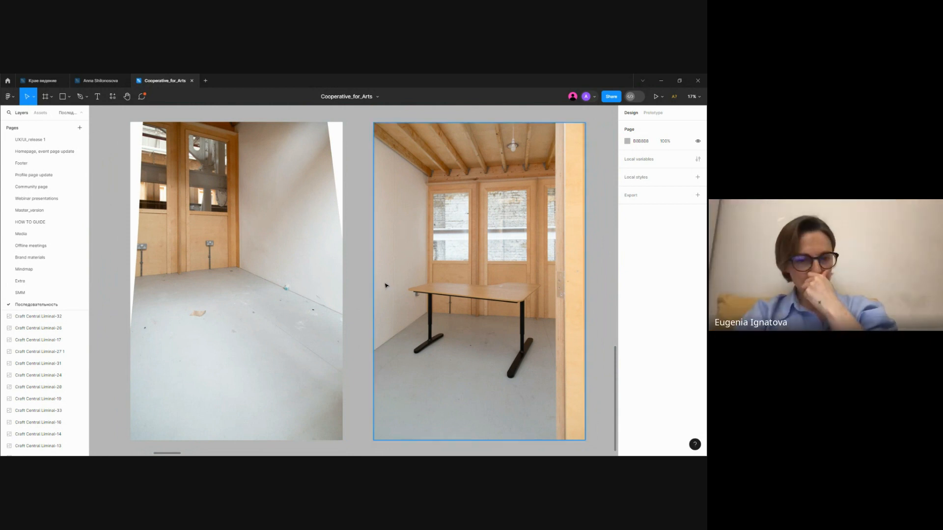
pyautogui.click(352, 296)
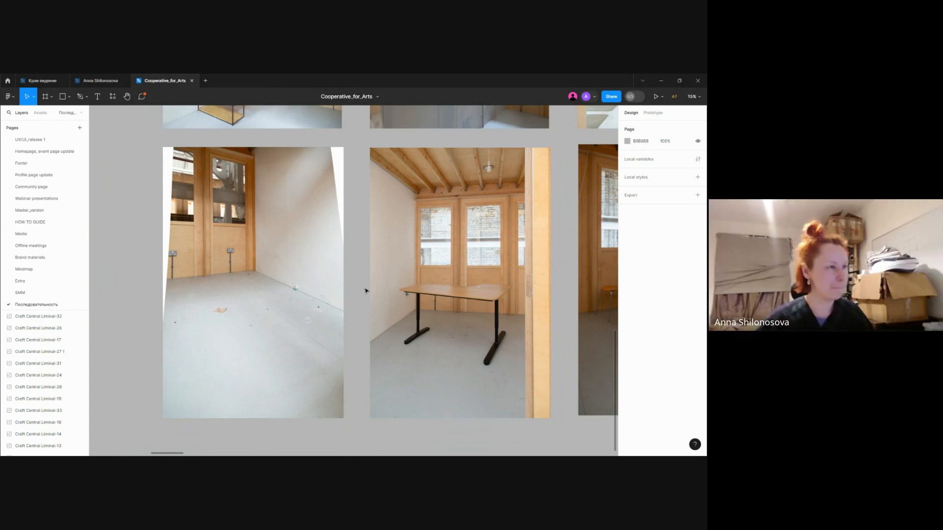
# Scroll past the heater-and-bin room and office chair shots back to the wooden corridor photo.
pyautogui.scroll(3)
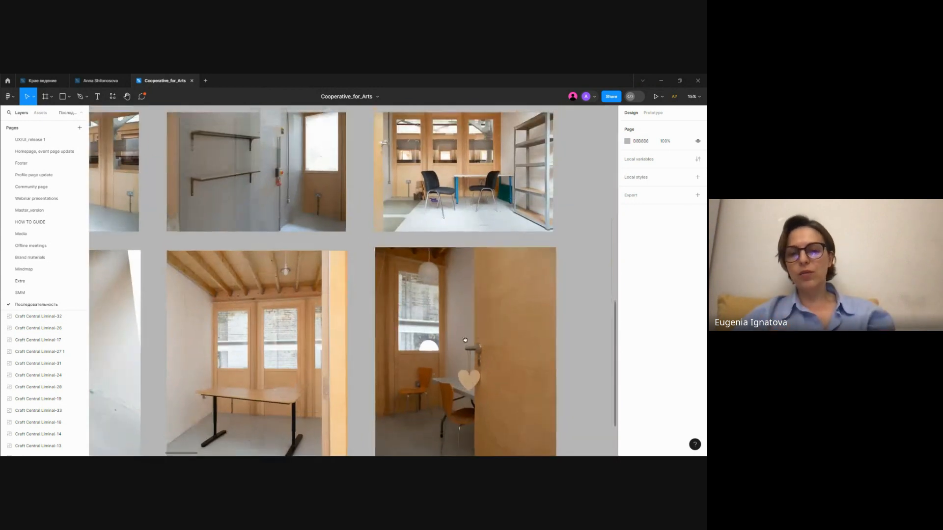
pyautogui.scroll(-3)
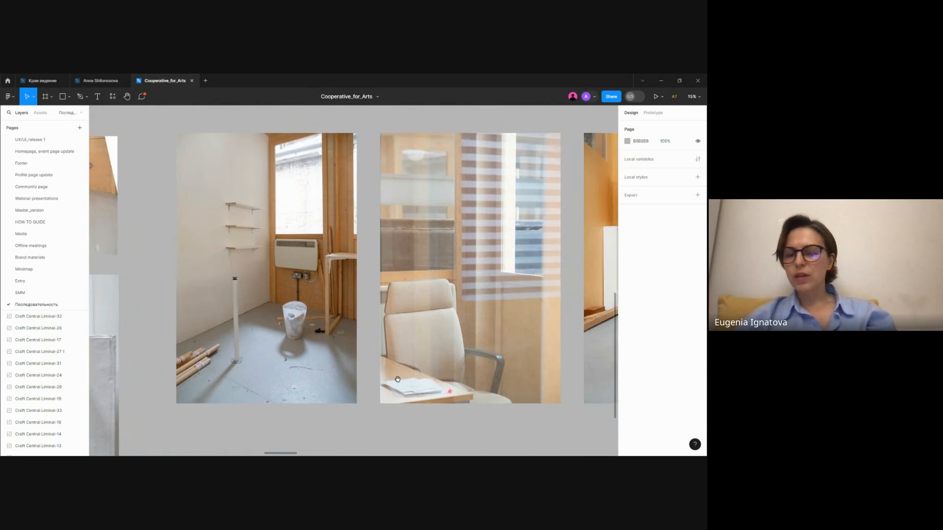
pyautogui.moveTo(372, 365)
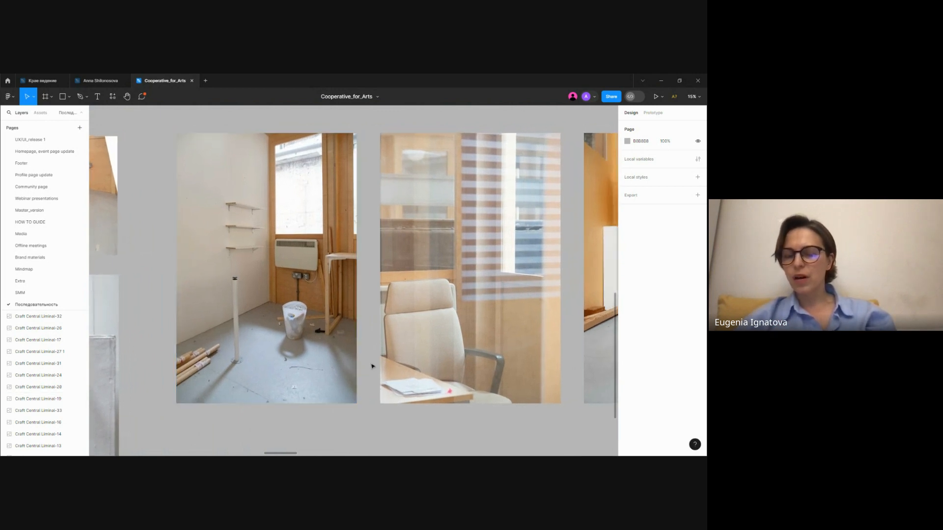
pyautogui.scroll(-3)
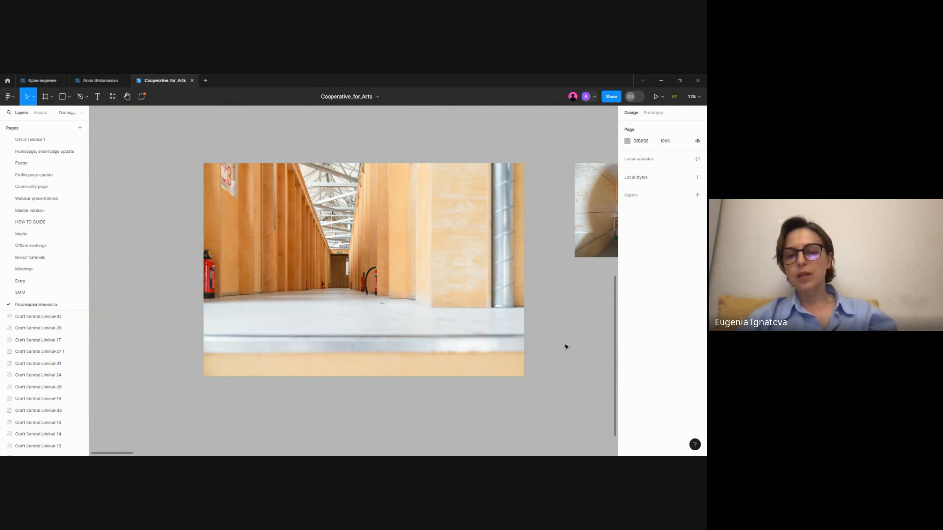
pyautogui.moveTo(554, 338)
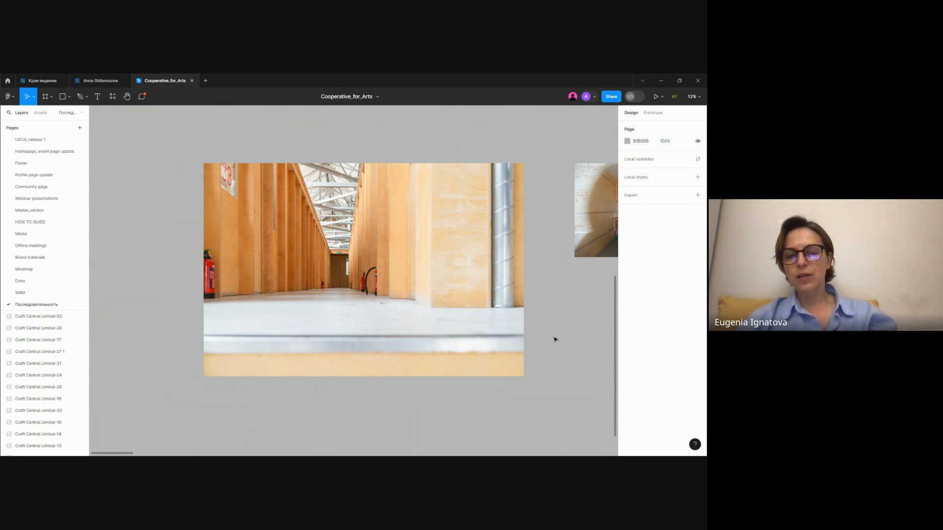
pyautogui.moveTo(567, 315)
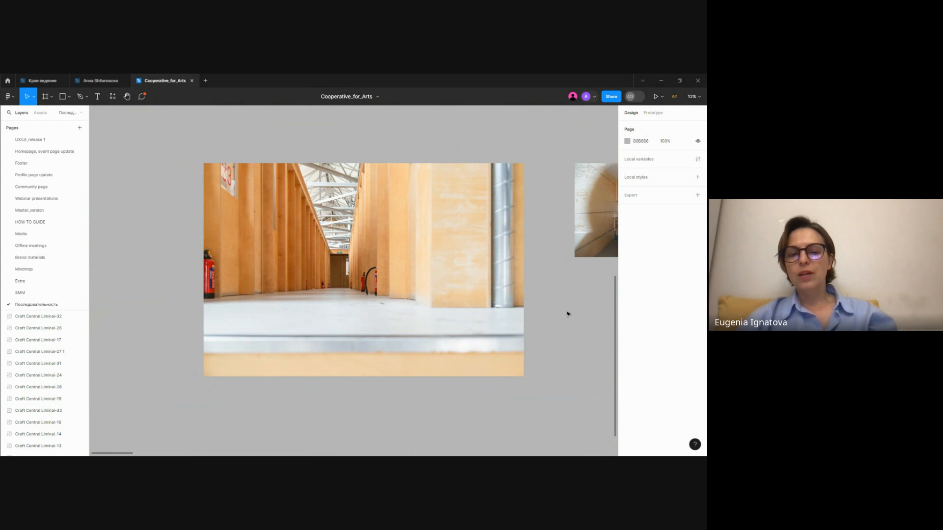
pyautogui.moveTo(584, 312)
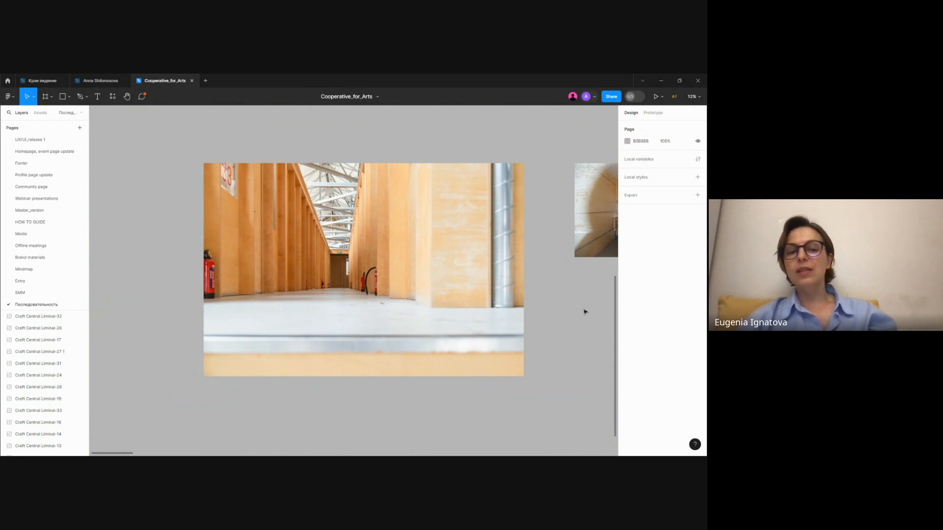
pyautogui.moveTo(579, 303)
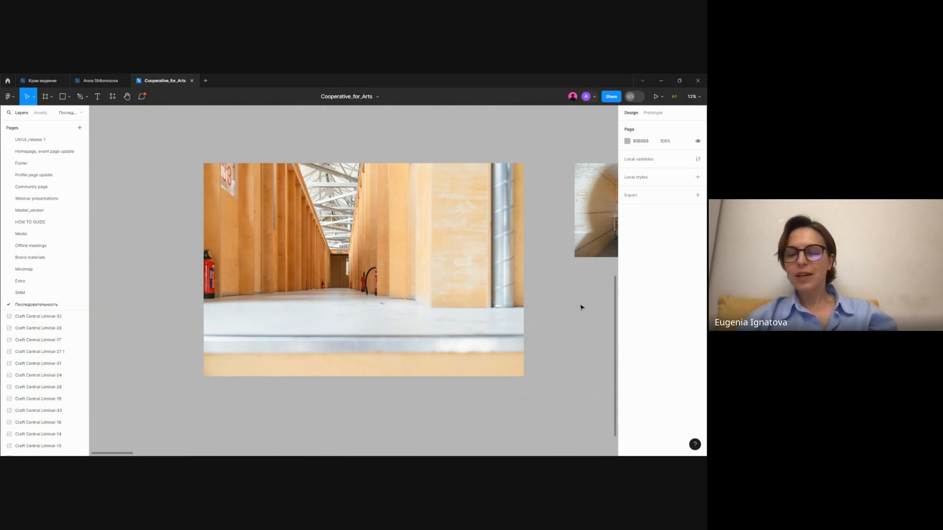
pyautogui.moveTo(587, 313)
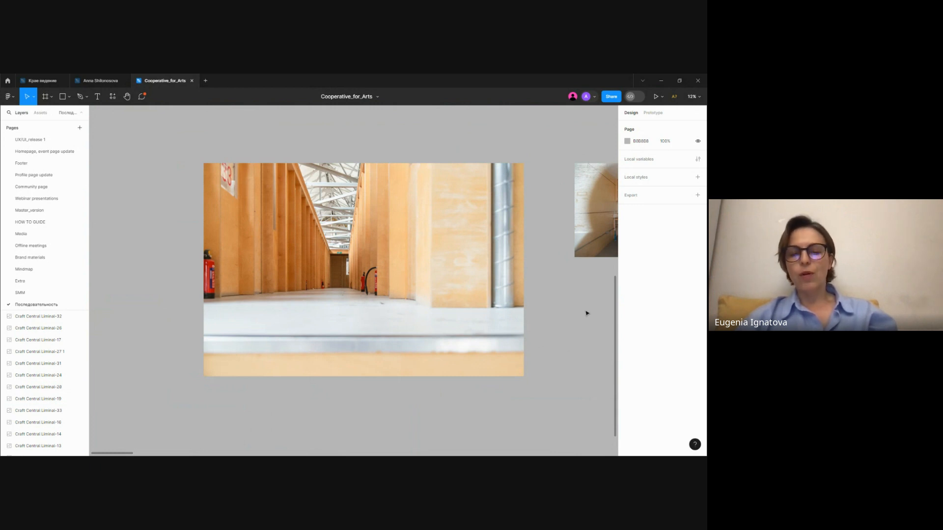
pyautogui.moveTo(600, 315)
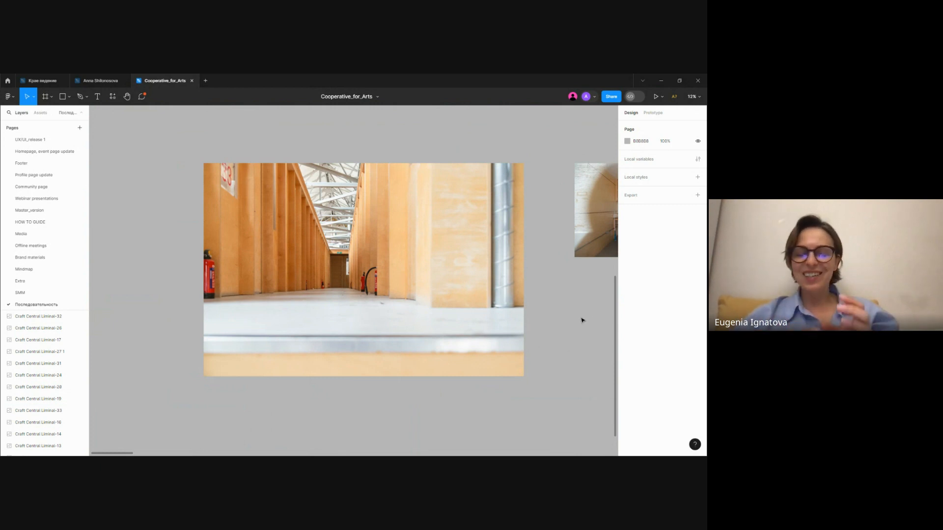
pyautogui.moveTo(575, 313)
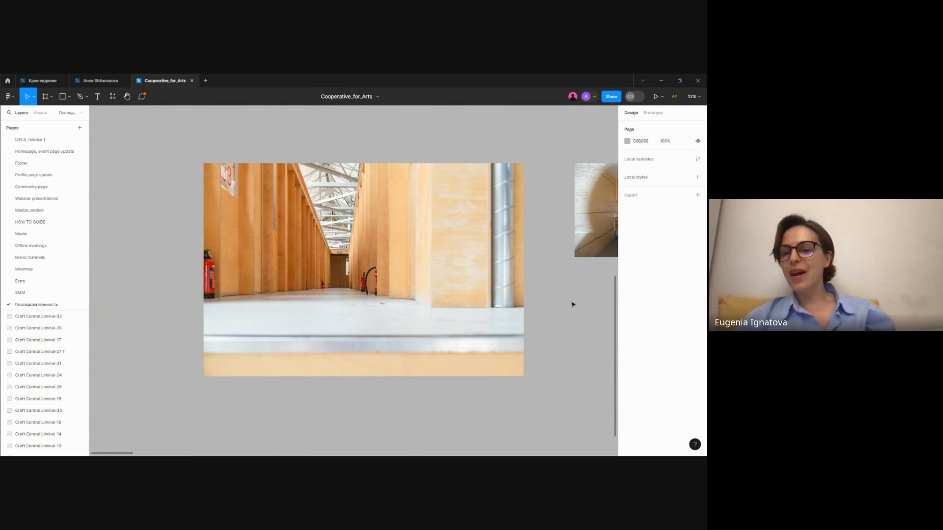
pyautogui.moveTo(577, 312)
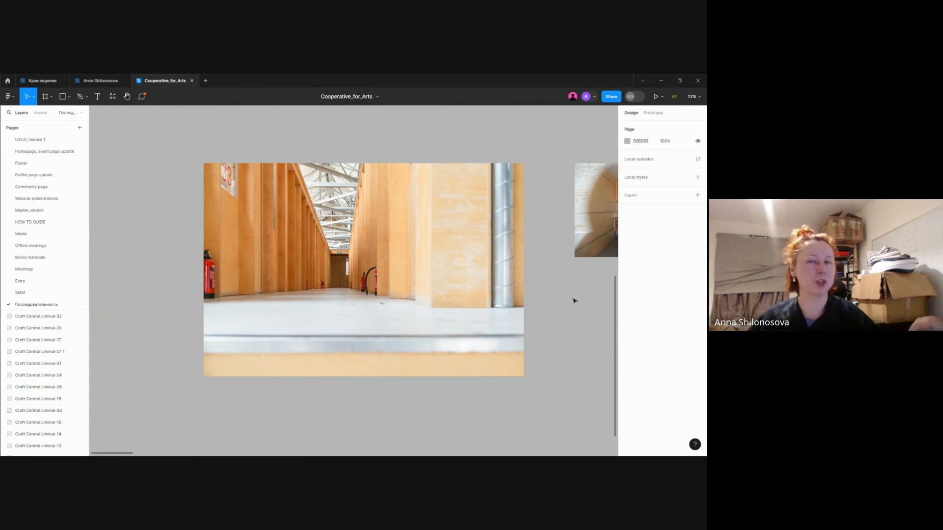
pyautogui.moveTo(569, 302)
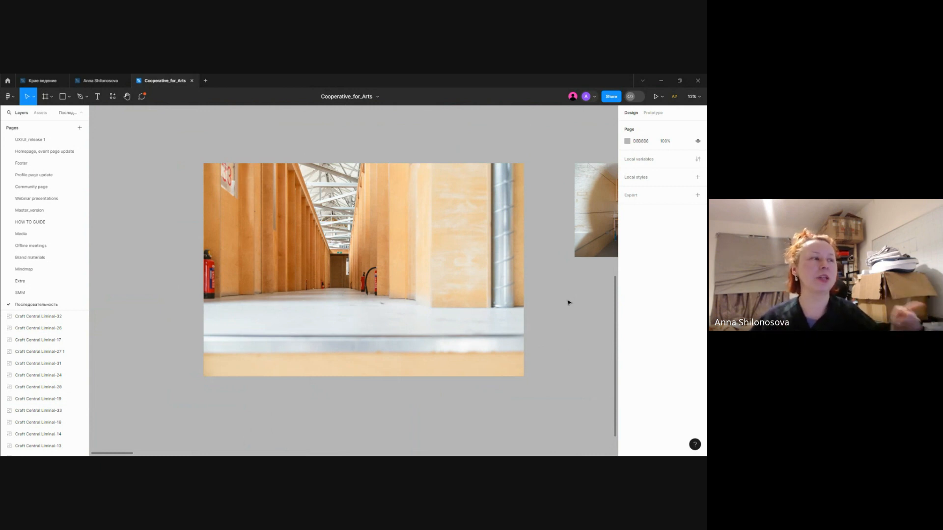
pyautogui.moveTo(568, 310)
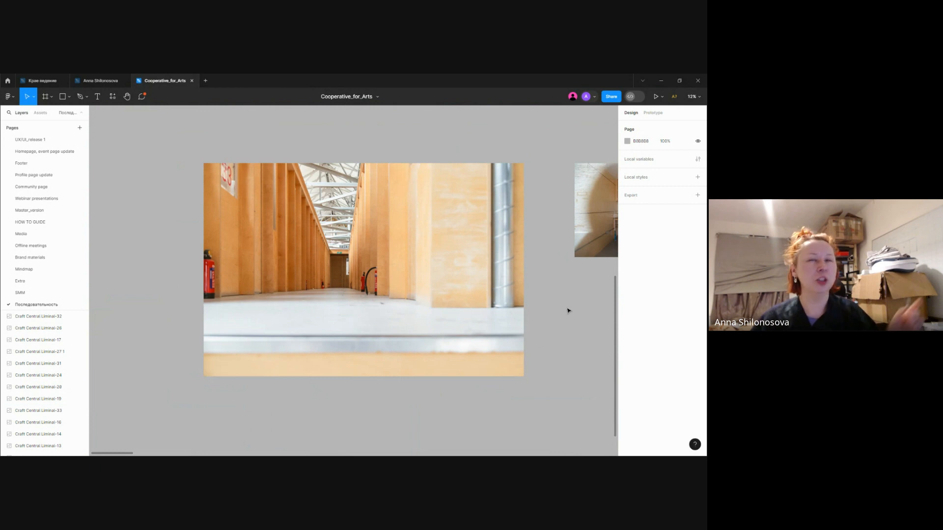
pyautogui.moveTo(564, 301)
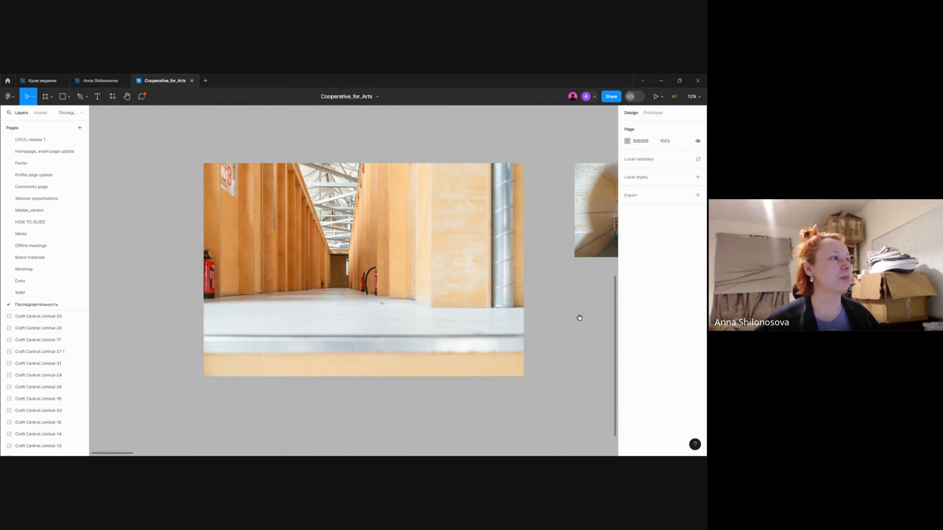
pyautogui.moveTo(584, 311)
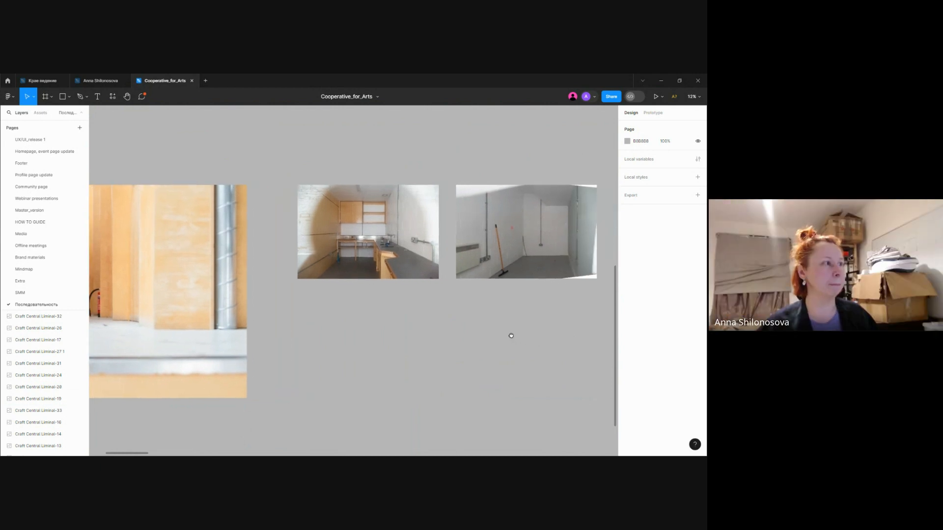
pyautogui.scroll(-3)
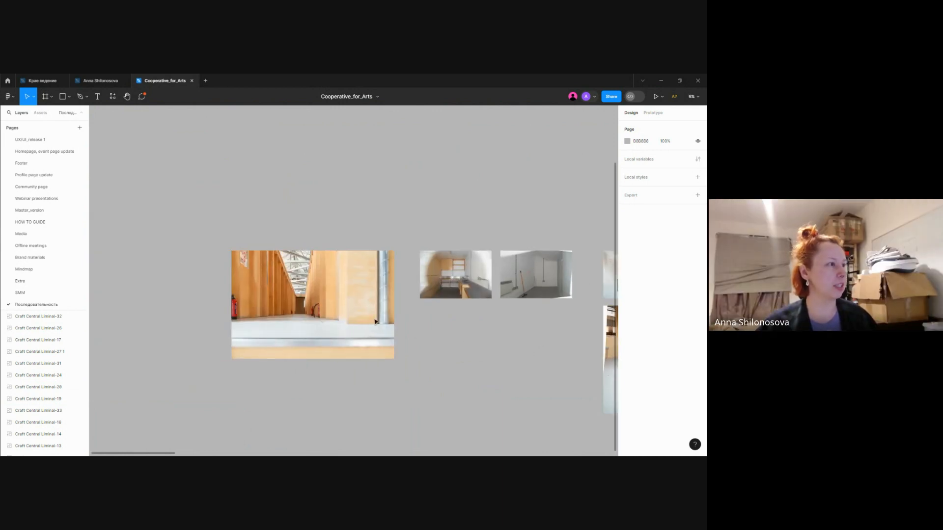
pyautogui.click(313, 305)
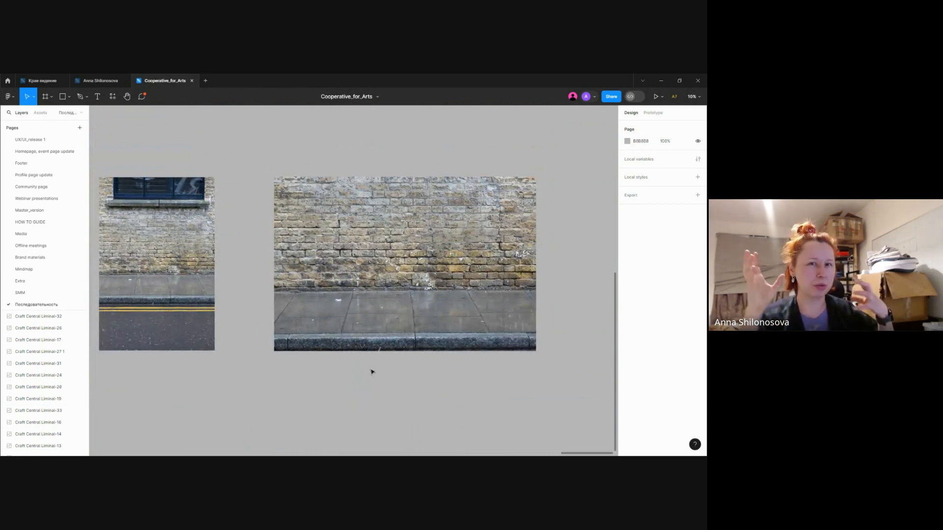
pyautogui.click(369, 298)
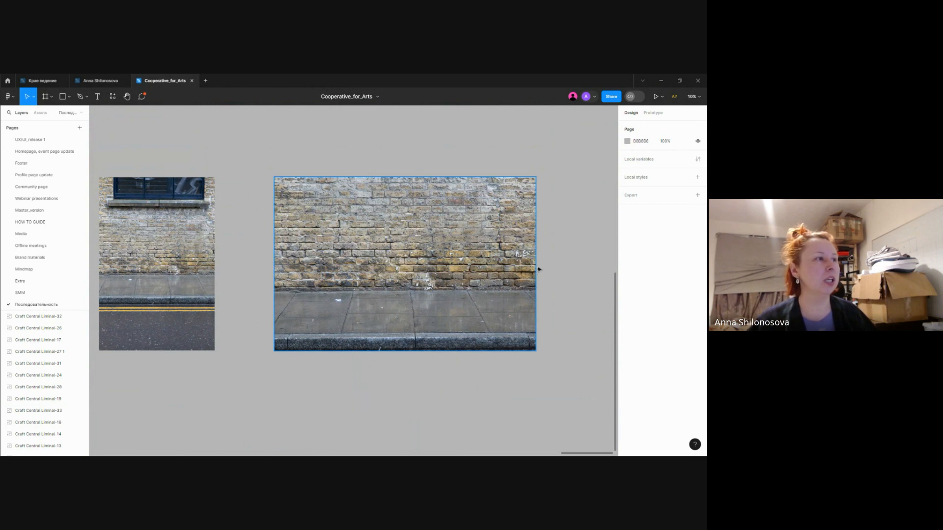
pyautogui.click(570, 271)
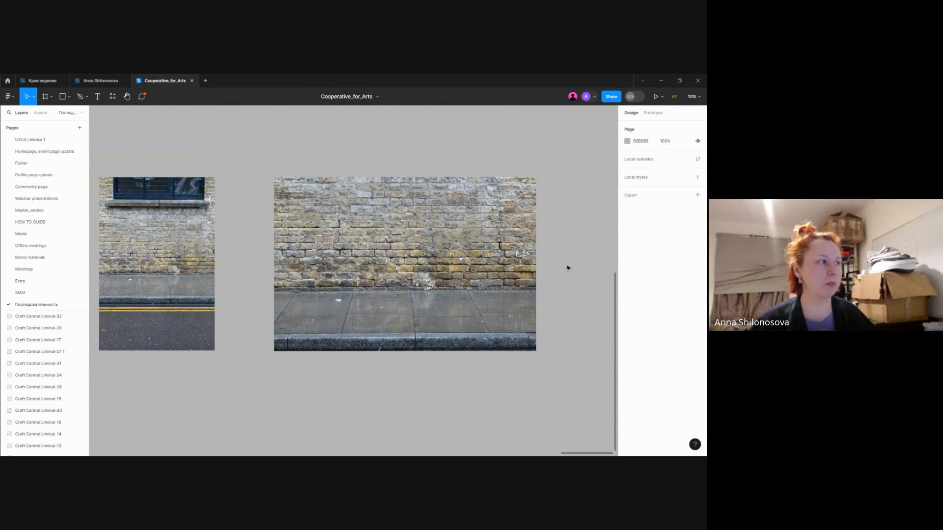
pyautogui.moveTo(559, 264)
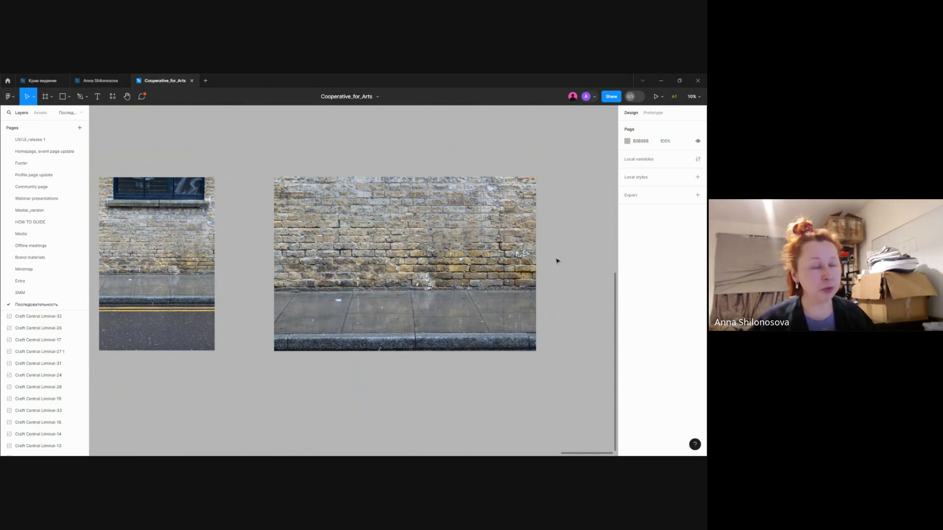
pyautogui.moveTo(558, 252)
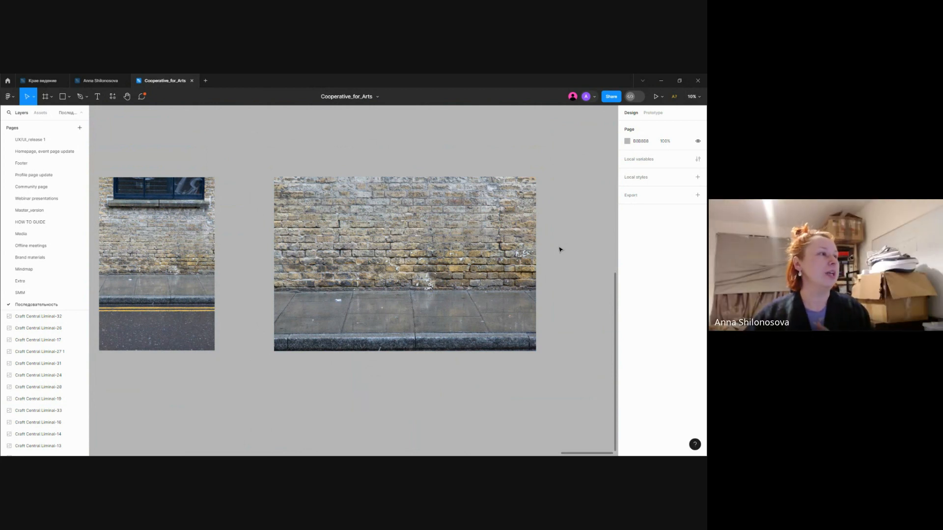
pyautogui.scroll(-3)
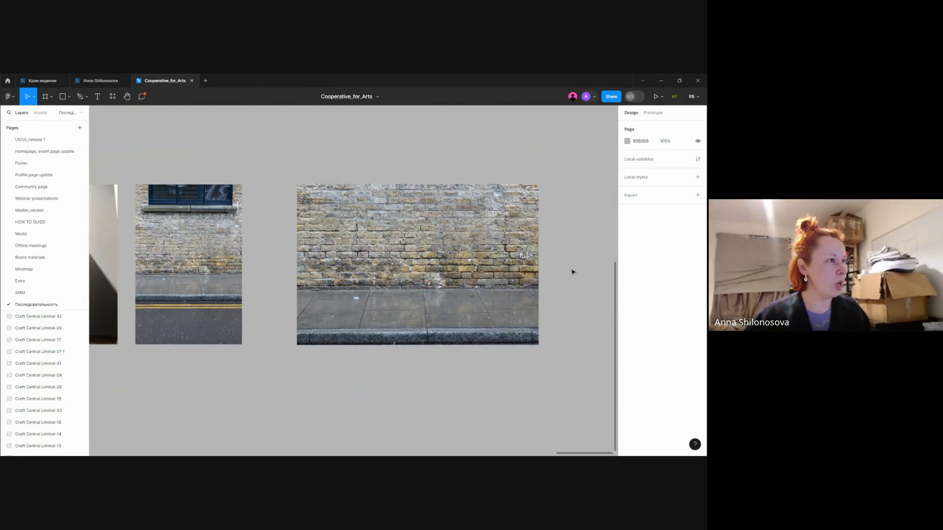
pyautogui.scroll(-3)
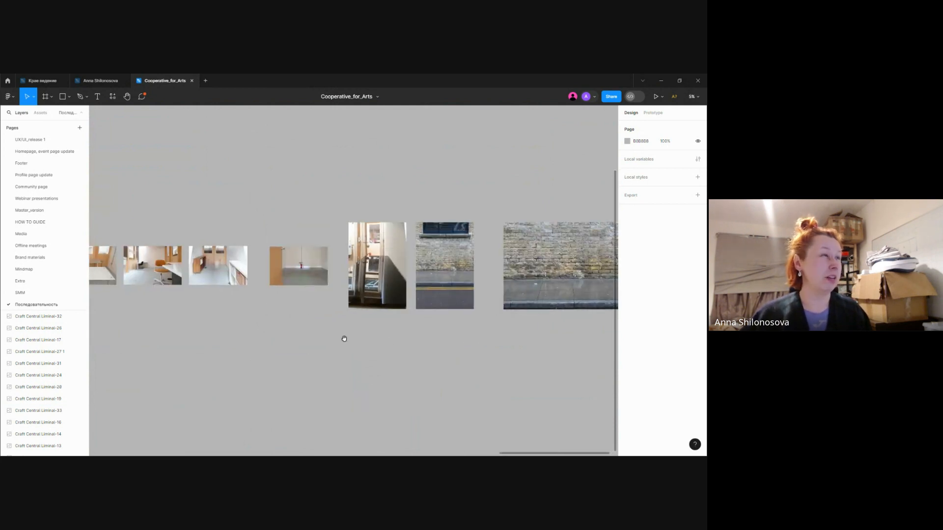
pyautogui.hscroll(-3)
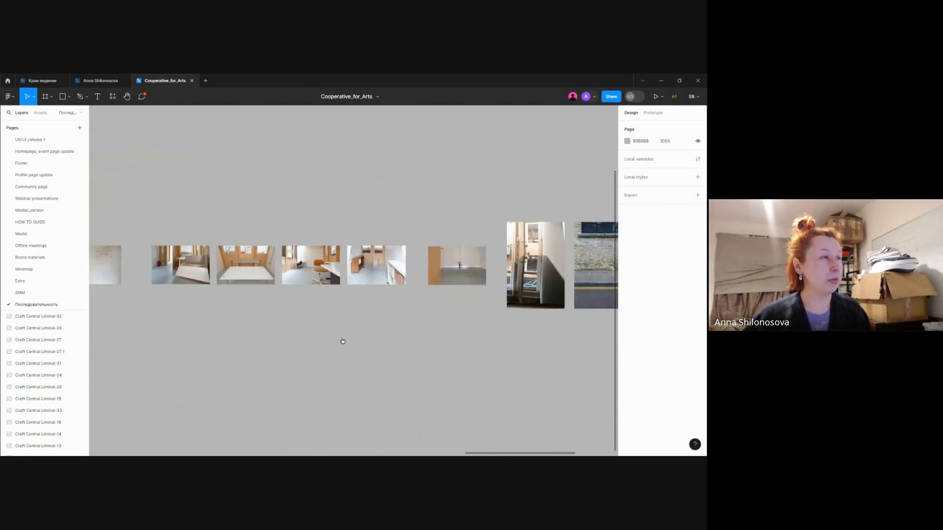
pyautogui.hscroll(-3)
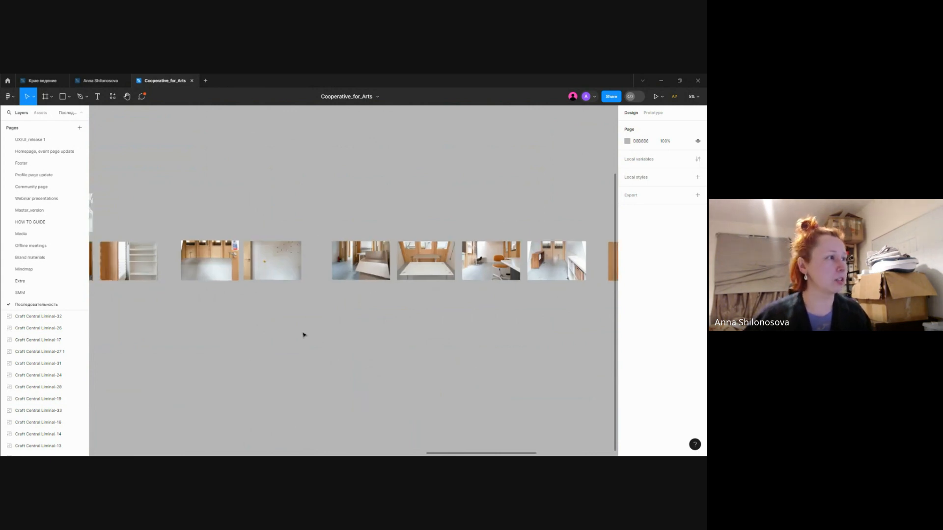
pyautogui.scroll(-3)
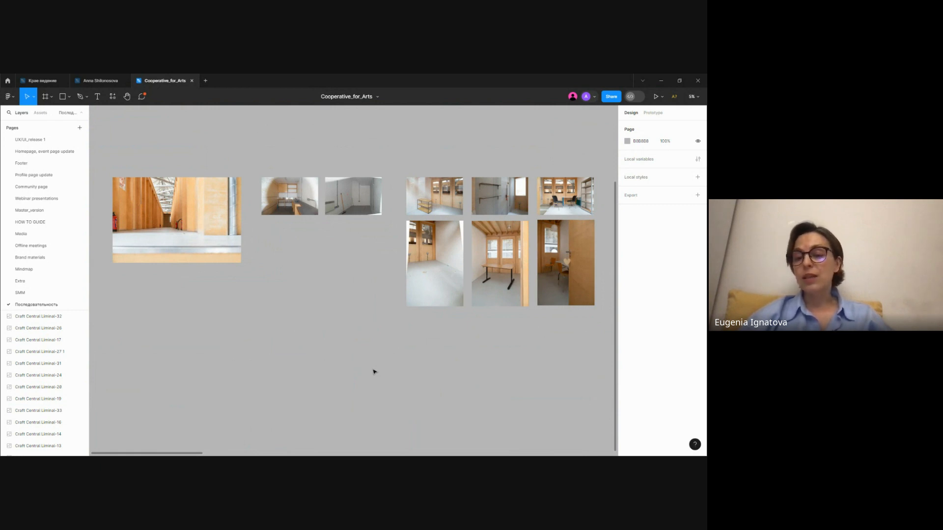
pyautogui.moveTo(358, 344)
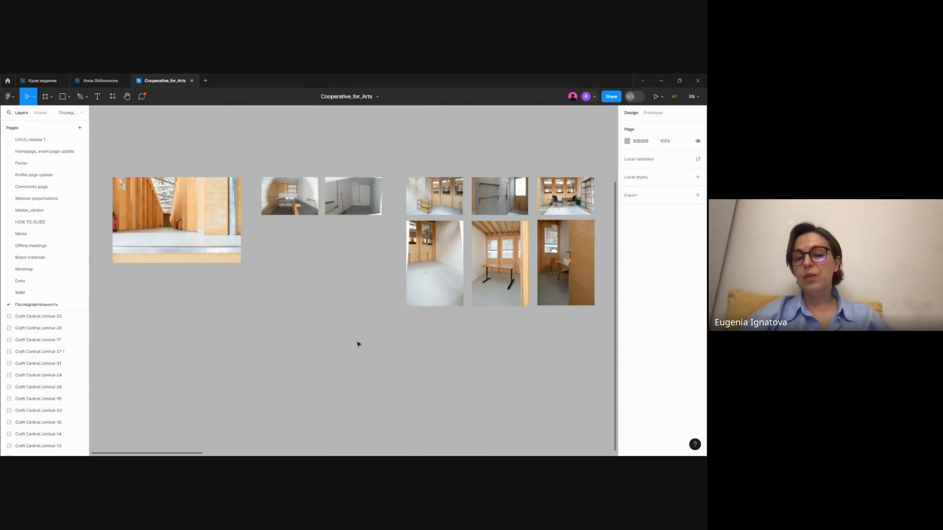
pyautogui.moveTo(353, 339)
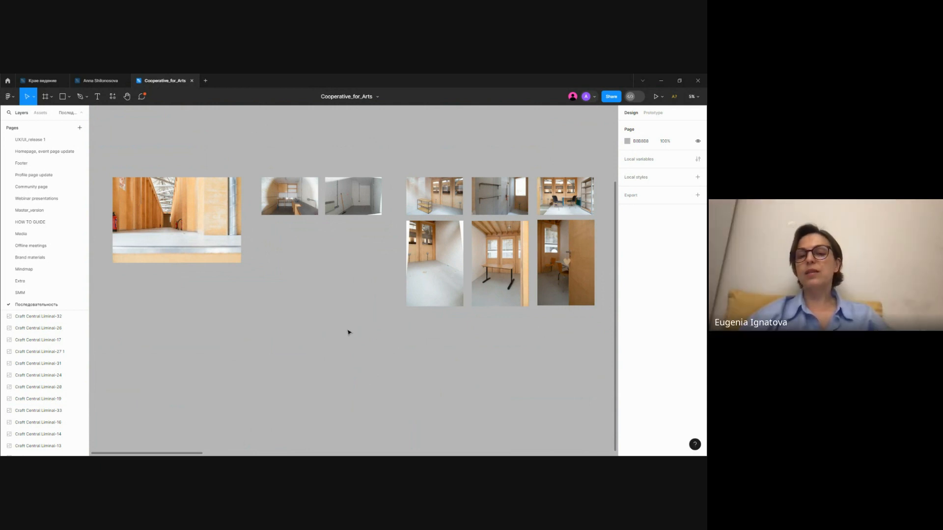
pyautogui.moveTo(344, 323)
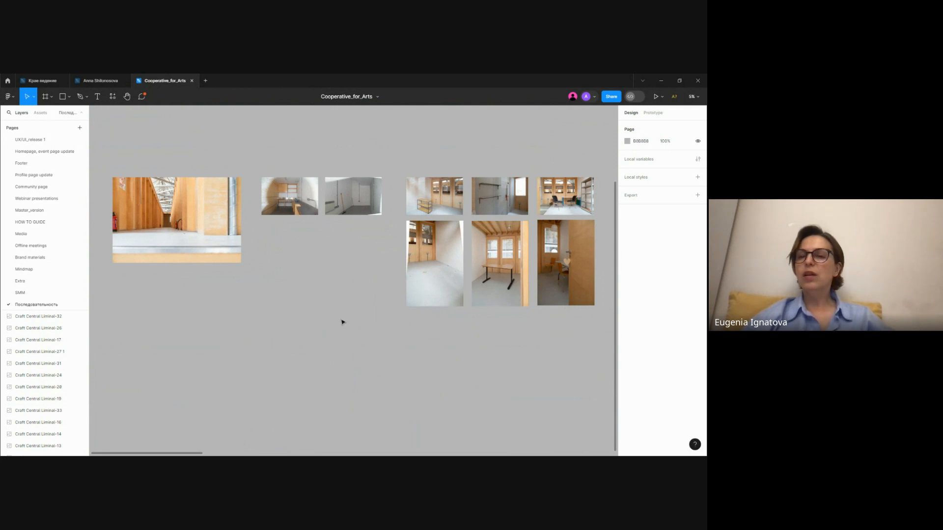
pyautogui.moveTo(339, 319)
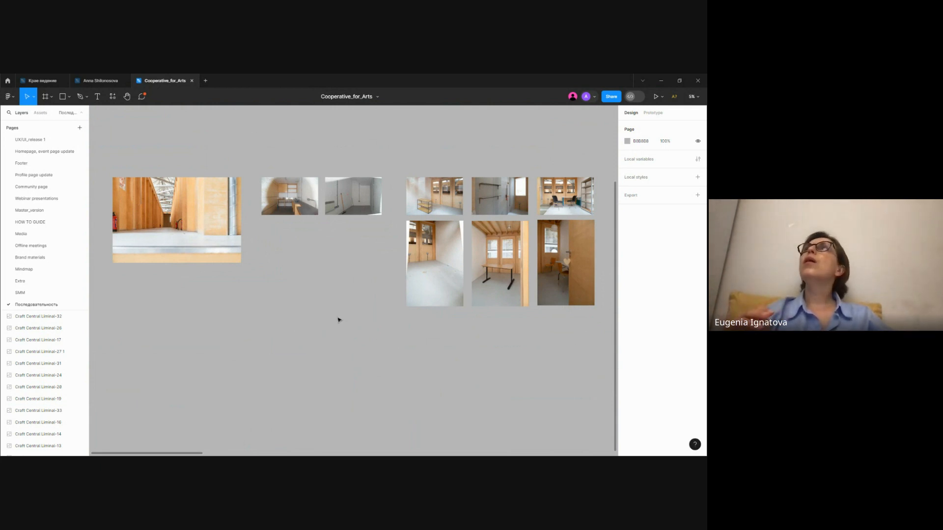
pyautogui.moveTo(336, 317)
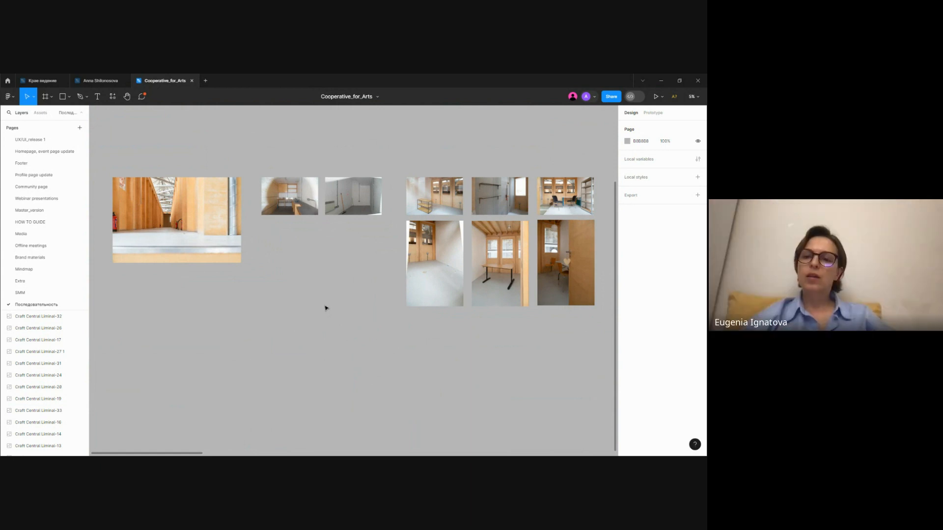
pyautogui.moveTo(343, 325)
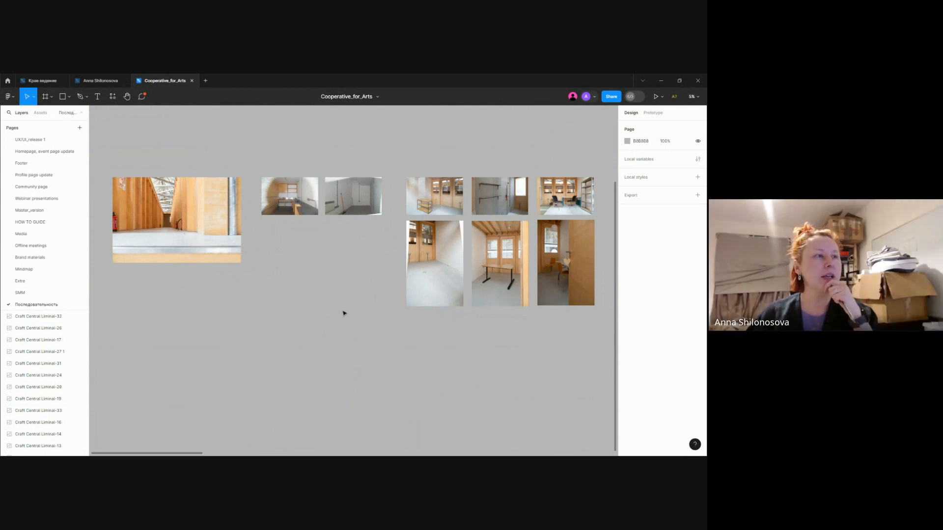
pyautogui.moveTo(343, 308)
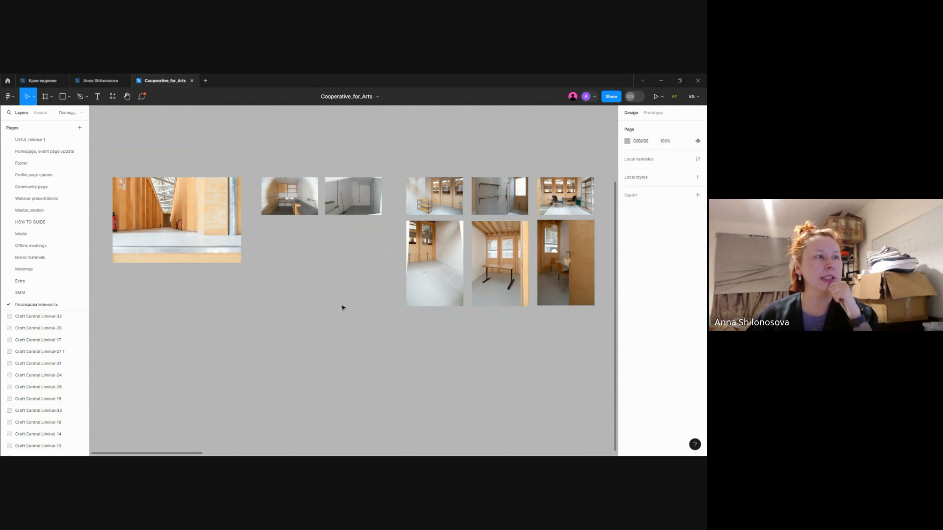
pyautogui.moveTo(341, 305)
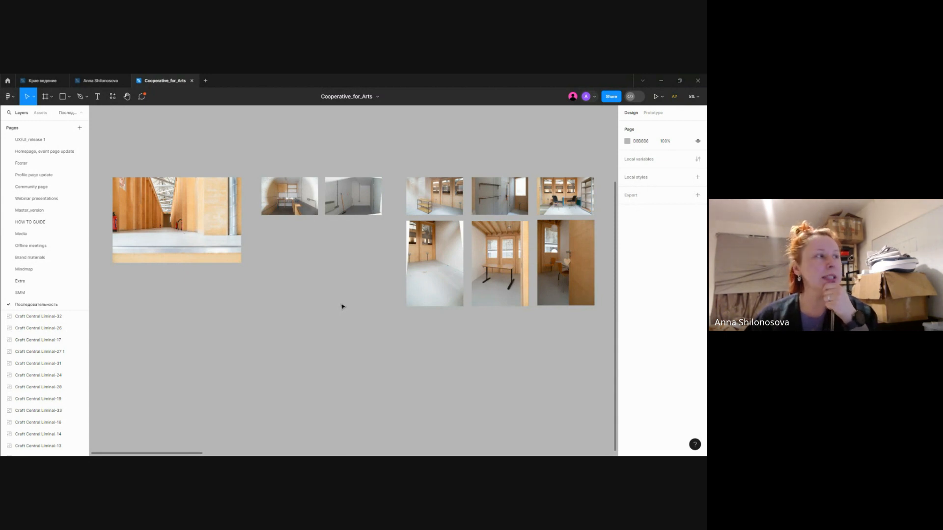
pyautogui.moveTo(321, 299)
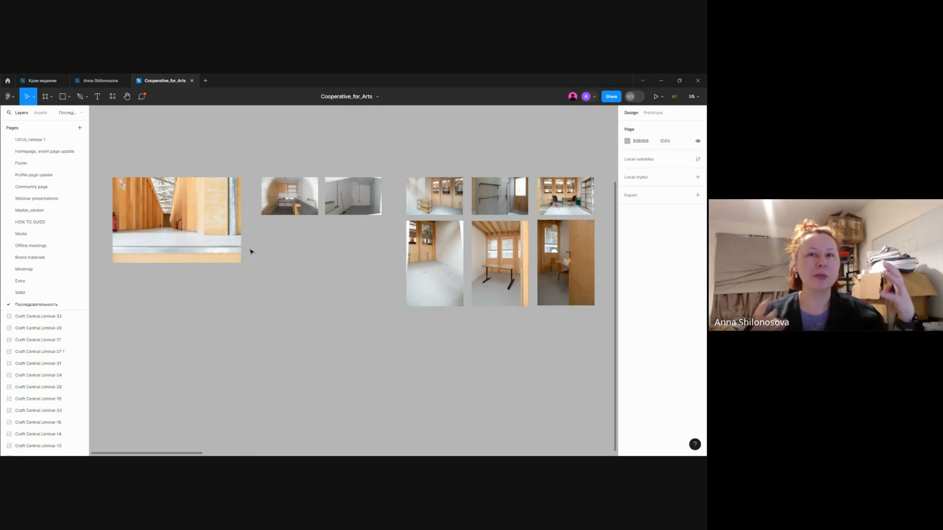
pyautogui.moveTo(260, 254)
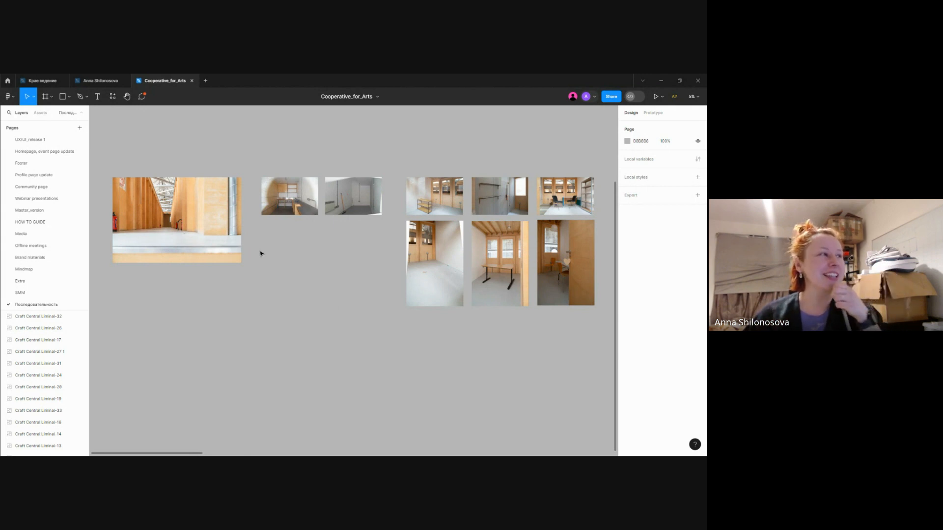
pyautogui.moveTo(319, 288)
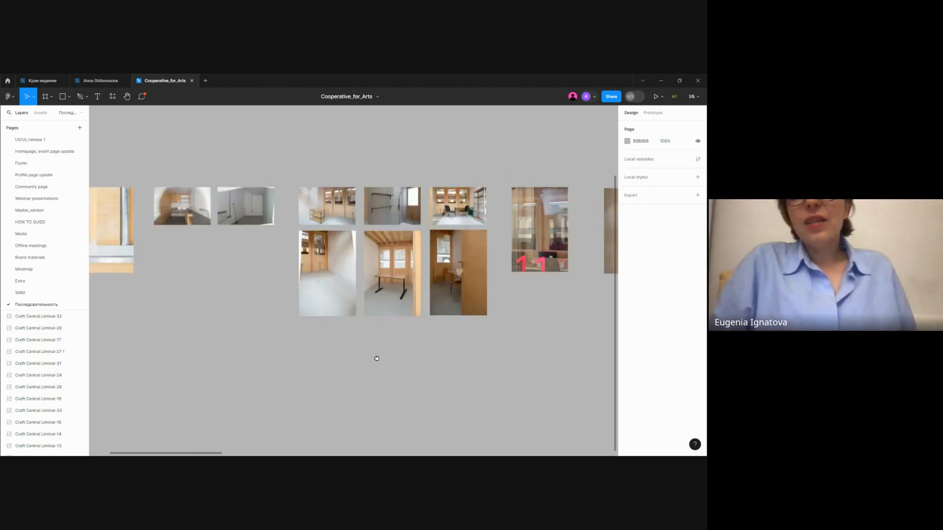
pyautogui.hscroll(3)
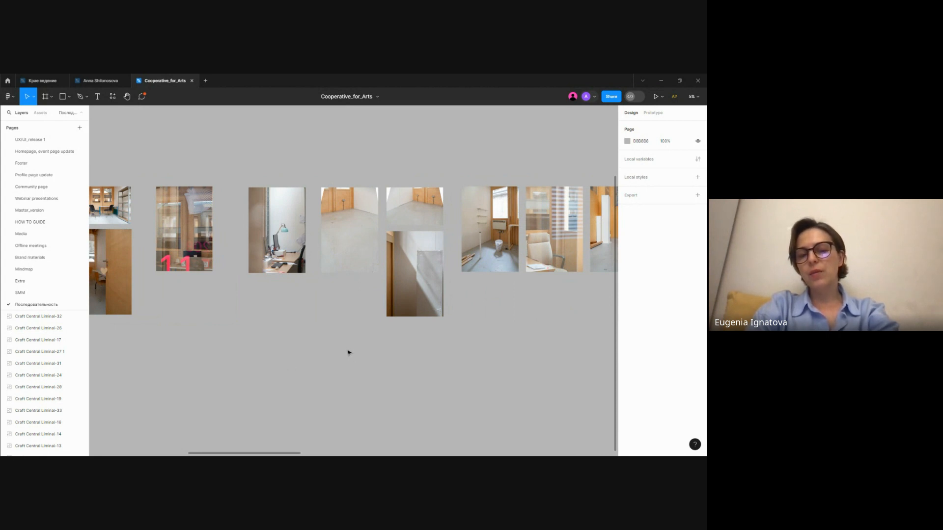
pyautogui.moveTo(338, 352)
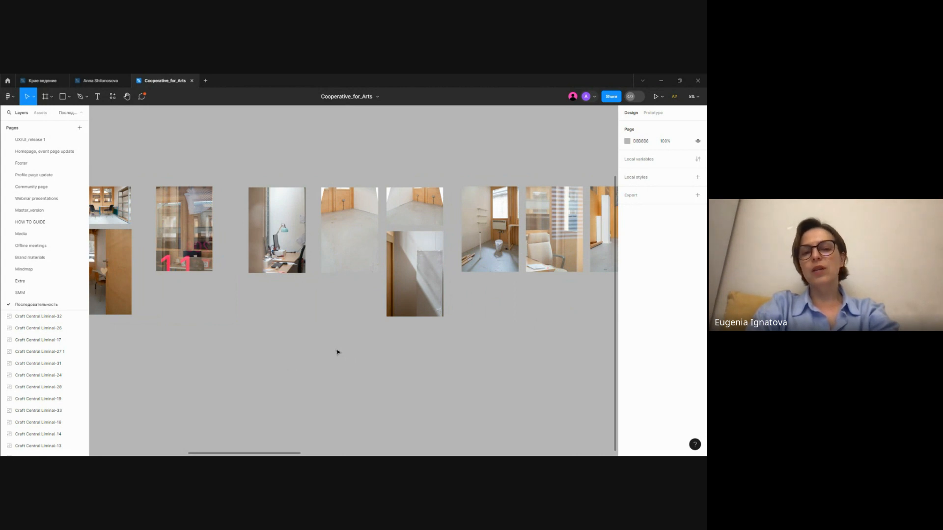
pyautogui.moveTo(334, 352)
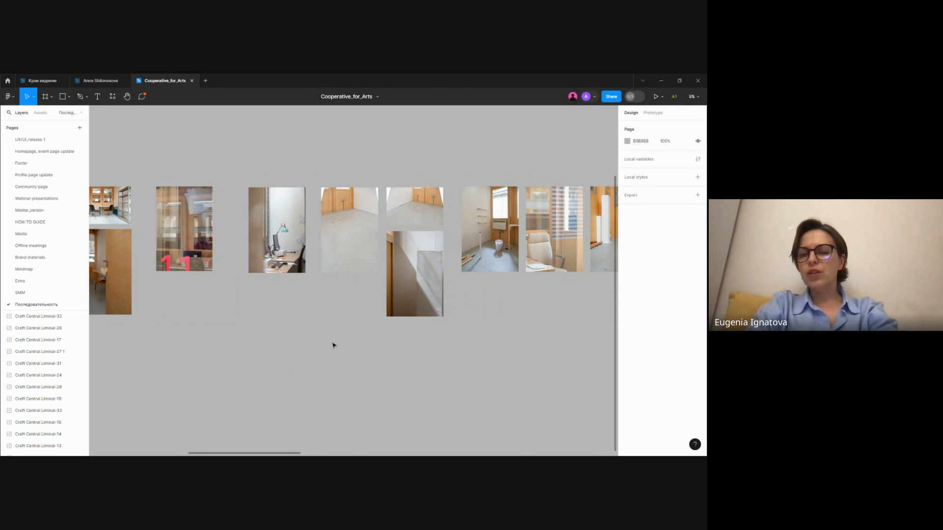
pyautogui.moveTo(330, 343)
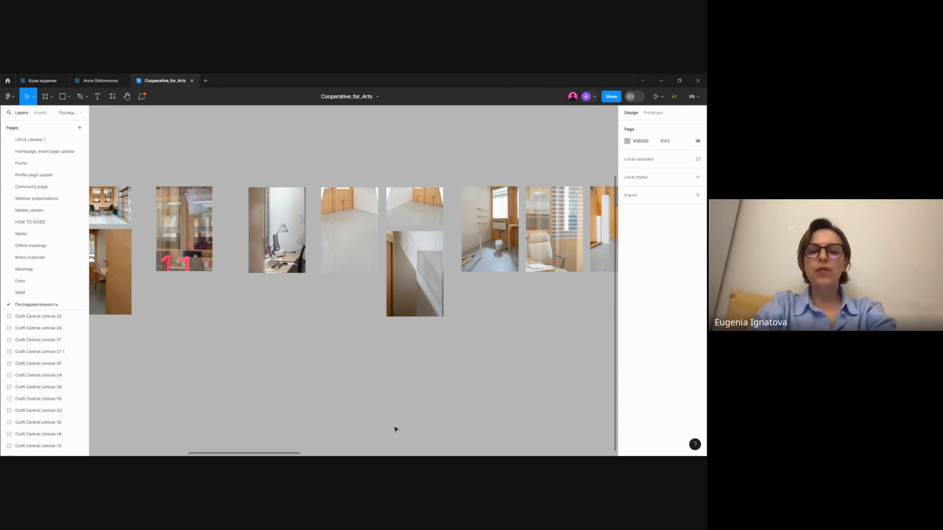
pyautogui.moveTo(484, 422)
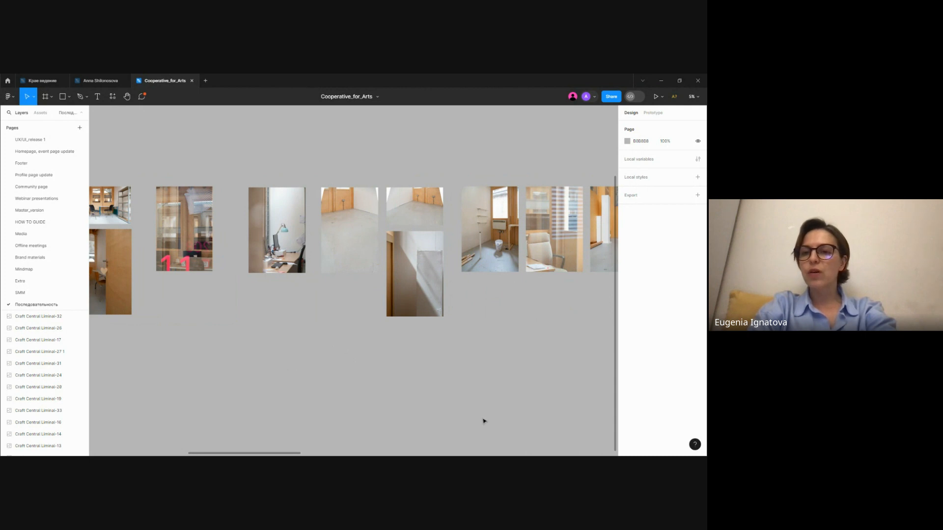
pyautogui.moveTo(471, 452)
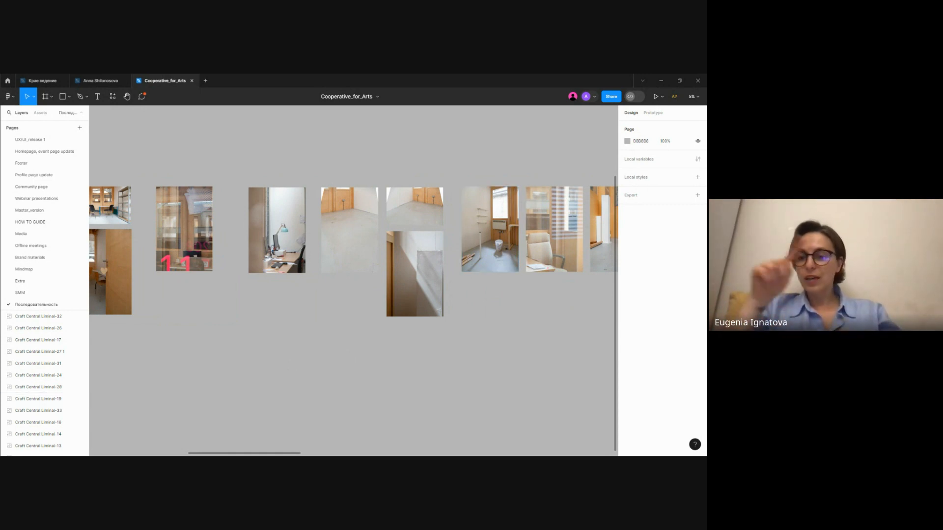
pyautogui.moveTo(499, 387)
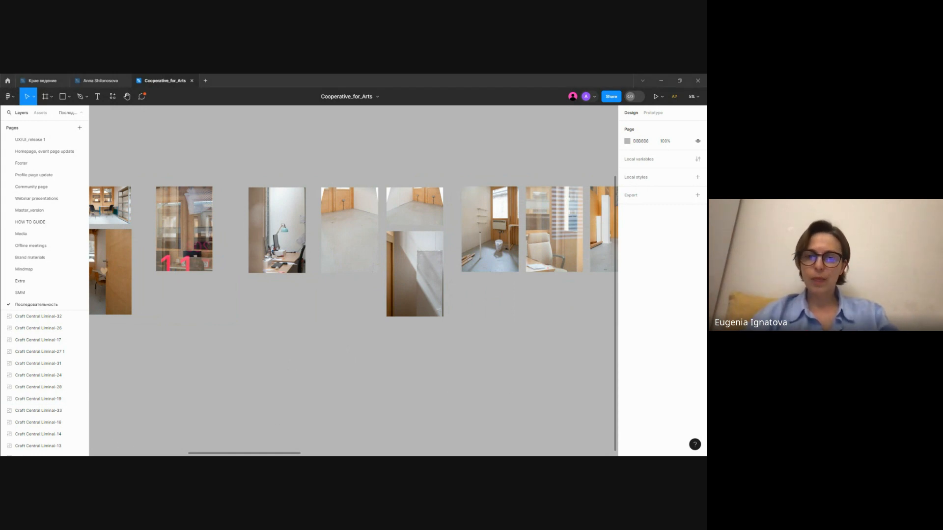
# Select the tenant-list photo, zoom in to read the studio names, then zoom back out.
pyautogui.click(335, 343)
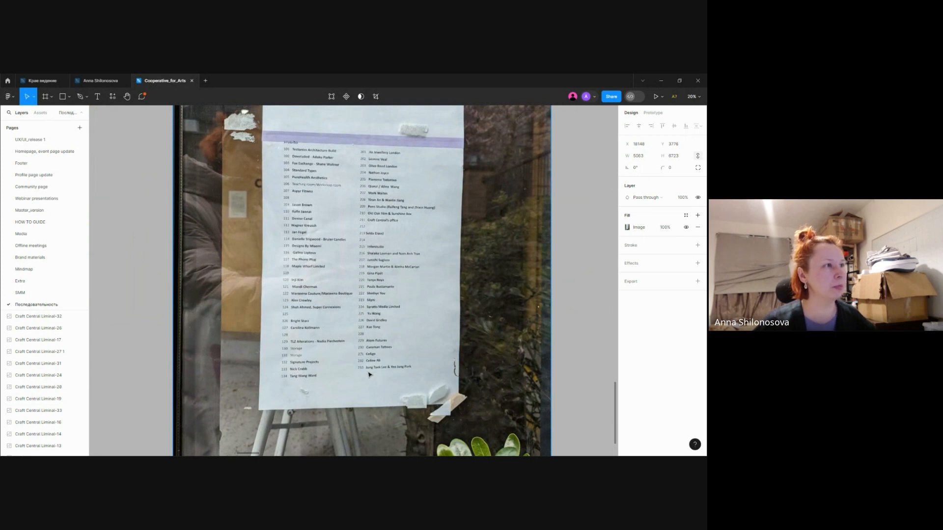
pyautogui.moveTo(343, 272)
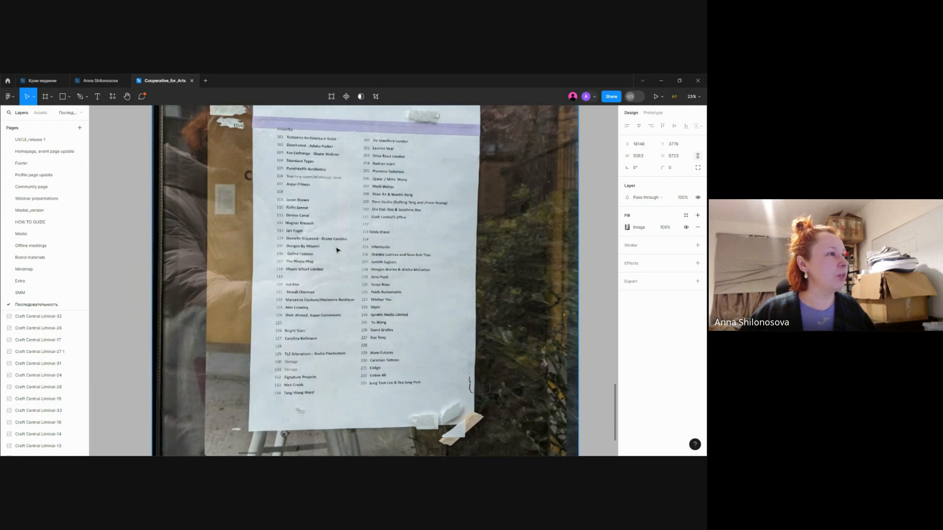
pyautogui.scroll(3)
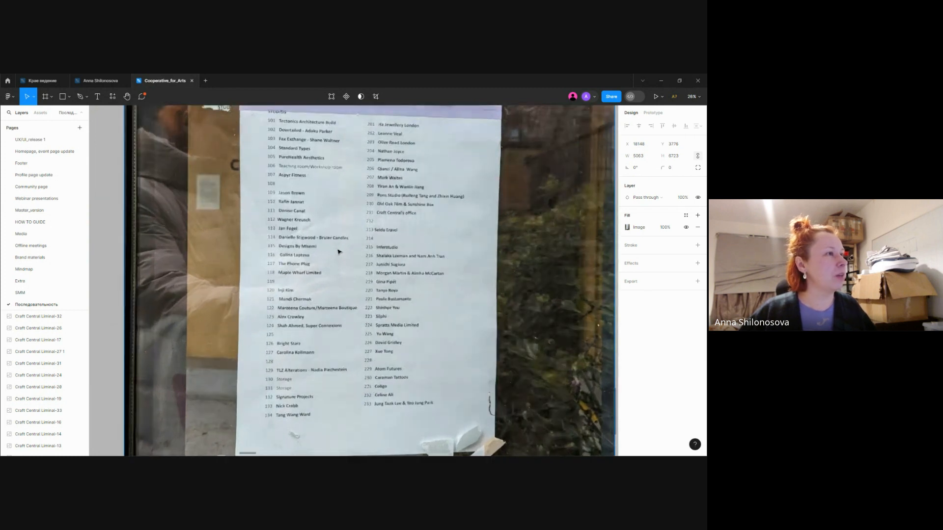
pyautogui.scroll(-3)
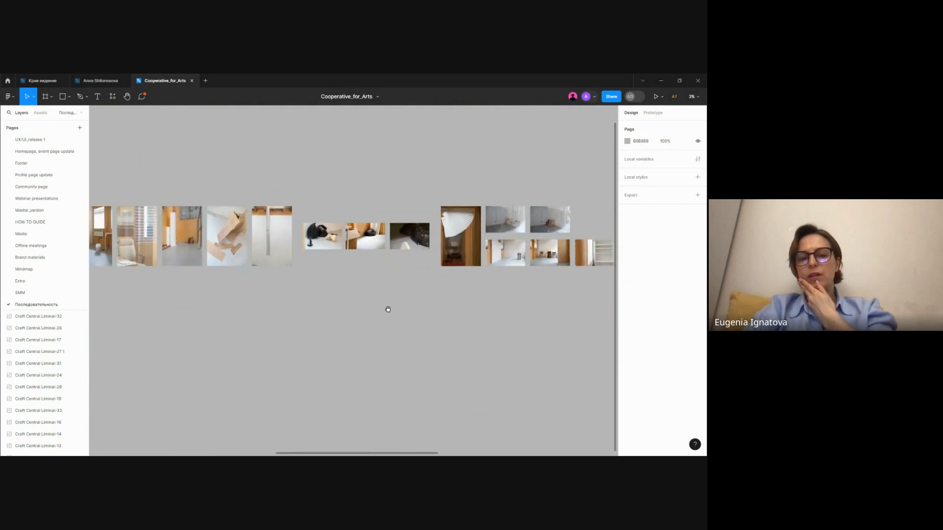
pyautogui.moveTo(392, 309)
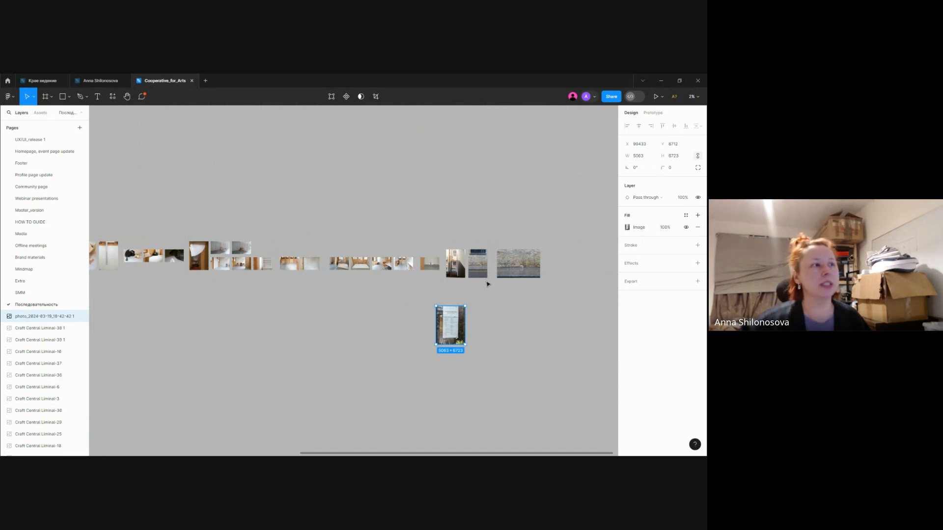
# Place the tenant-list photo between the narrow and wide brick-wall photos in the row.
pyautogui.click(547, 261)
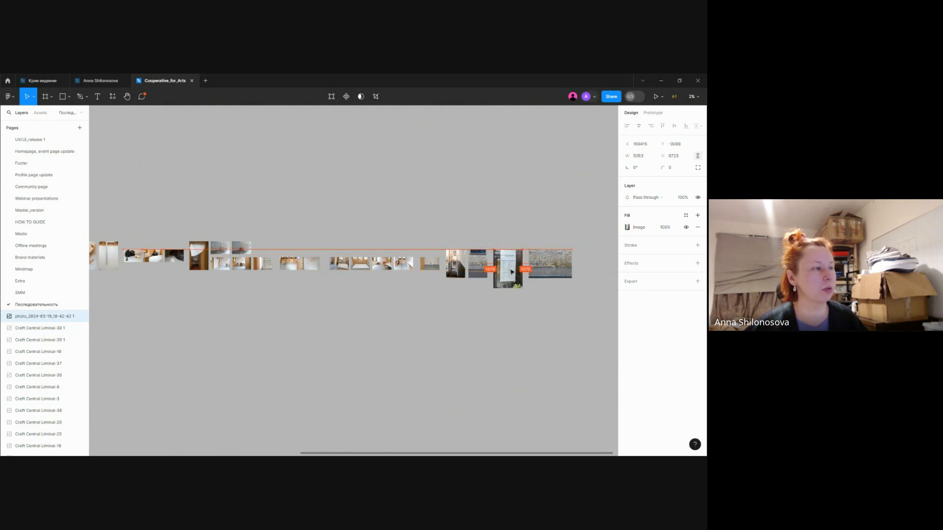
pyautogui.click(507, 269)
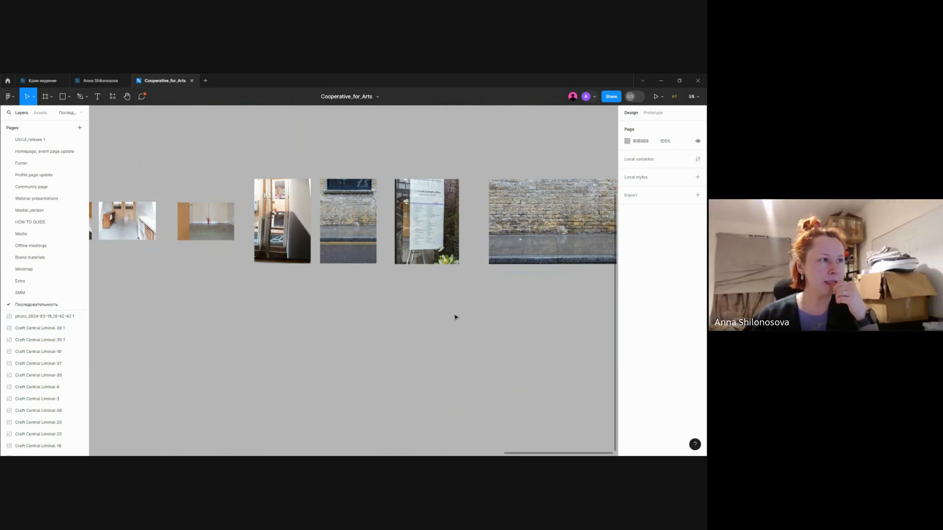
pyautogui.moveTo(257, 326)
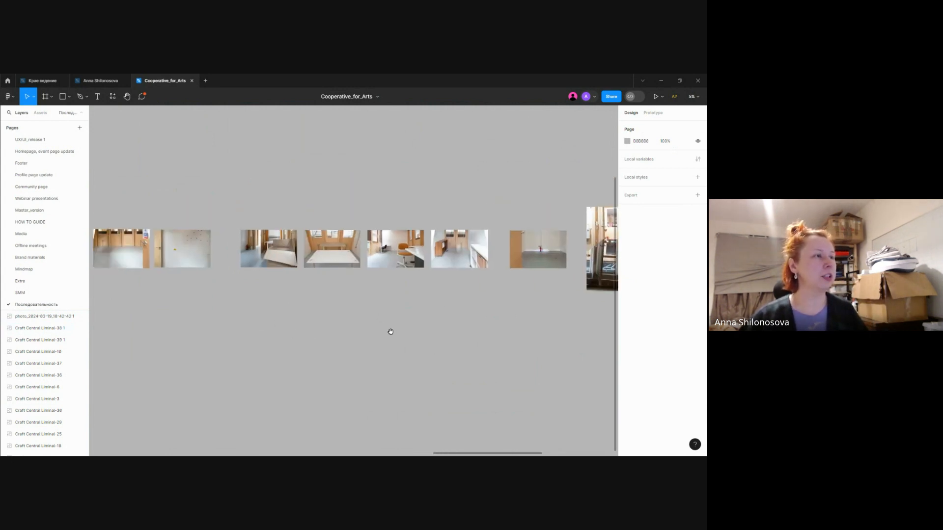
pyautogui.moveTo(392, 334)
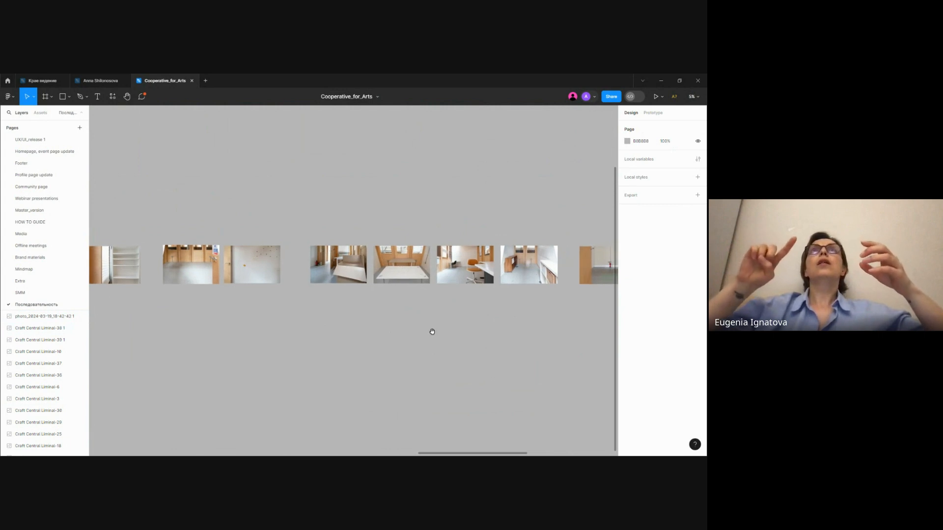
pyautogui.moveTo(433, 334)
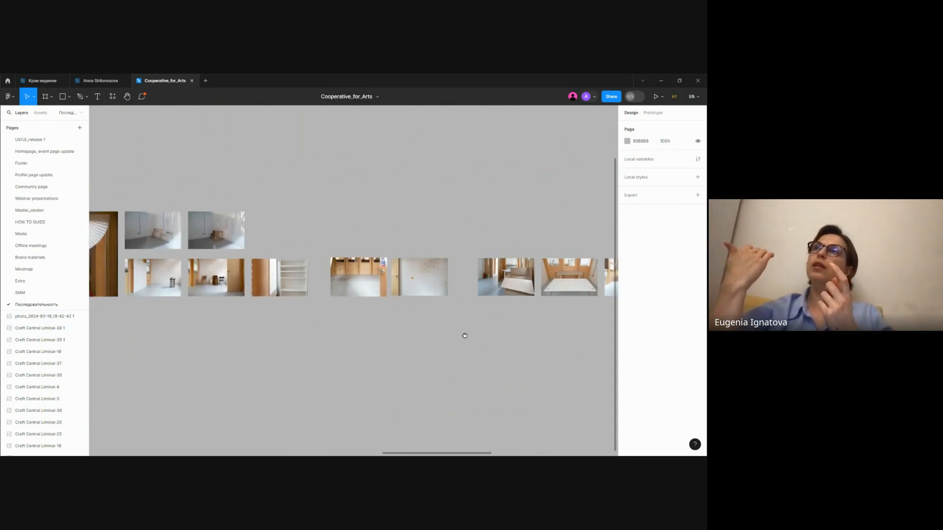
pyautogui.moveTo(466, 339)
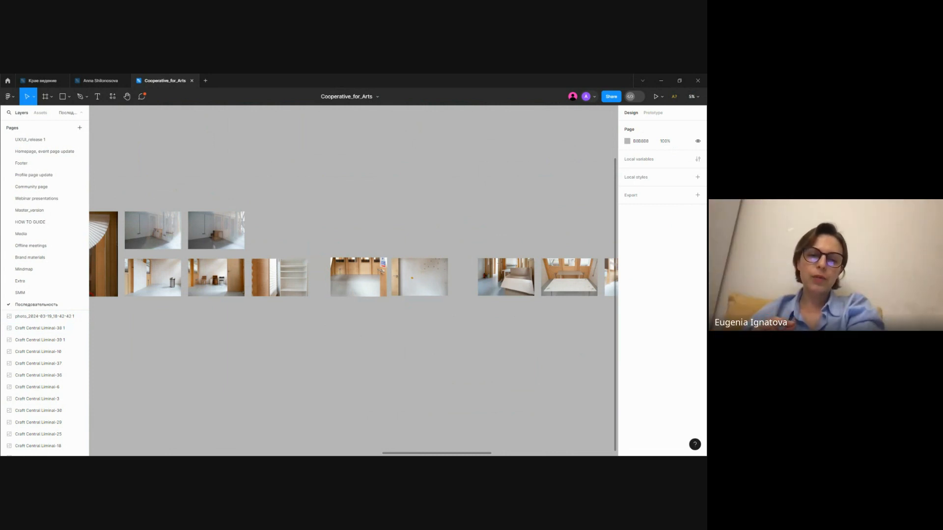
pyautogui.moveTo(607, 381)
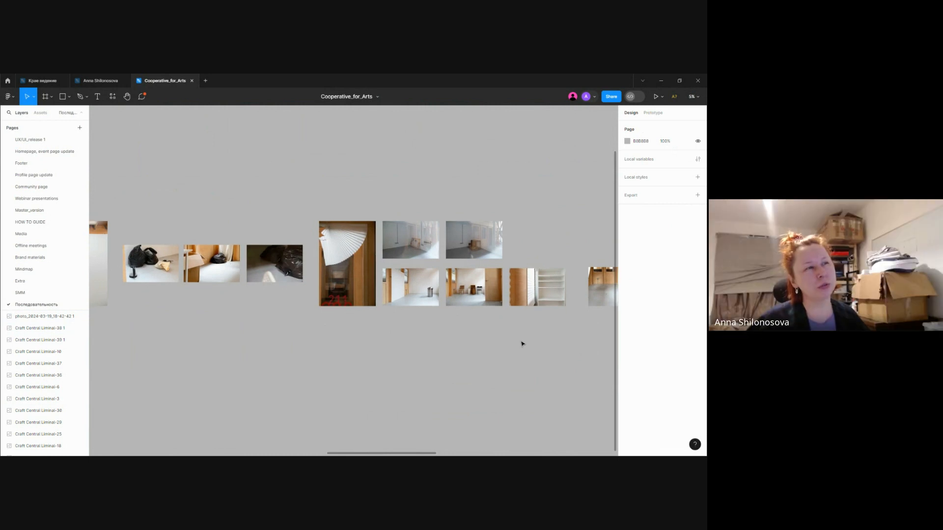
pyautogui.moveTo(537, 341)
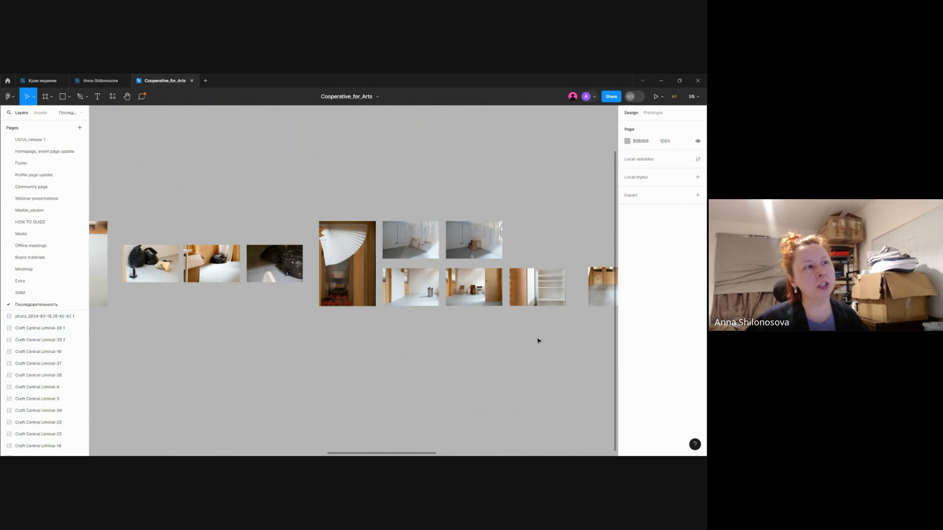
pyautogui.moveTo(535, 334)
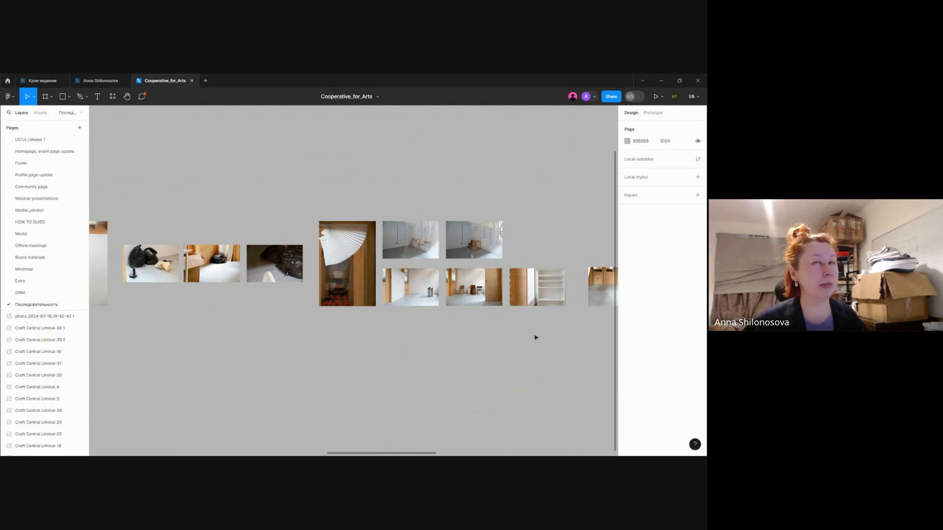
pyautogui.moveTo(488, 344)
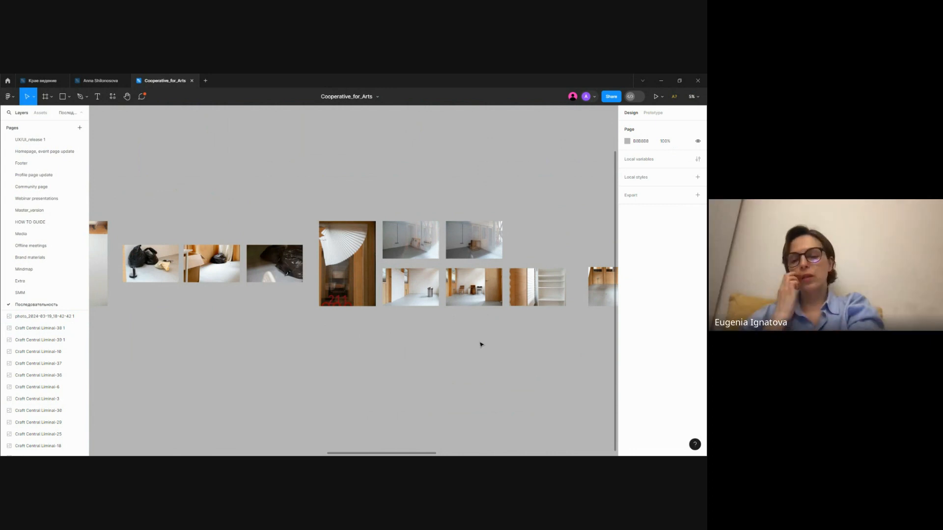
pyautogui.moveTo(455, 347)
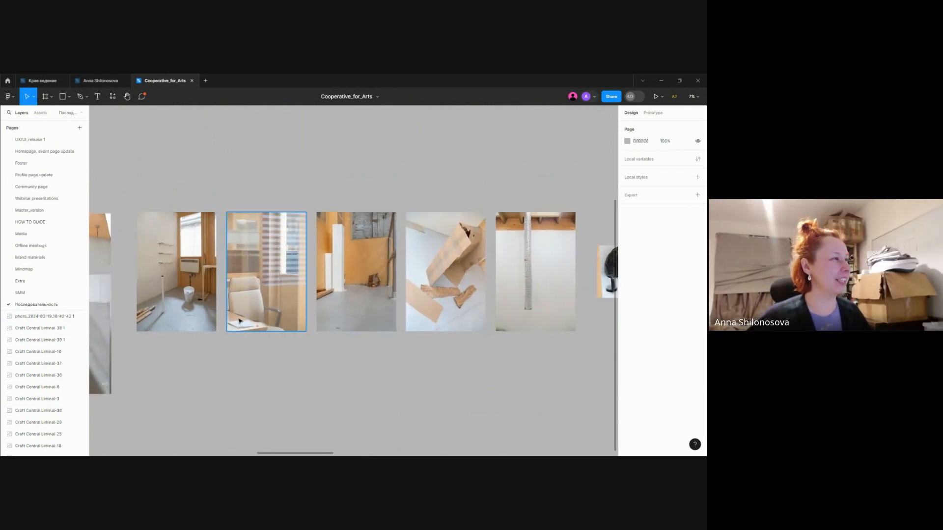
pyautogui.click(445, 271)
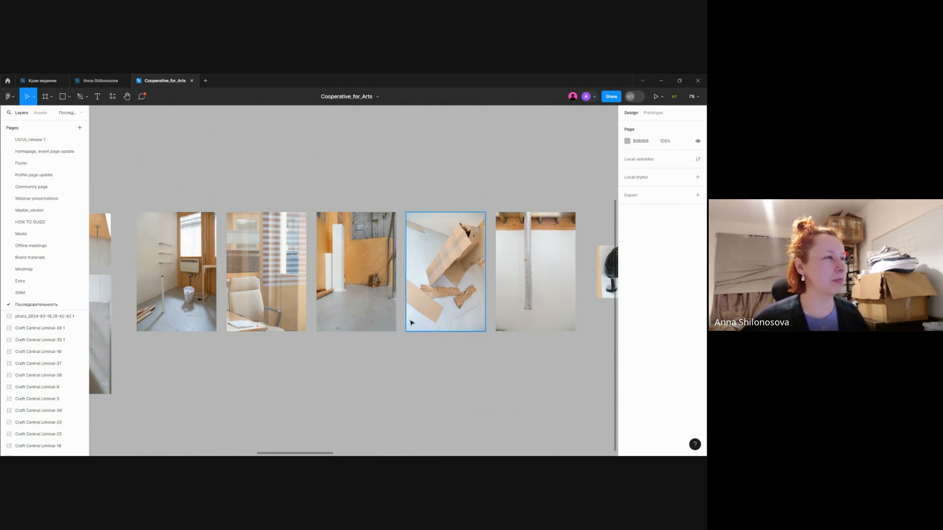
pyautogui.click(501, 355)
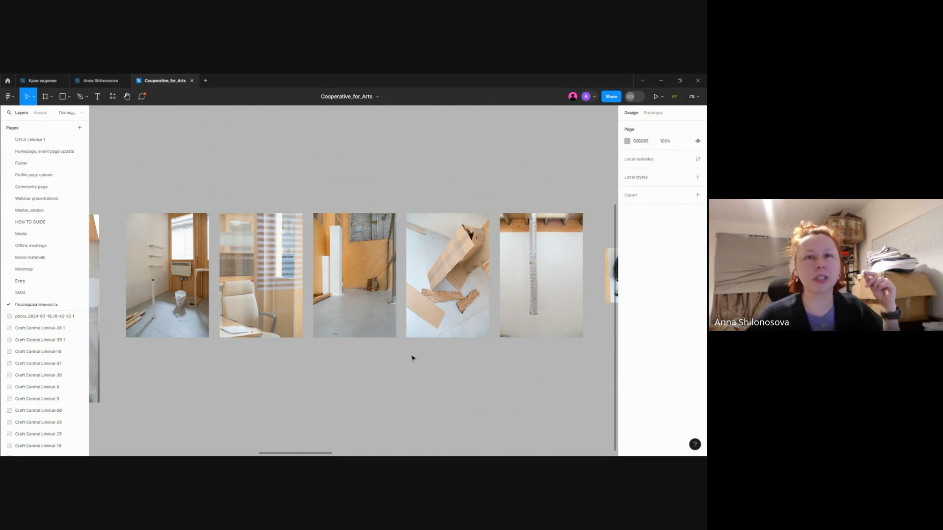
pyautogui.moveTo(405, 337)
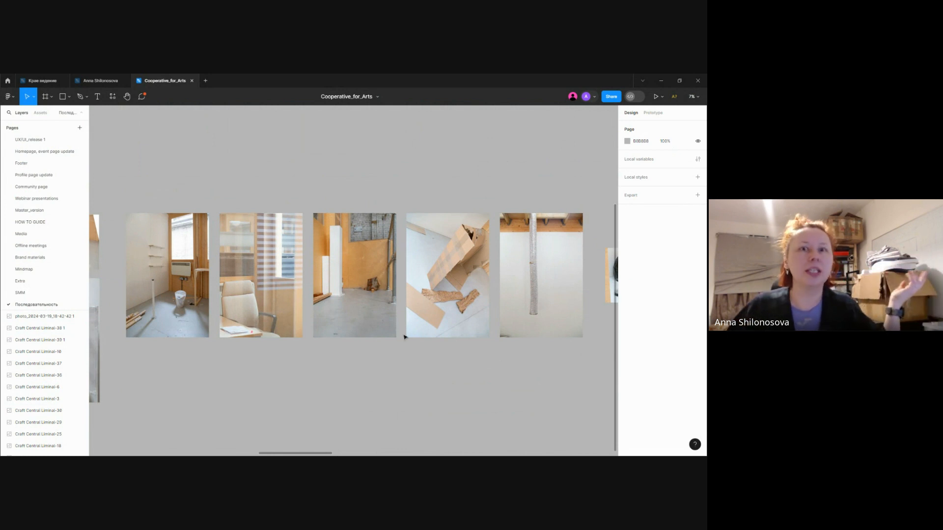
pyautogui.click(354, 275)
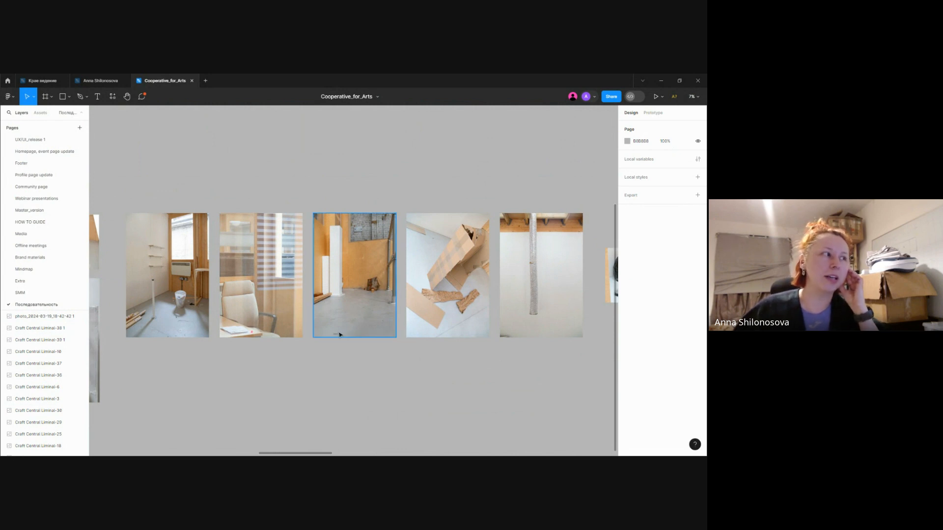
pyautogui.click(385, 362)
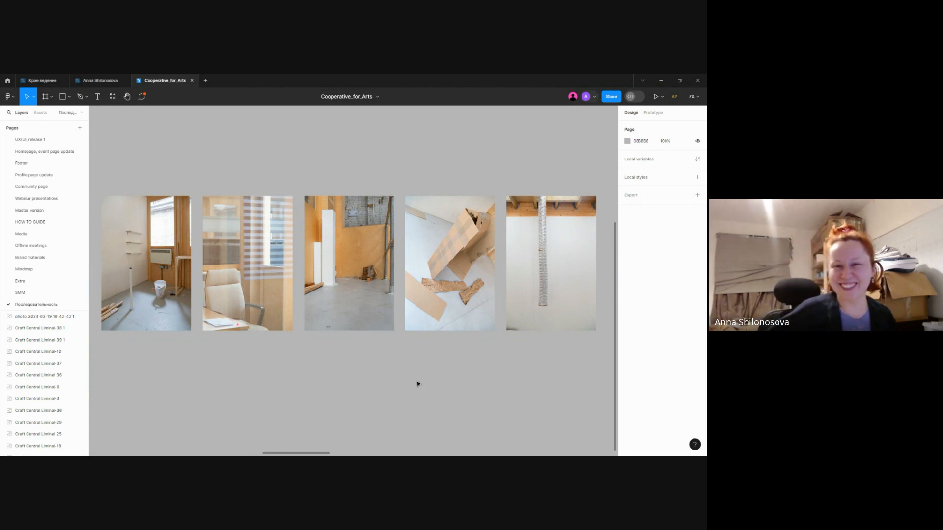
pyautogui.moveTo(411, 377)
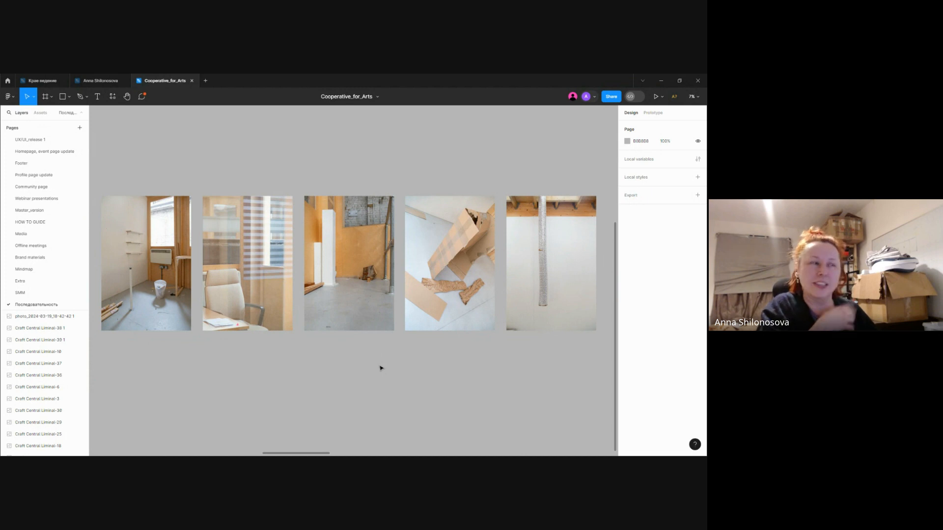
pyautogui.moveTo(381, 360)
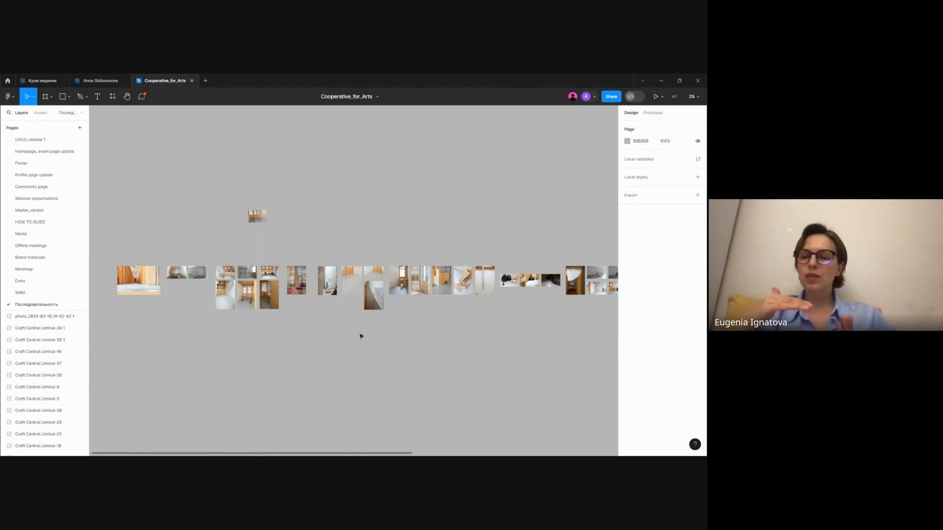
pyautogui.moveTo(421, 349)
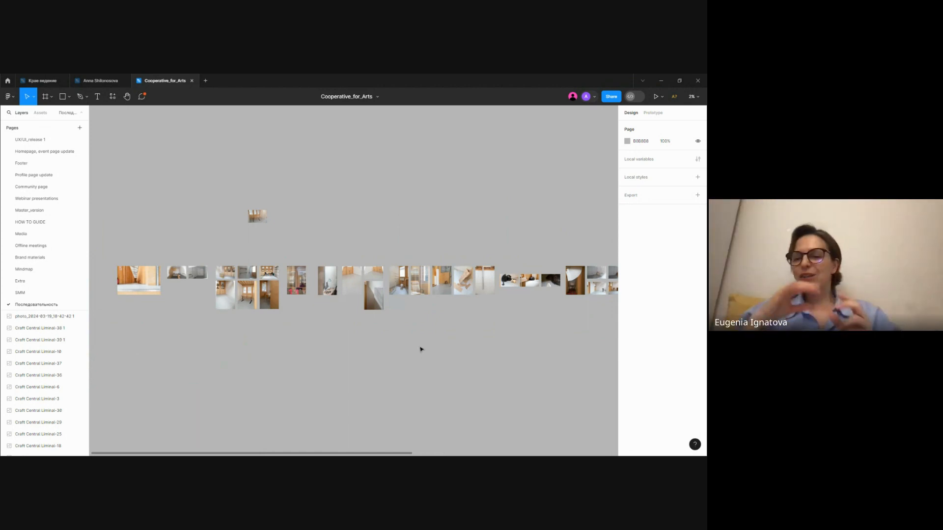
pyautogui.moveTo(369, 350)
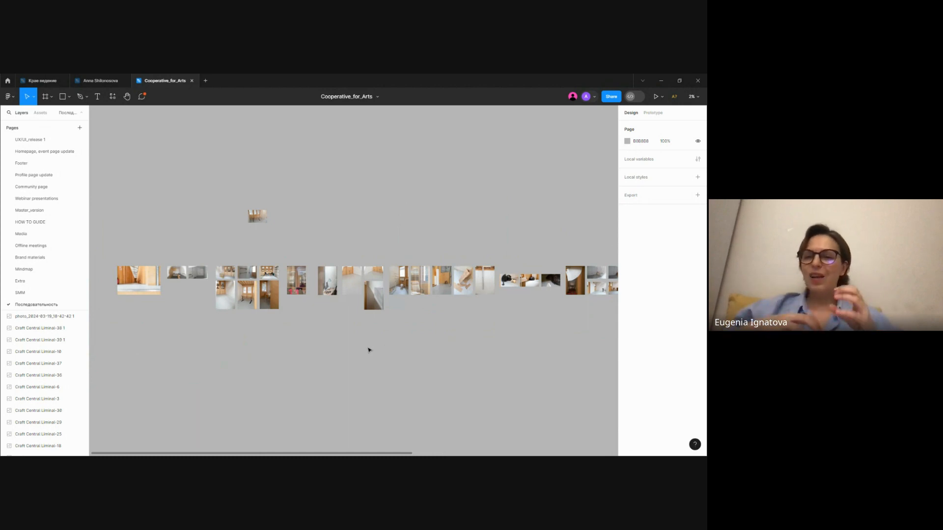
pyautogui.moveTo(345, 341)
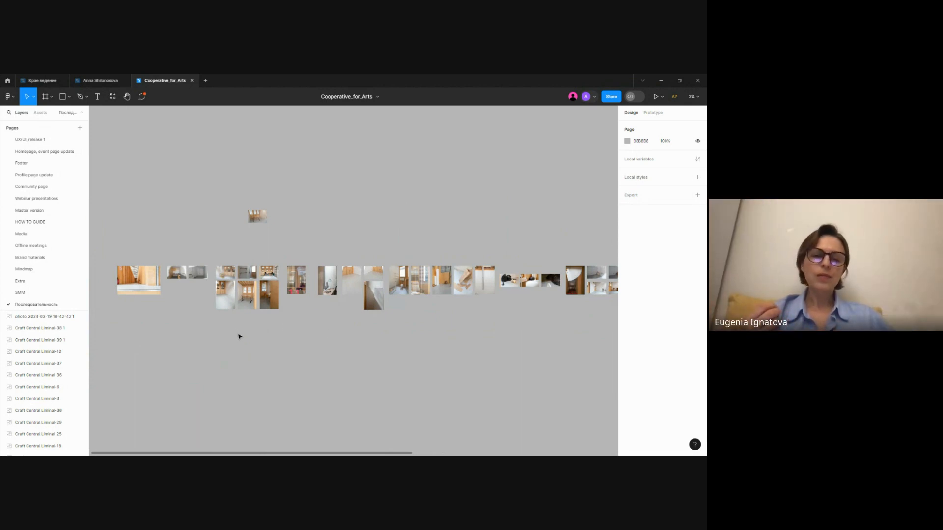
pyautogui.moveTo(235, 342)
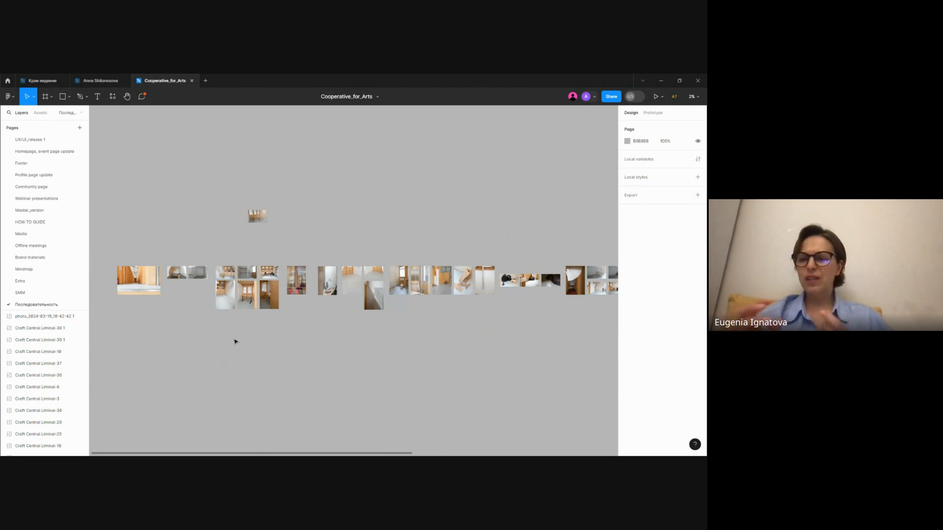
pyautogui.moveTo(244, 339)
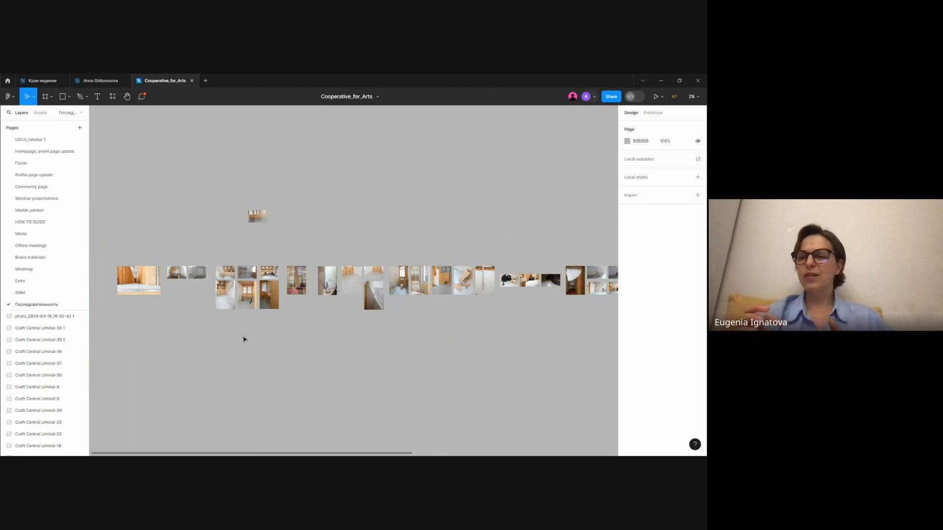
# Scroll the canvas toward an overview of the Craft Central photo sequences.
pyautogui.scroll(3)
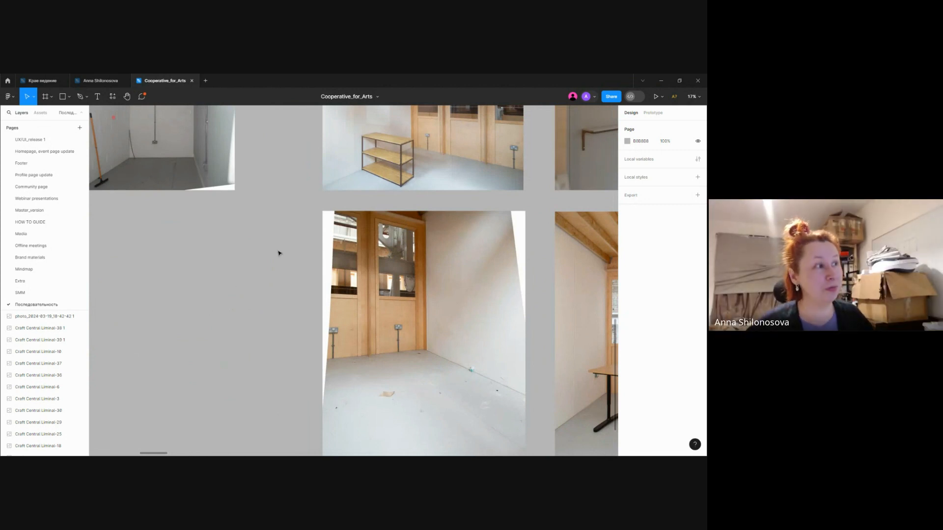
# Pick out the large photo of the wooden-windowed room, then click back onto the canvas.
pyautogui.click(421, 331)
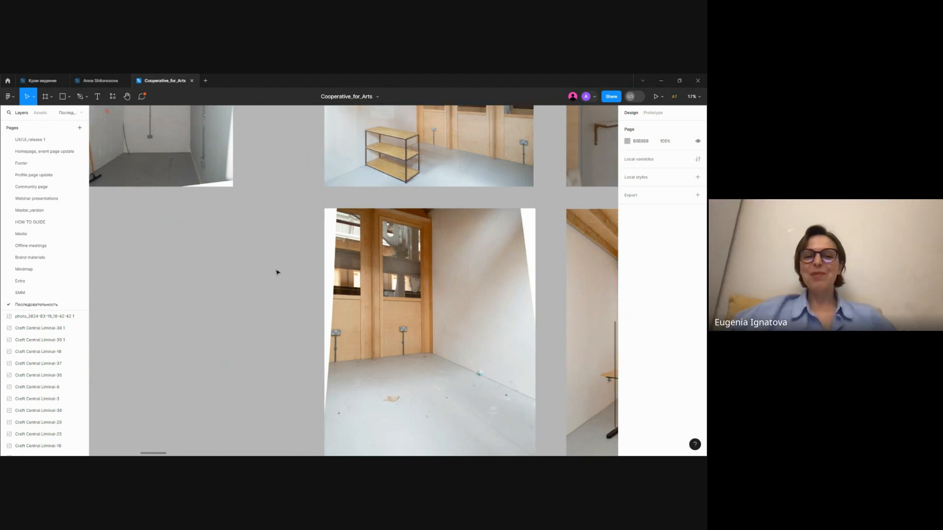
pyautogui.moveTo(286, 242)
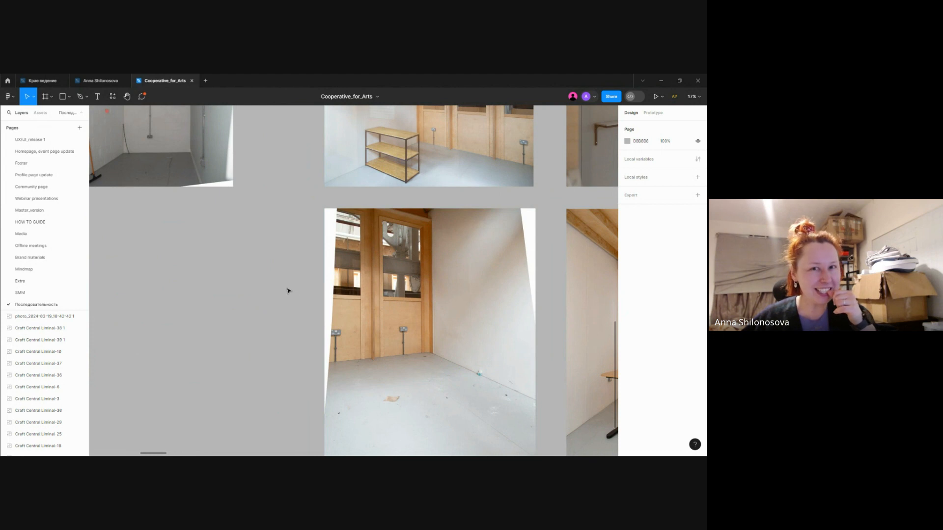
pyautogui.moveTo(284, 288)
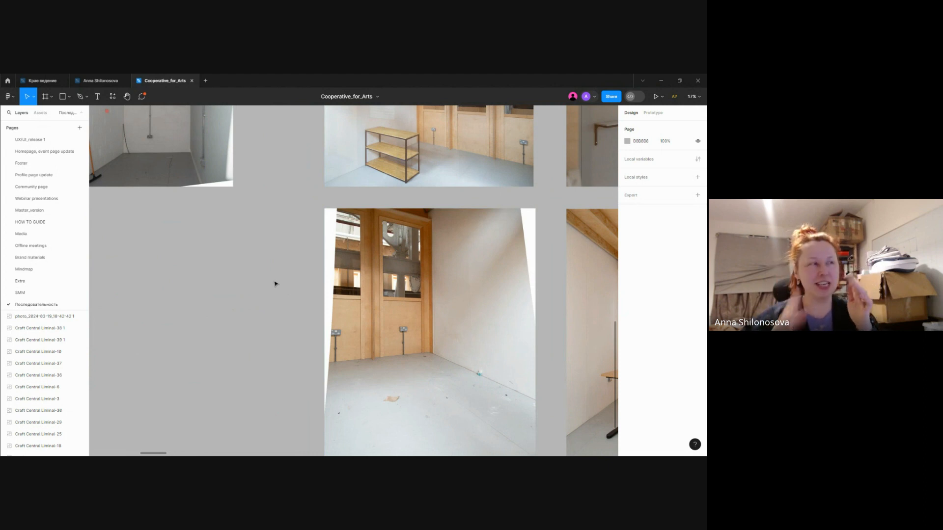
pyautogui.click(429, 331)
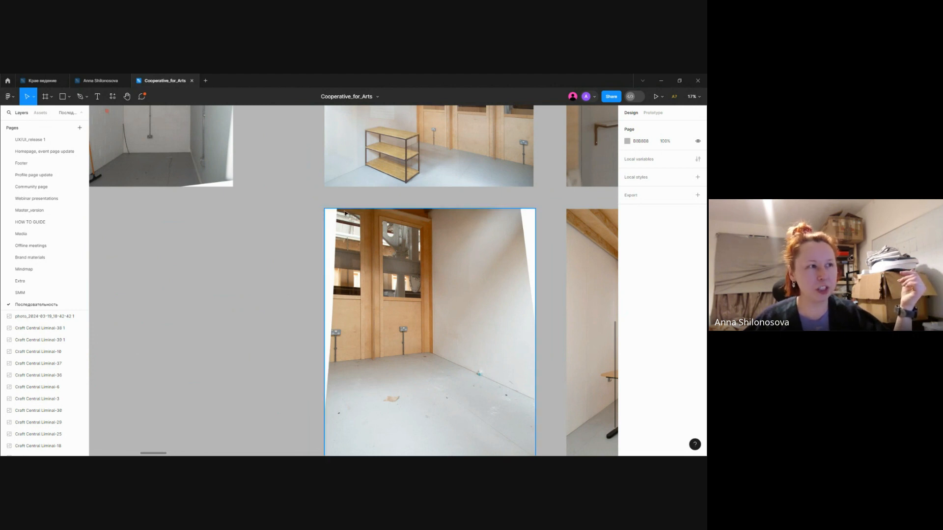
pyautogui.moveTo(449, 283)
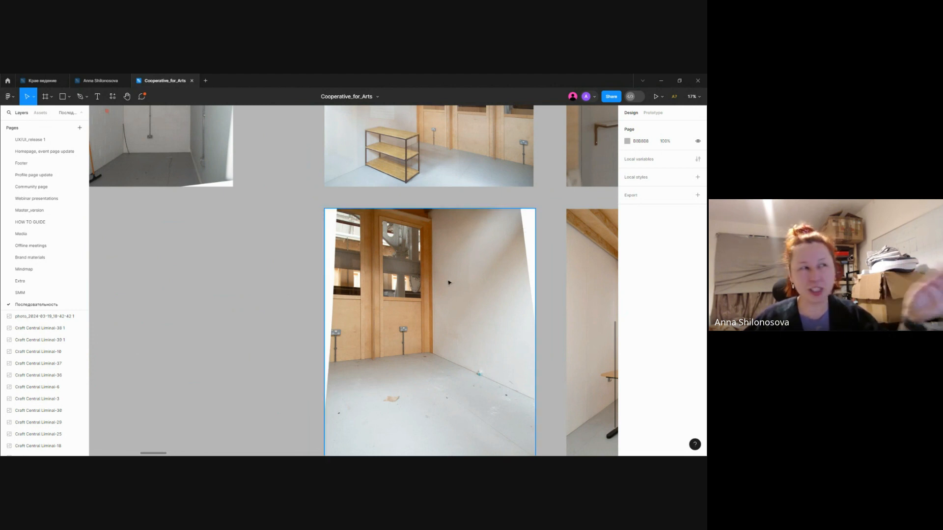
pyautogui.click(299, 267)
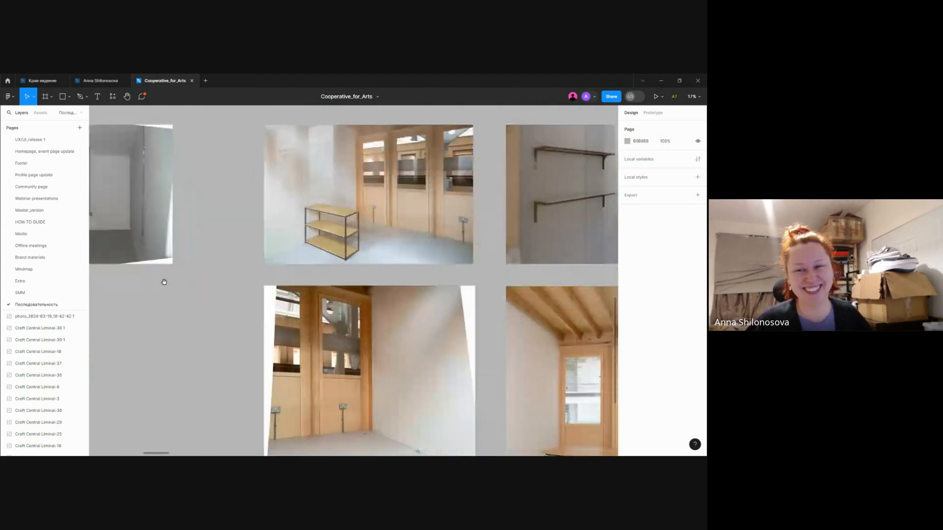
# Scroll down and right to the desk-lamp corner, grey-floor rooms and white wall shots.
pyautogui.scroll(-3)
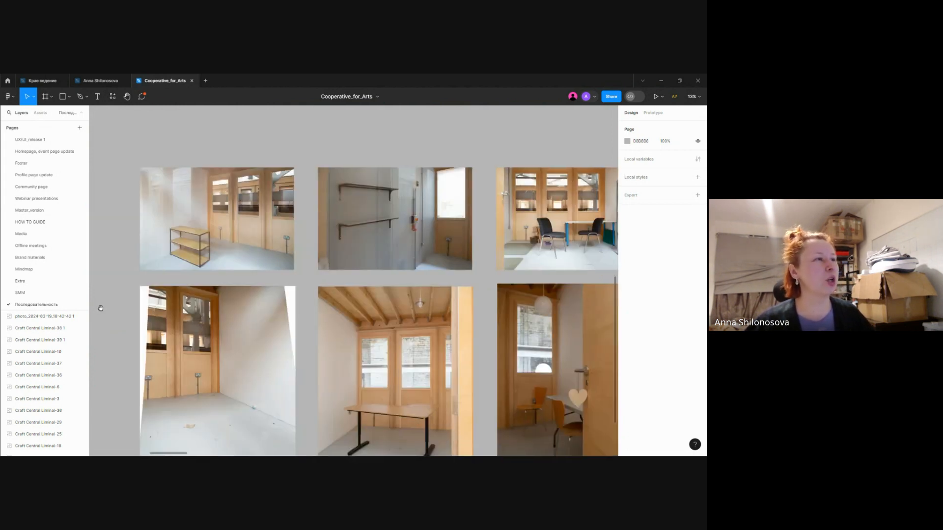
pyautogui.hscroll(3)
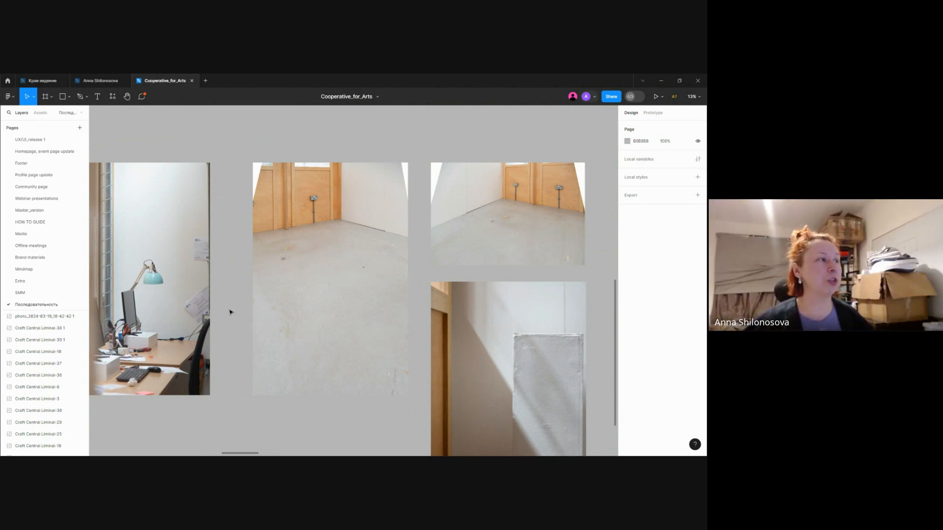
pyautogui.moveTo(232, 355)
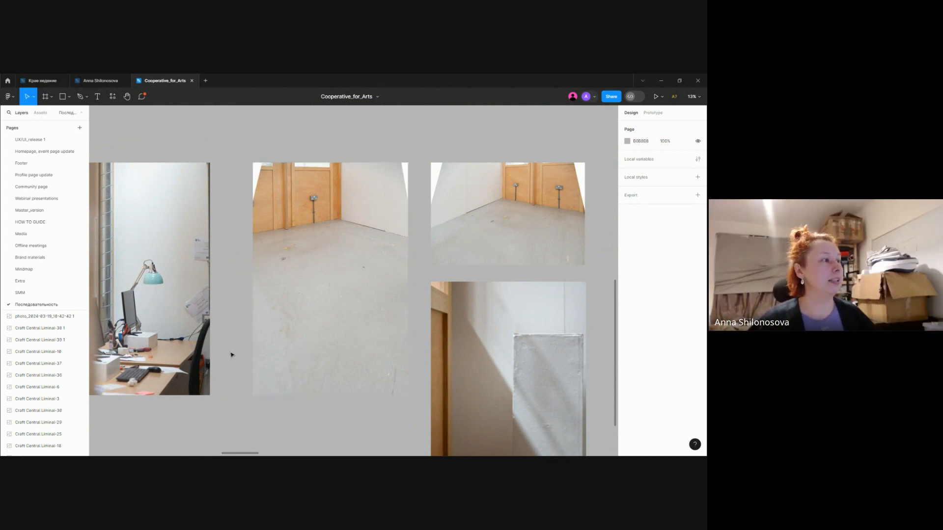
pyautogui.moveTo(227, 350)
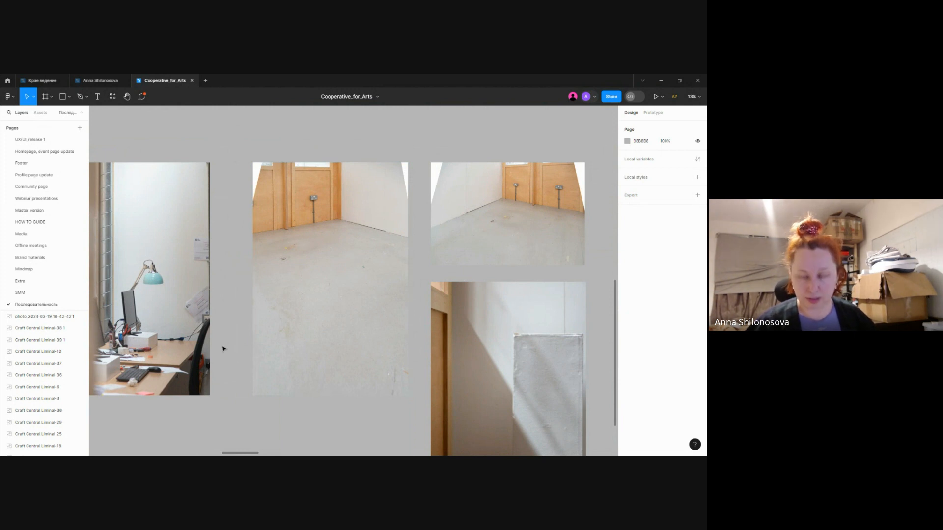